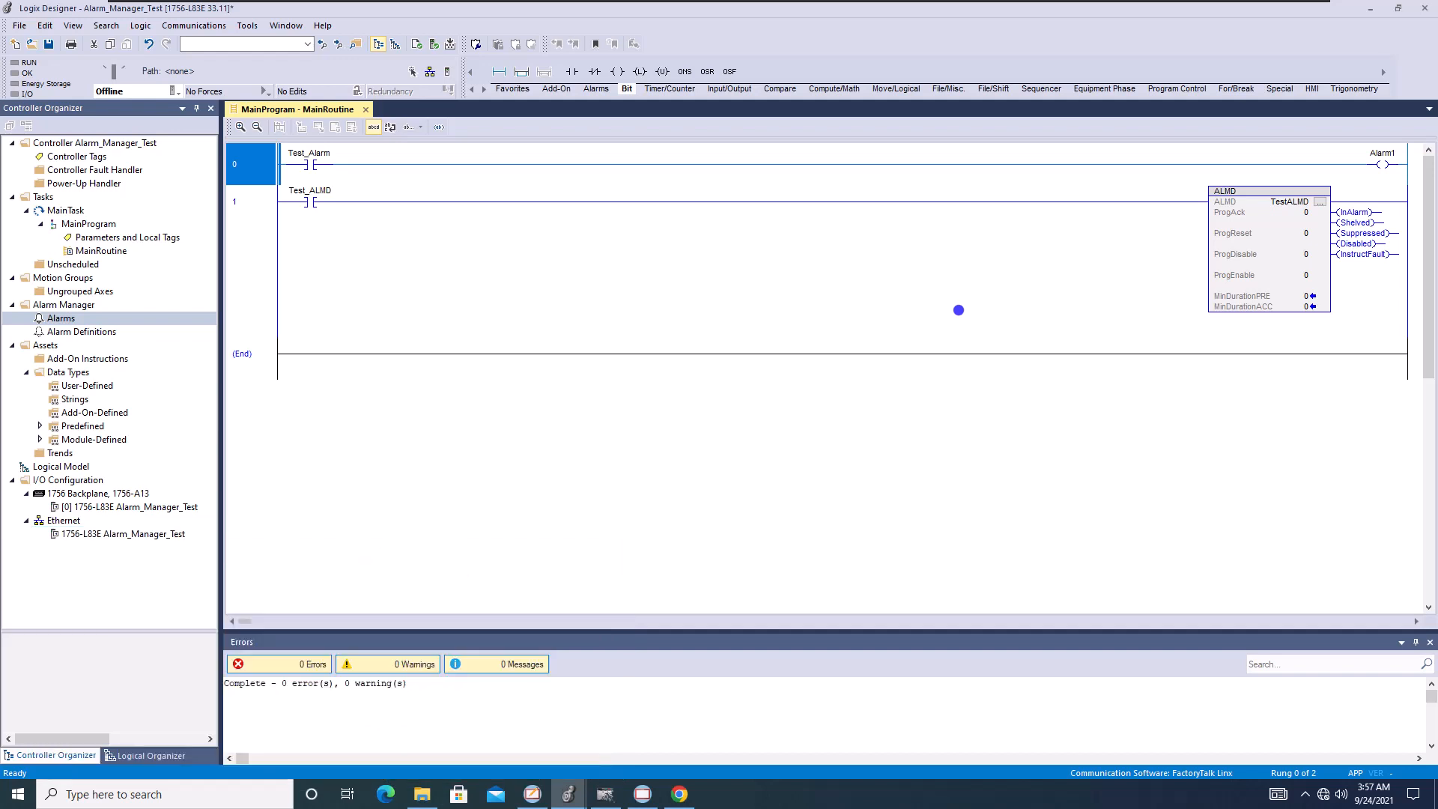
{"action": "mouse_move", "coordinate": [963, 275]}
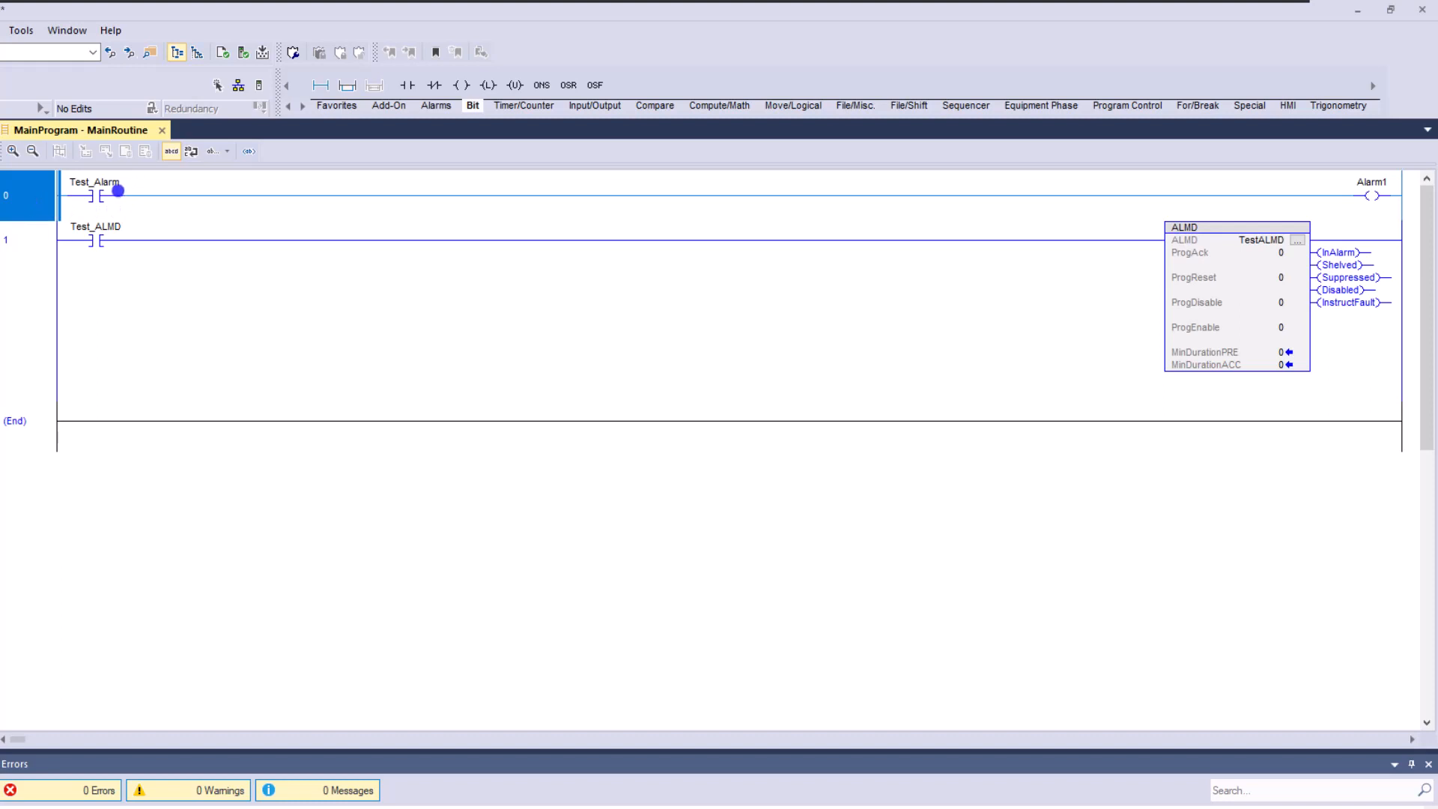
Rename the Alarm1 output coil's tag to StandardBit in Tag Properties
{"action": "left_click", "coordinate": [94, 181]}
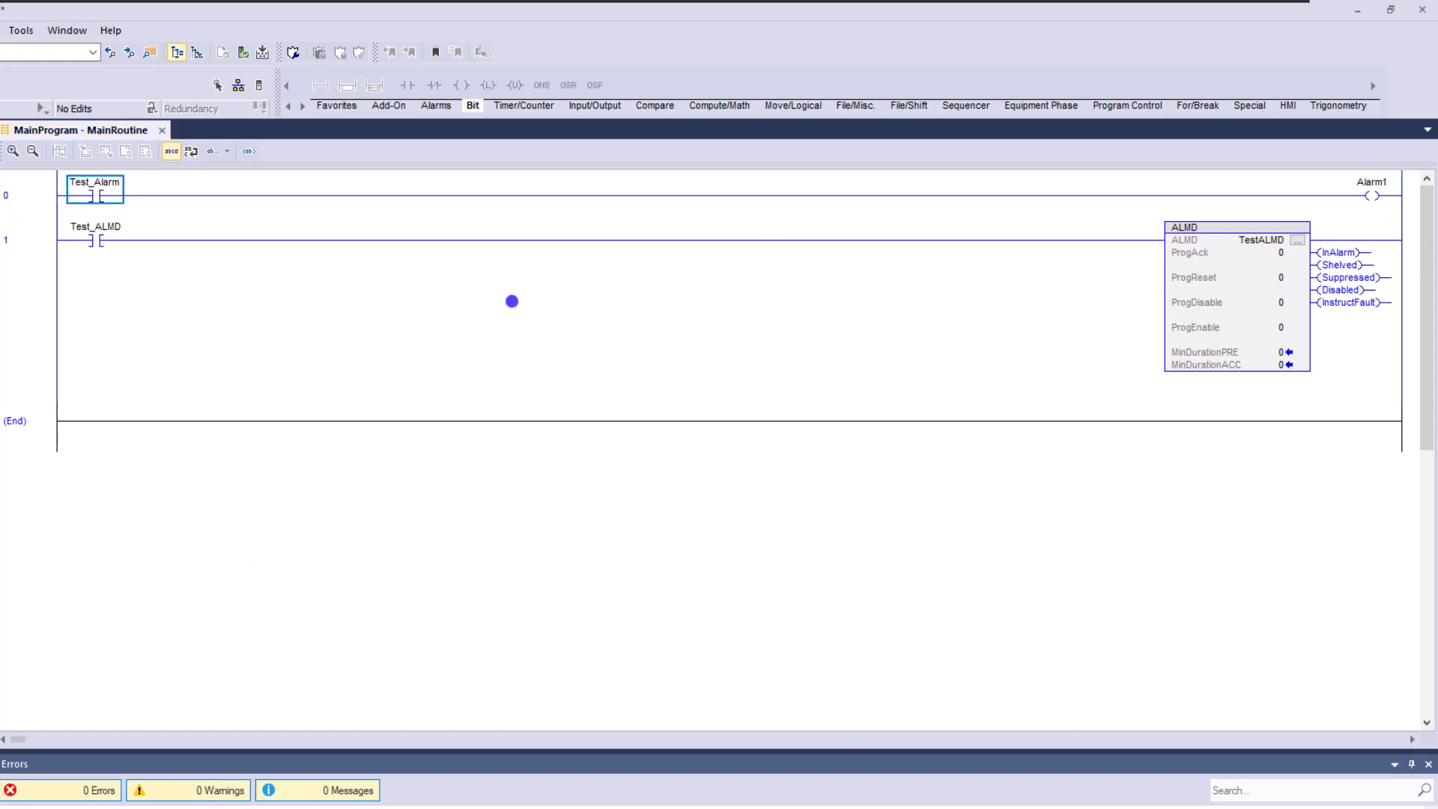
{"action": "mouse_move", "coordinate": [474, 302]}
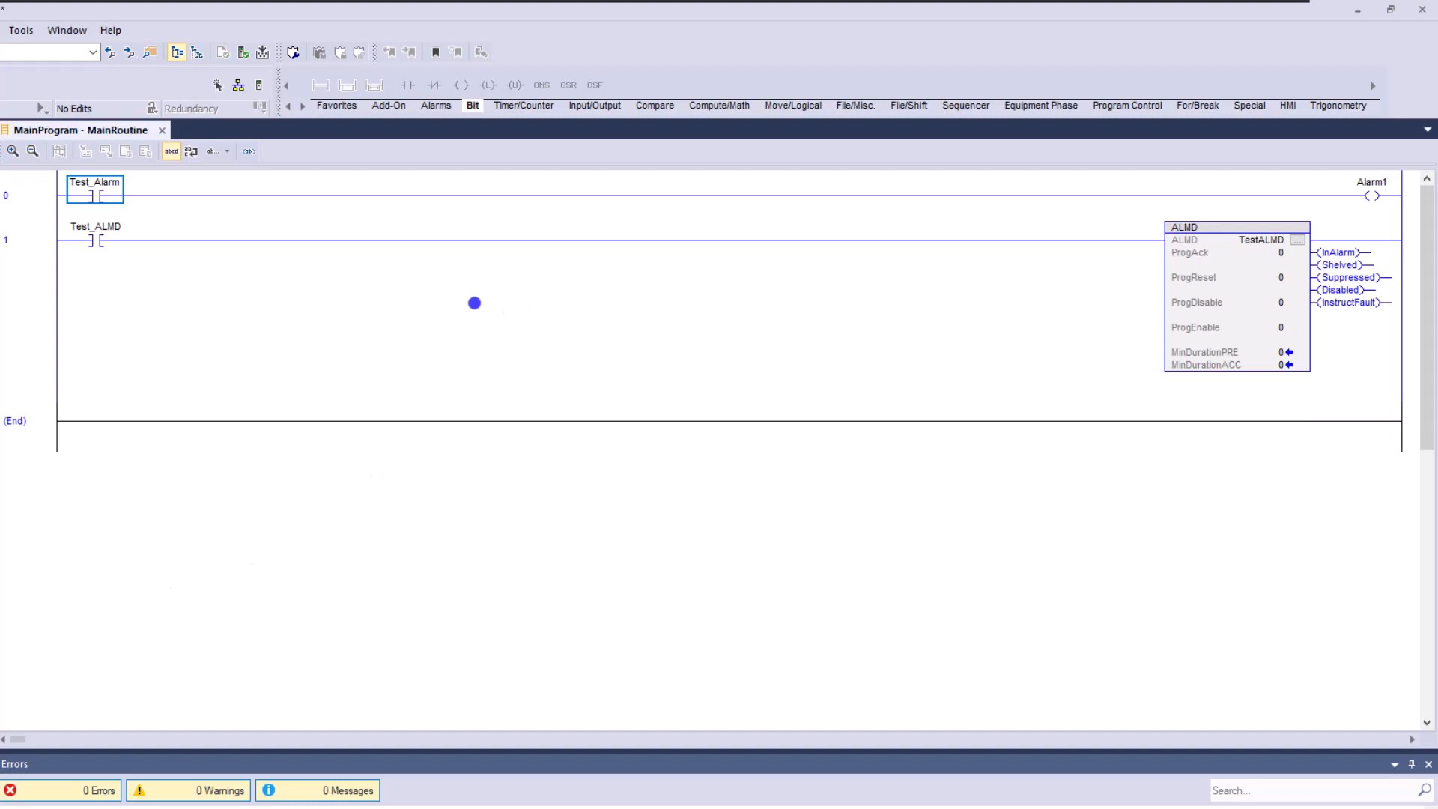
{"action": "mouse_move", "coordinate": [481, 298]}
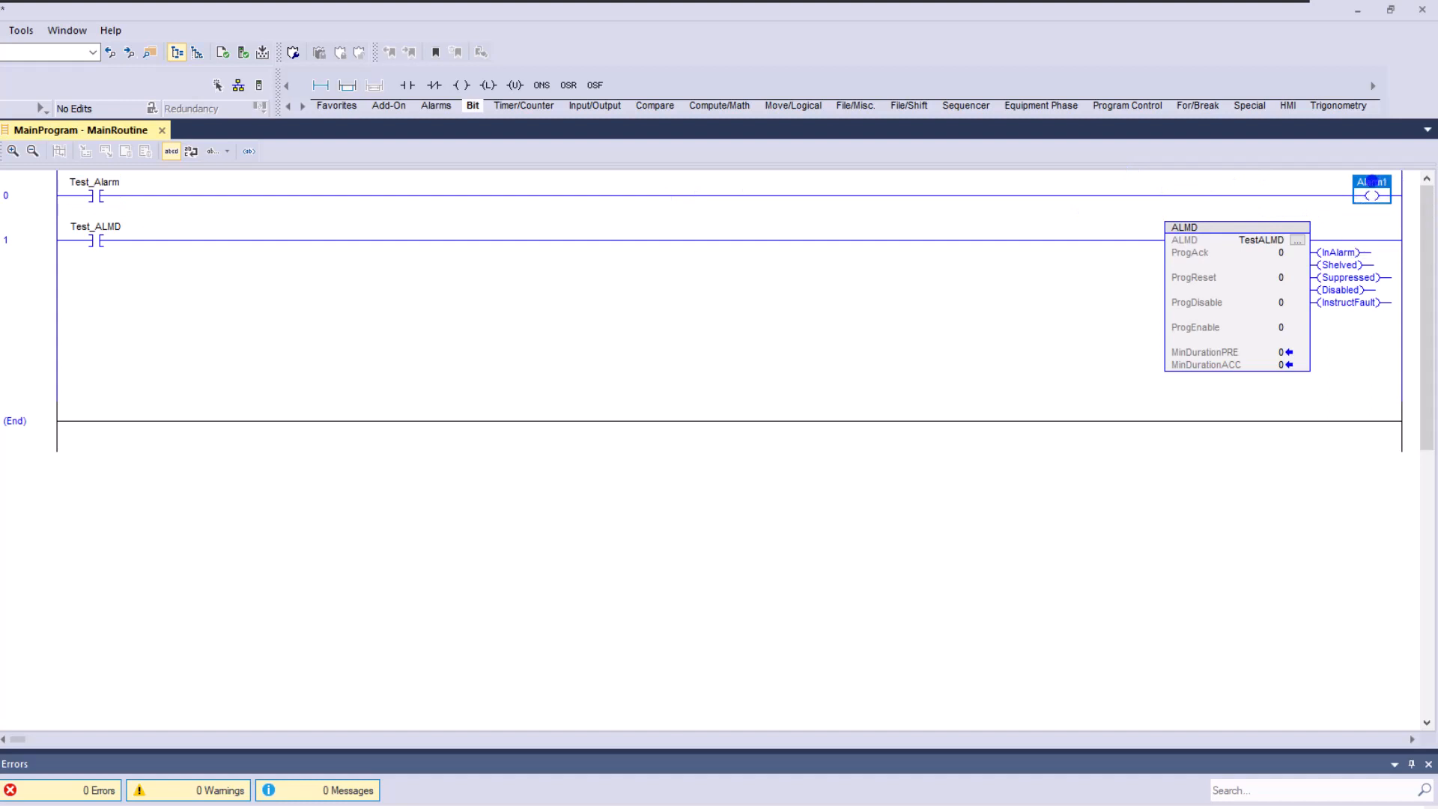
{"action": "double_click", "coordinate": [1372, 181]}
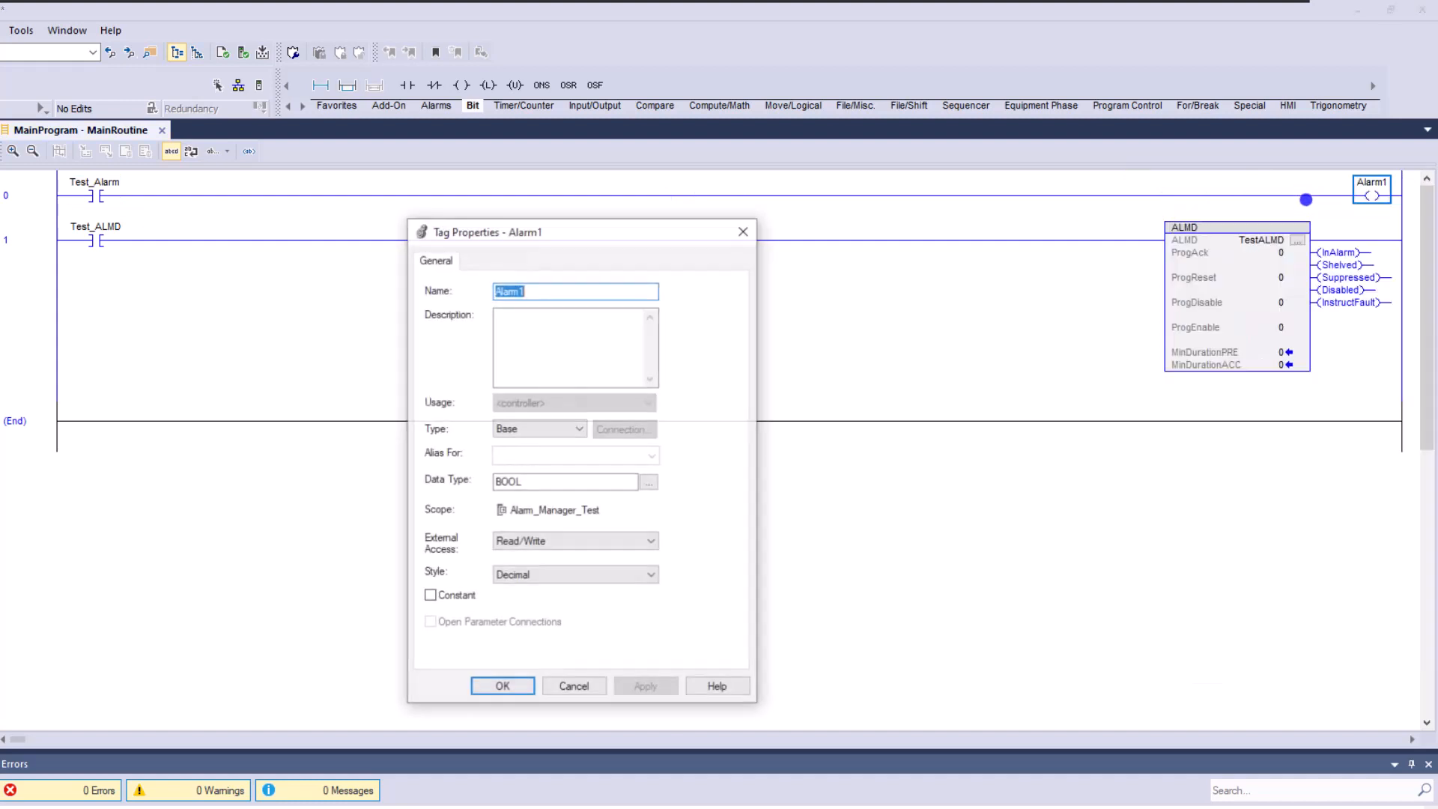
{"action": "key", "text": "Delete"}
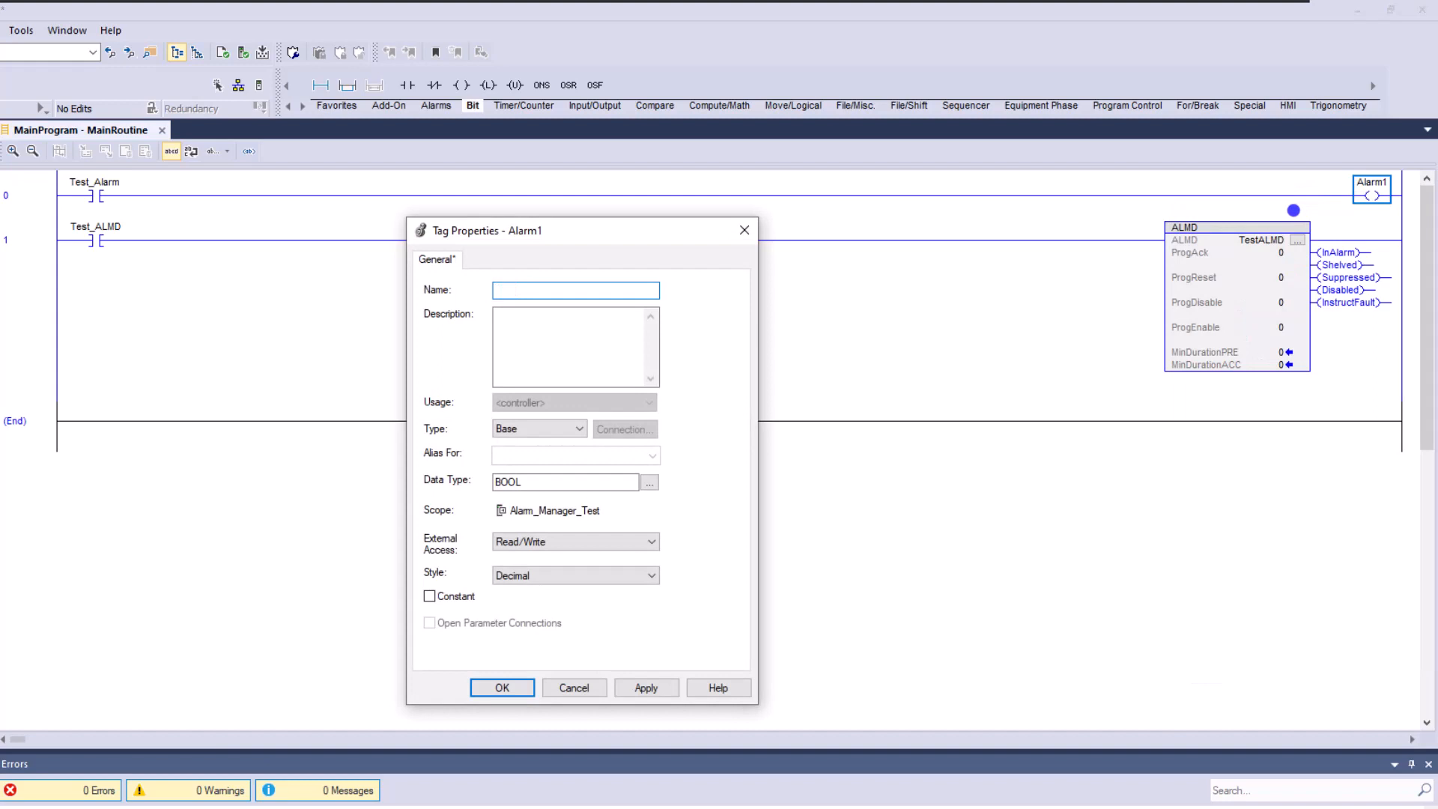
{"action": "type", "text": "Sta"}
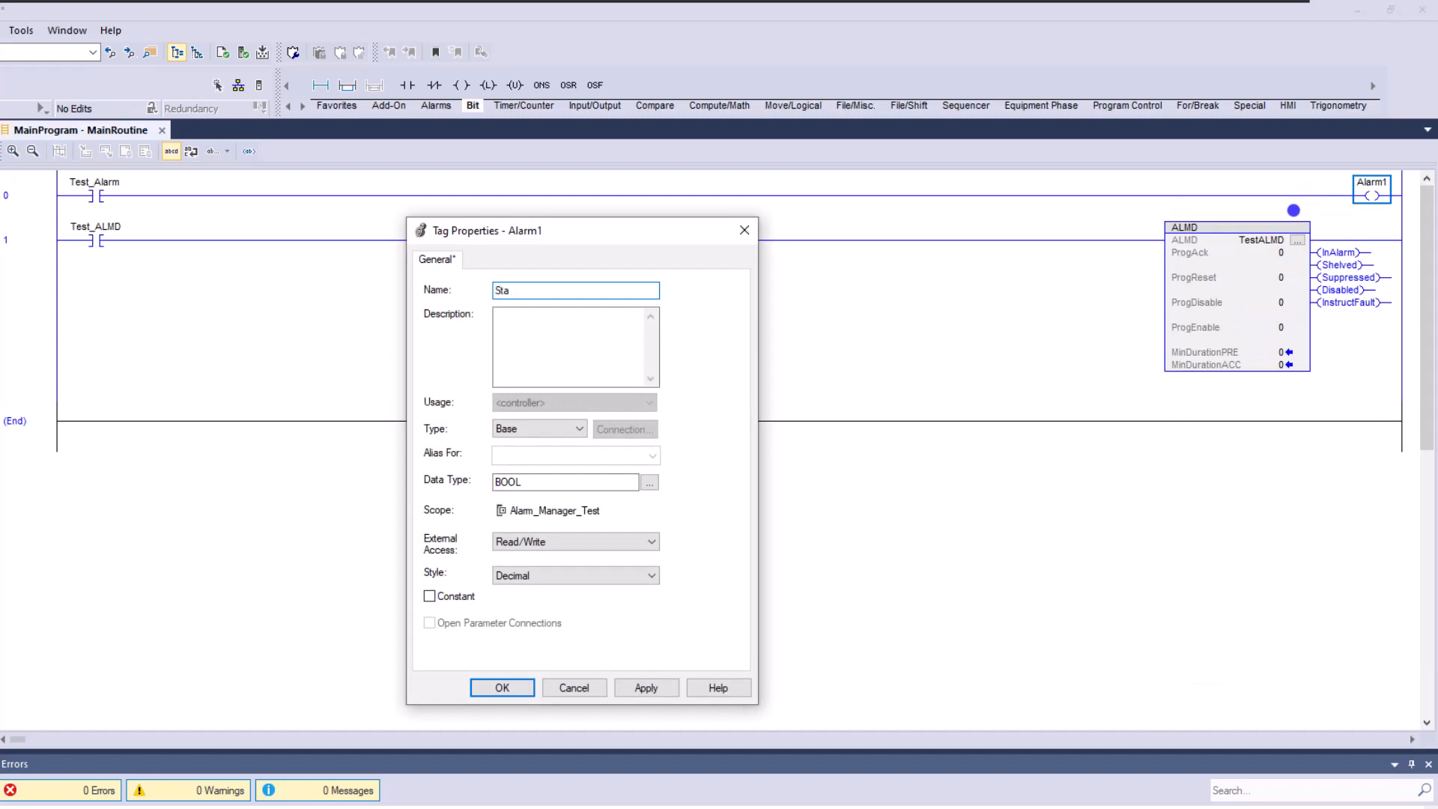
{"action": "type", "text": "nda"}
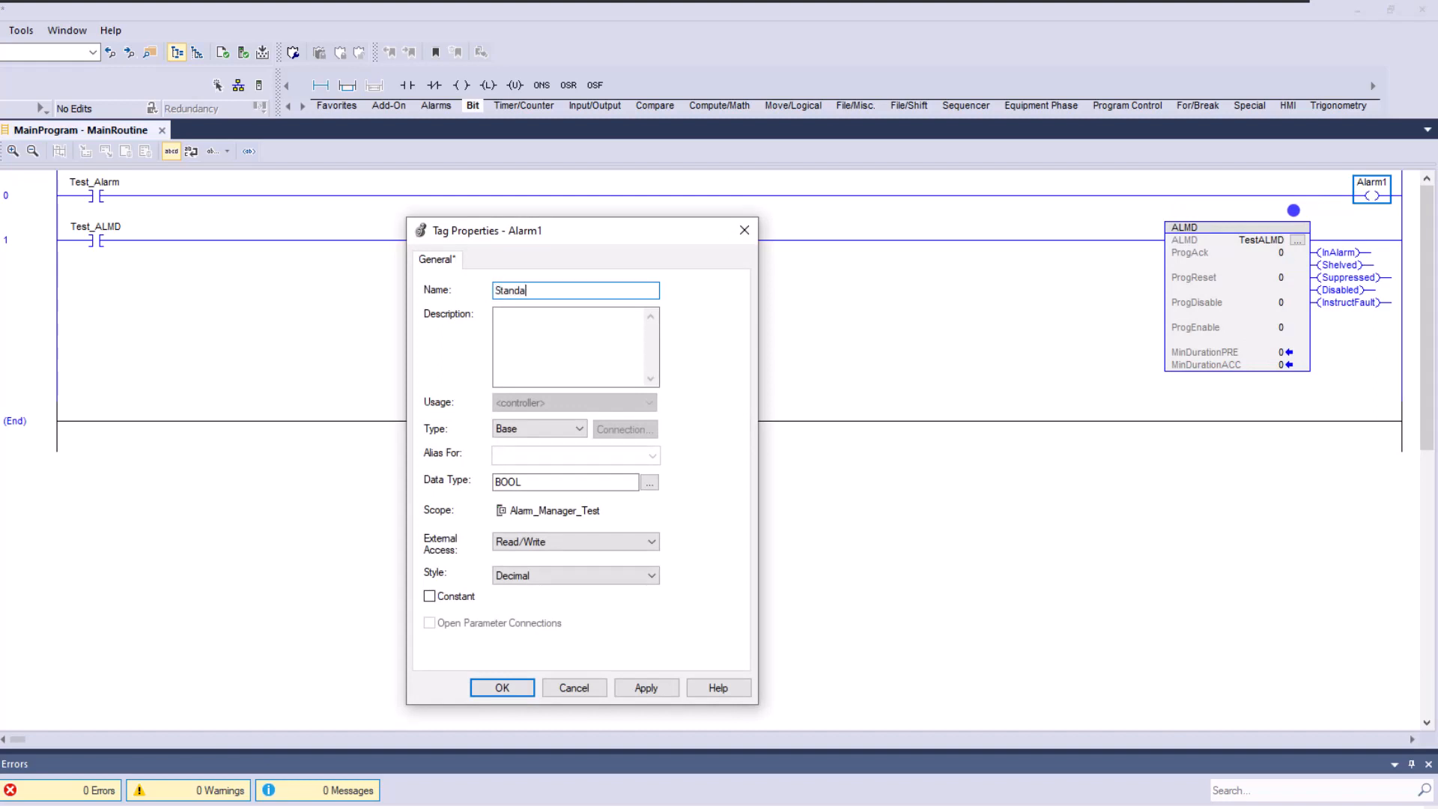
{"action": "type", "text": "rdBit"}
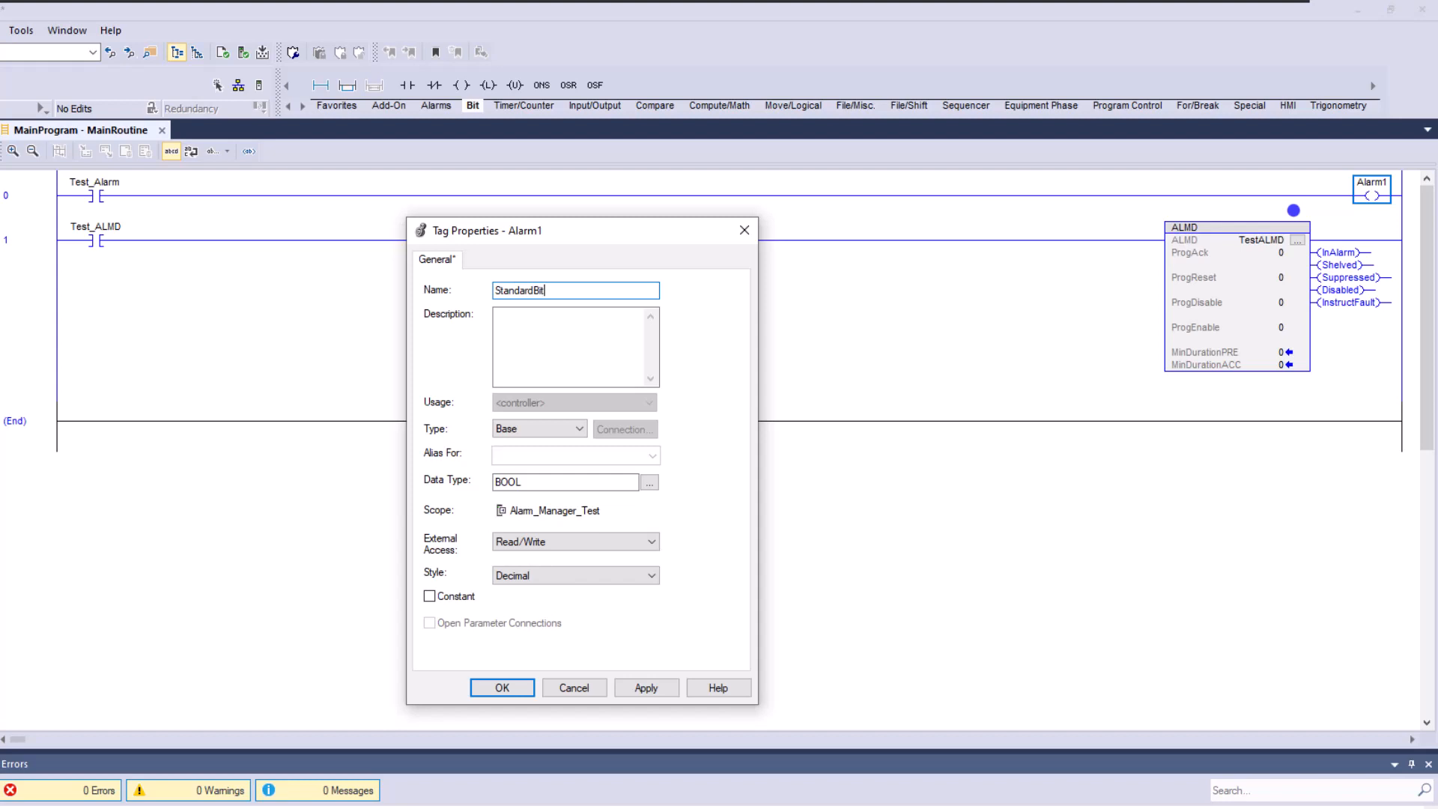
{"action": "left_click", "coordinate": [646, 687]}
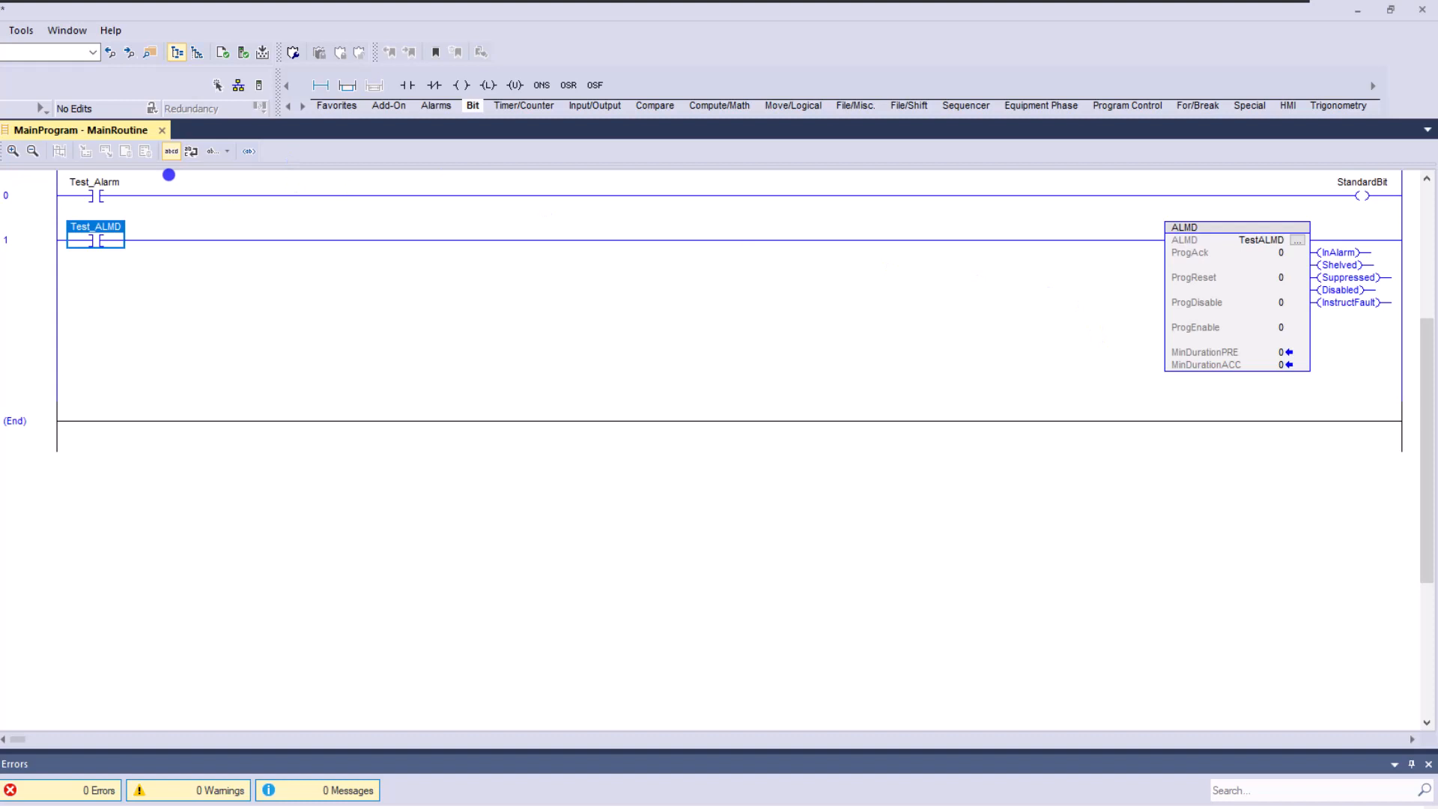
Choose Add Alarm for "StandardBit" from the StandardBit coil's context menu
{"action": "left_click", "coordinate": [95, 193]}
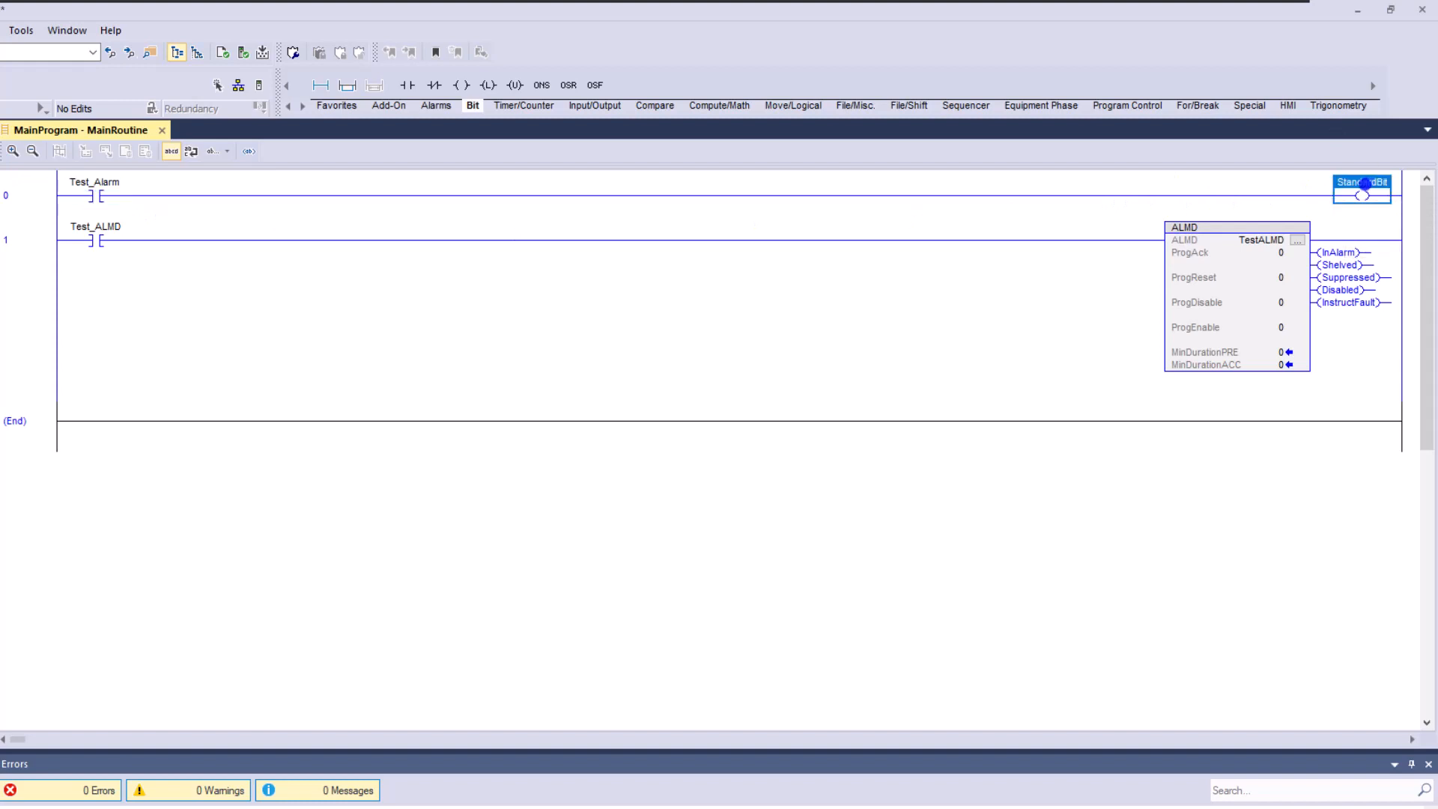
{"action": "mouse_move", "coordinate": [1363, 192]}
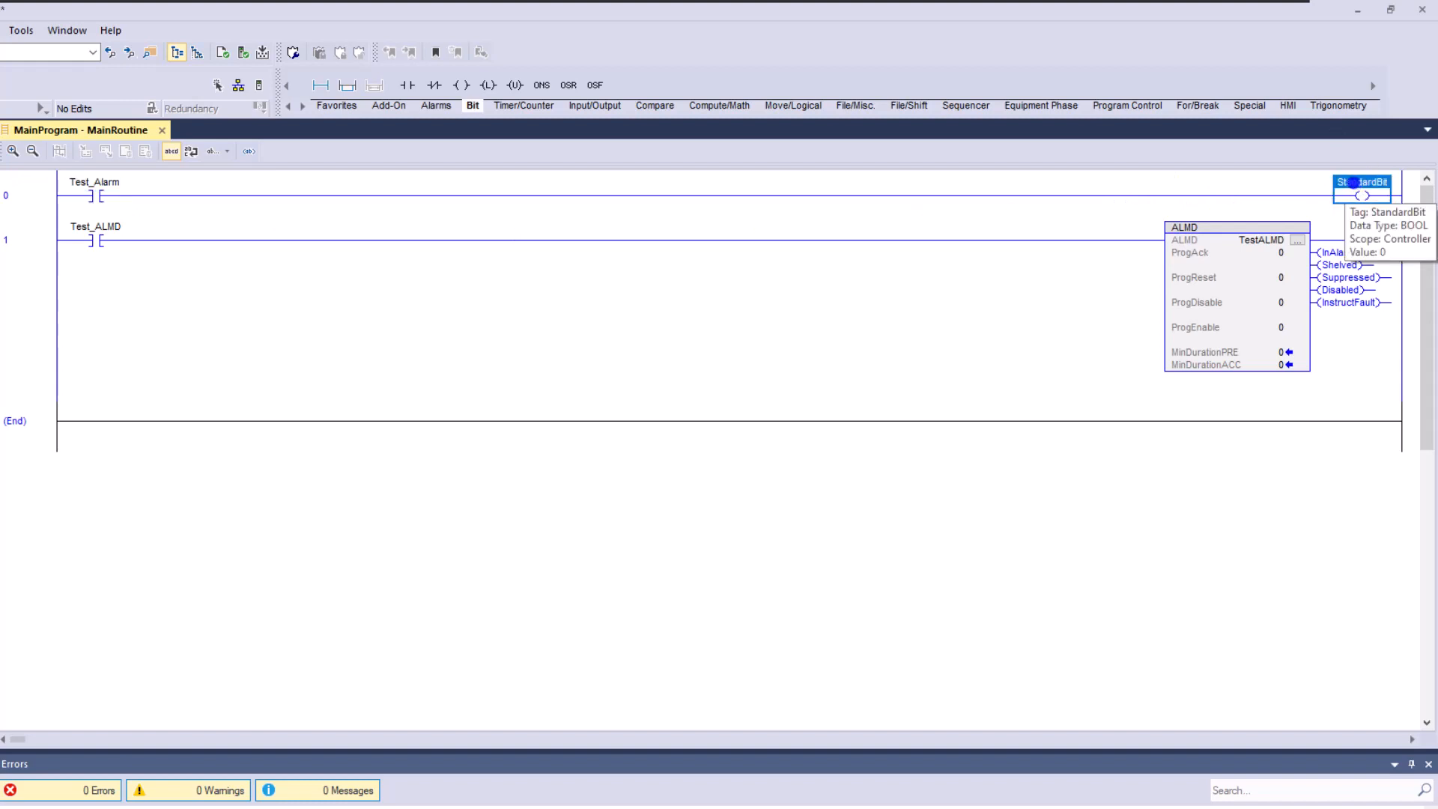
{"action": "right_click", "coordinate": [1361, 193]}
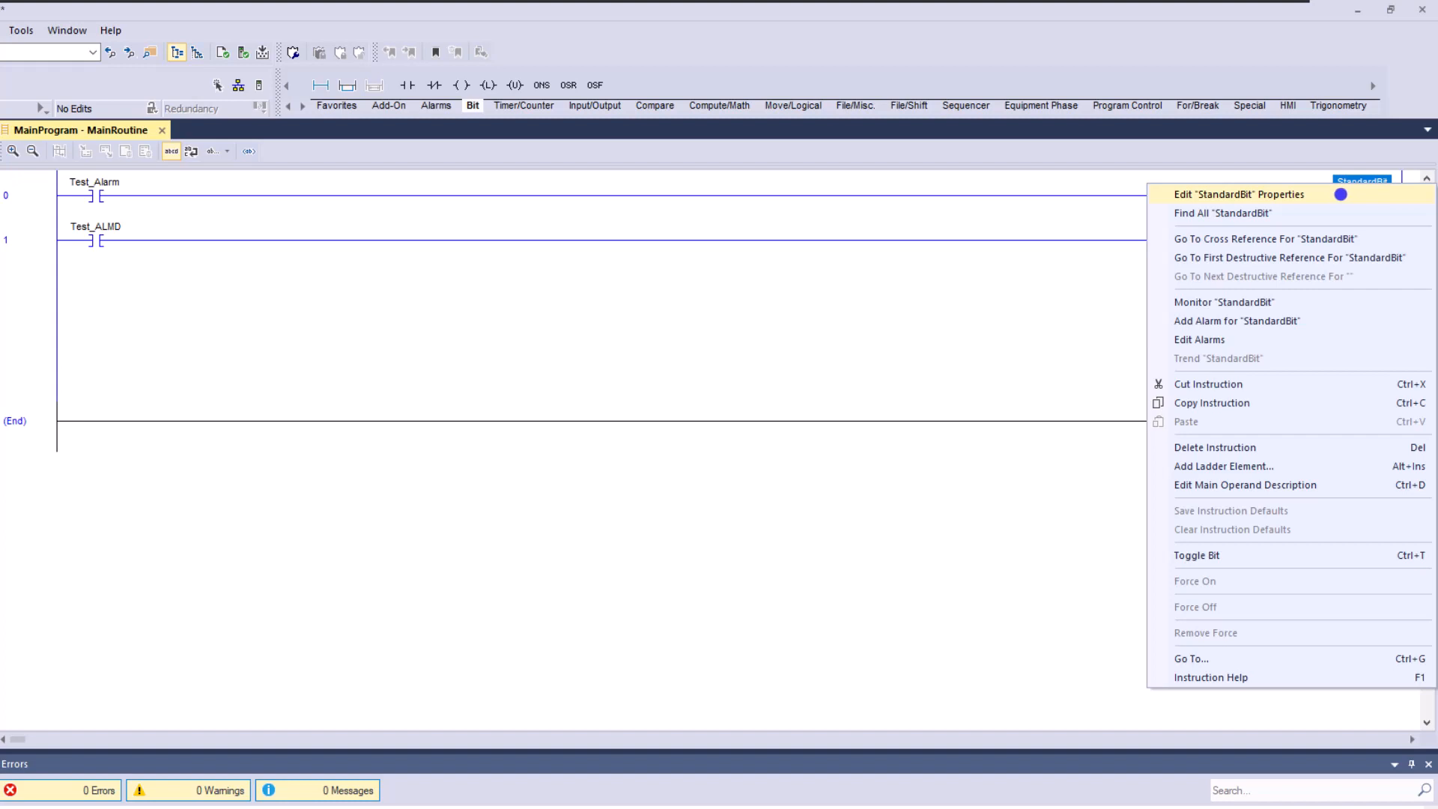
{"action": "mouse_move", "coordinate": [1332, 207]}
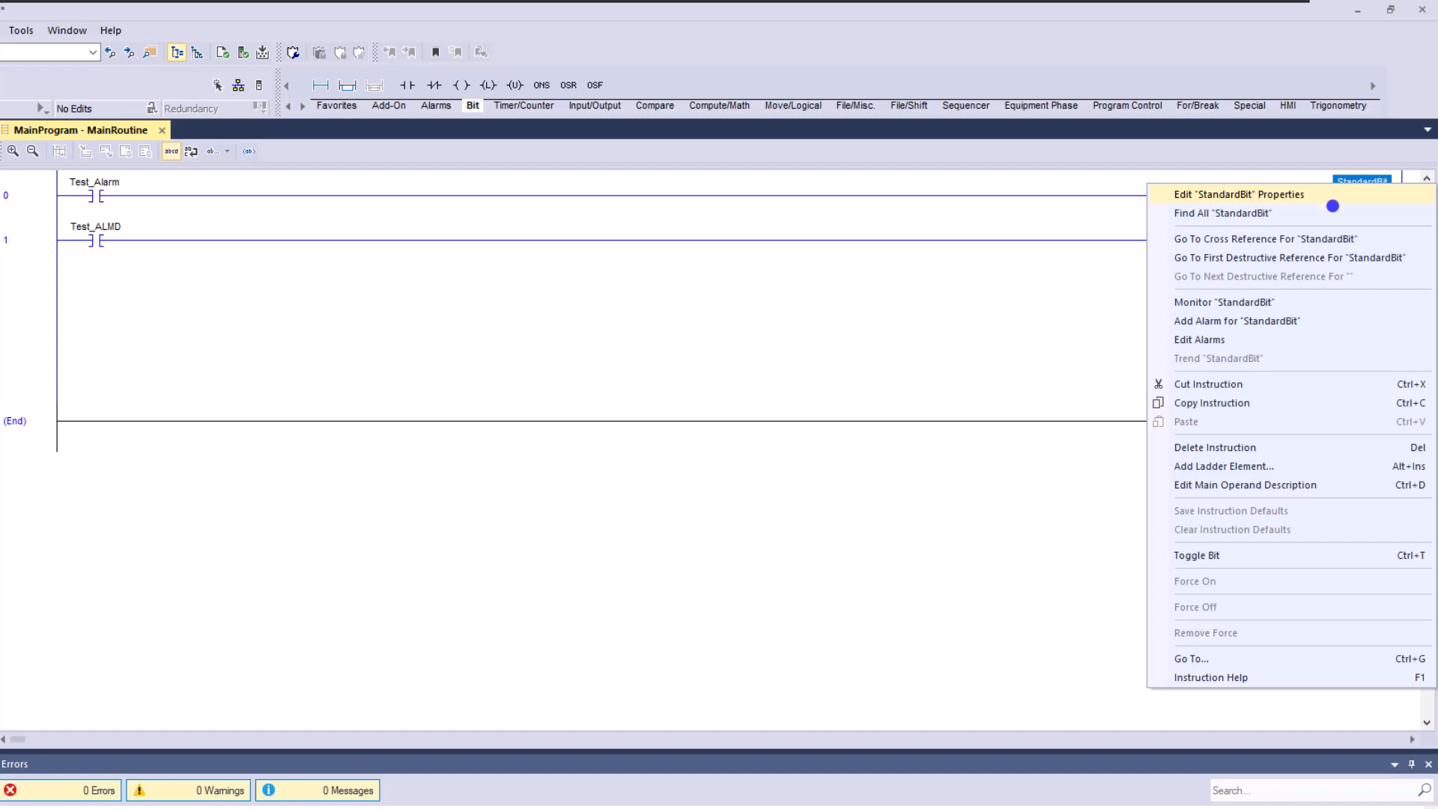
{"action": "mouse_move", "coordinate": [1262, 320]}
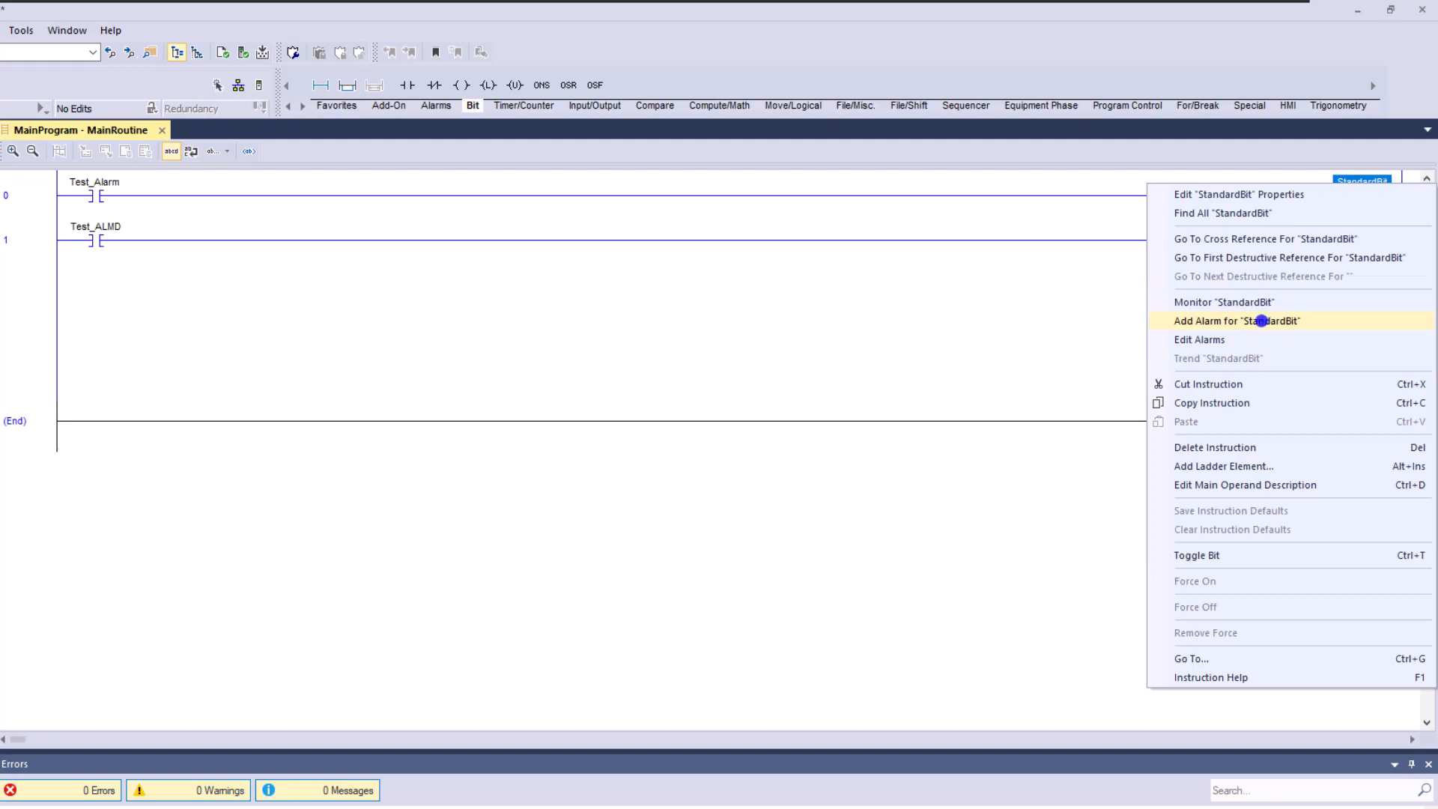
{"action": "left_click", "coordinate": [1237, 319]}
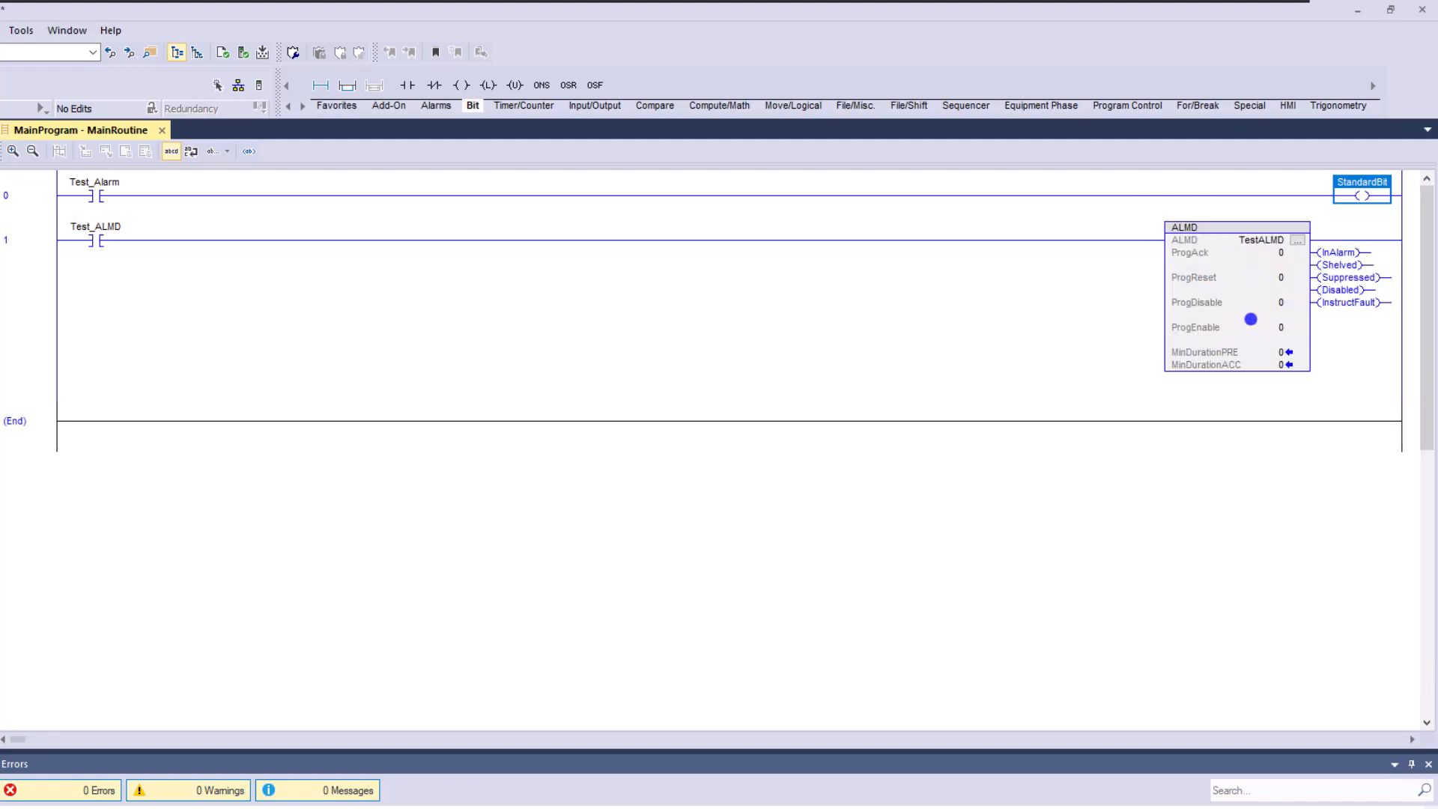
Enter AlarmCondition1 as the new alarm's name on the General page
{"action": "left_click", "coordinate": [1298, 239]}
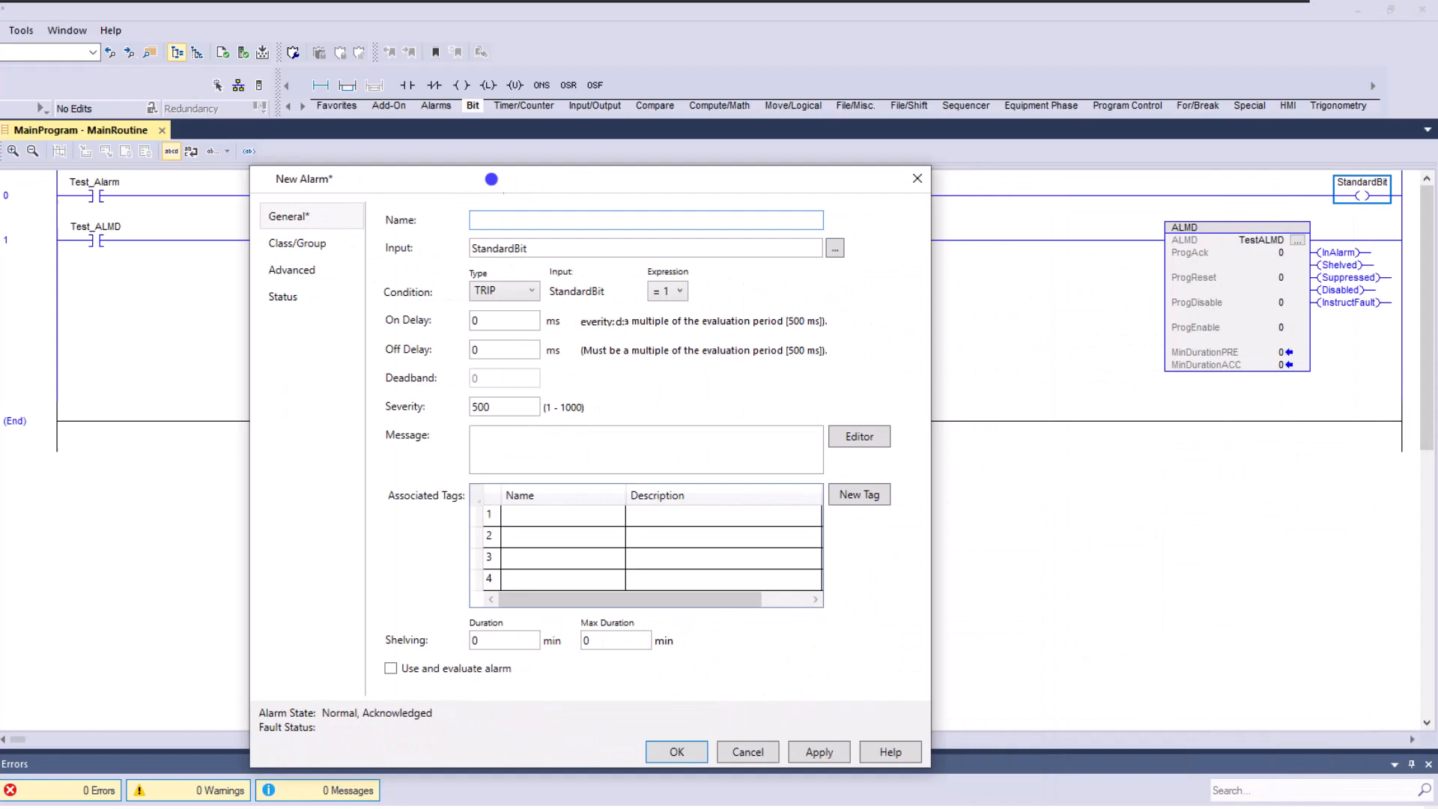
{"action": "triple_click", "coordinate": [645, 248]}
{"action": "type", "text": "A"}
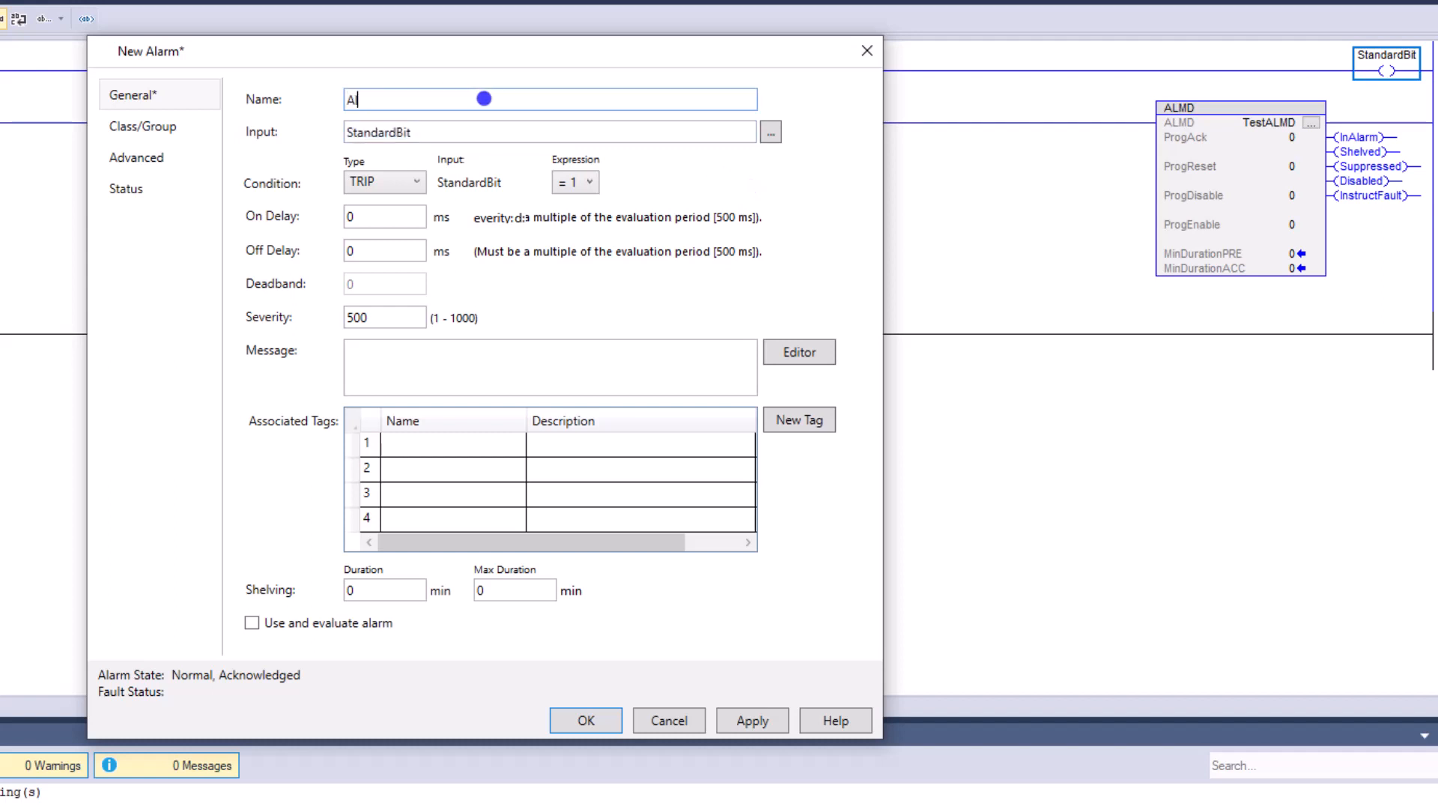
{"action": "type", "text": "larm_1"}
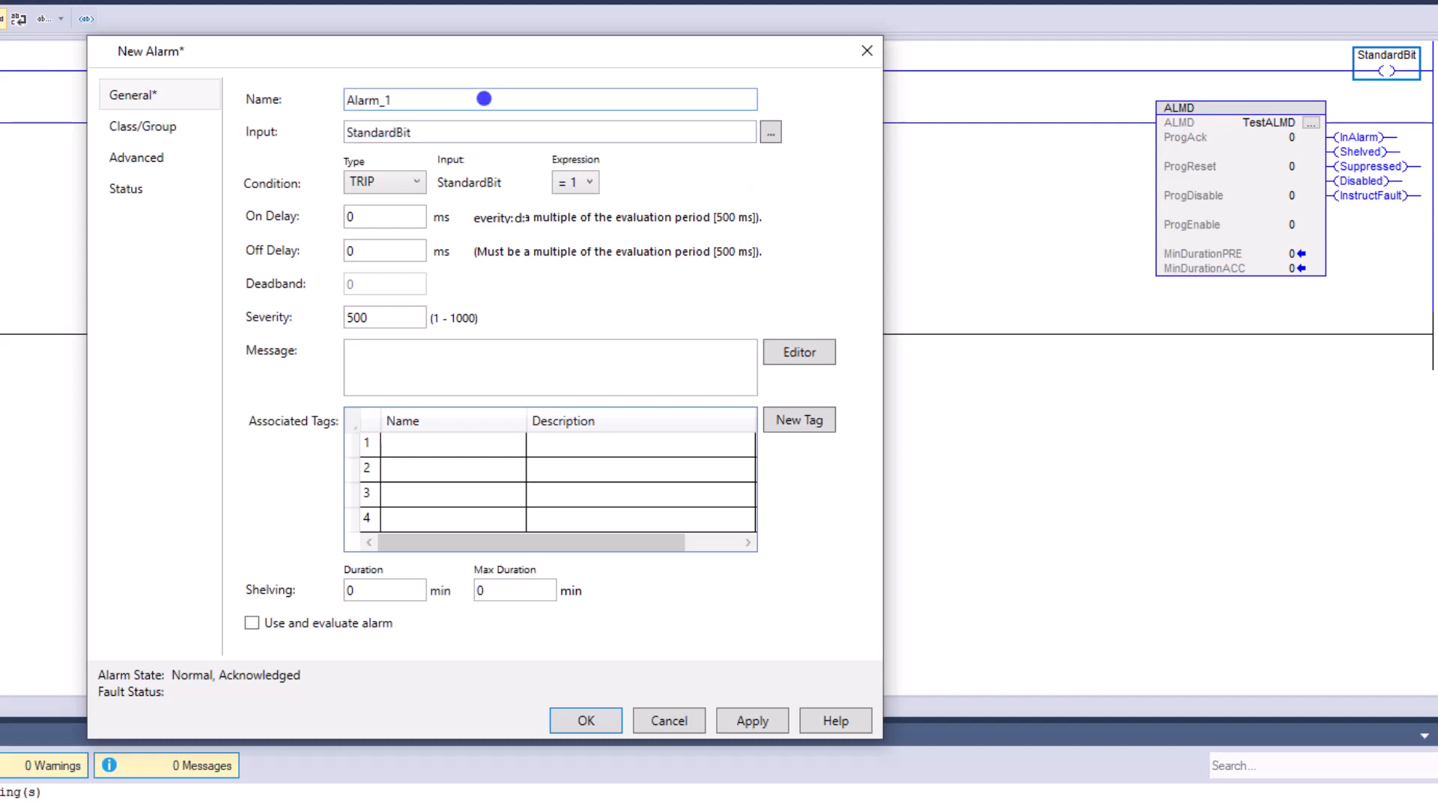
{"action": "key", "text": "BackSpace"}
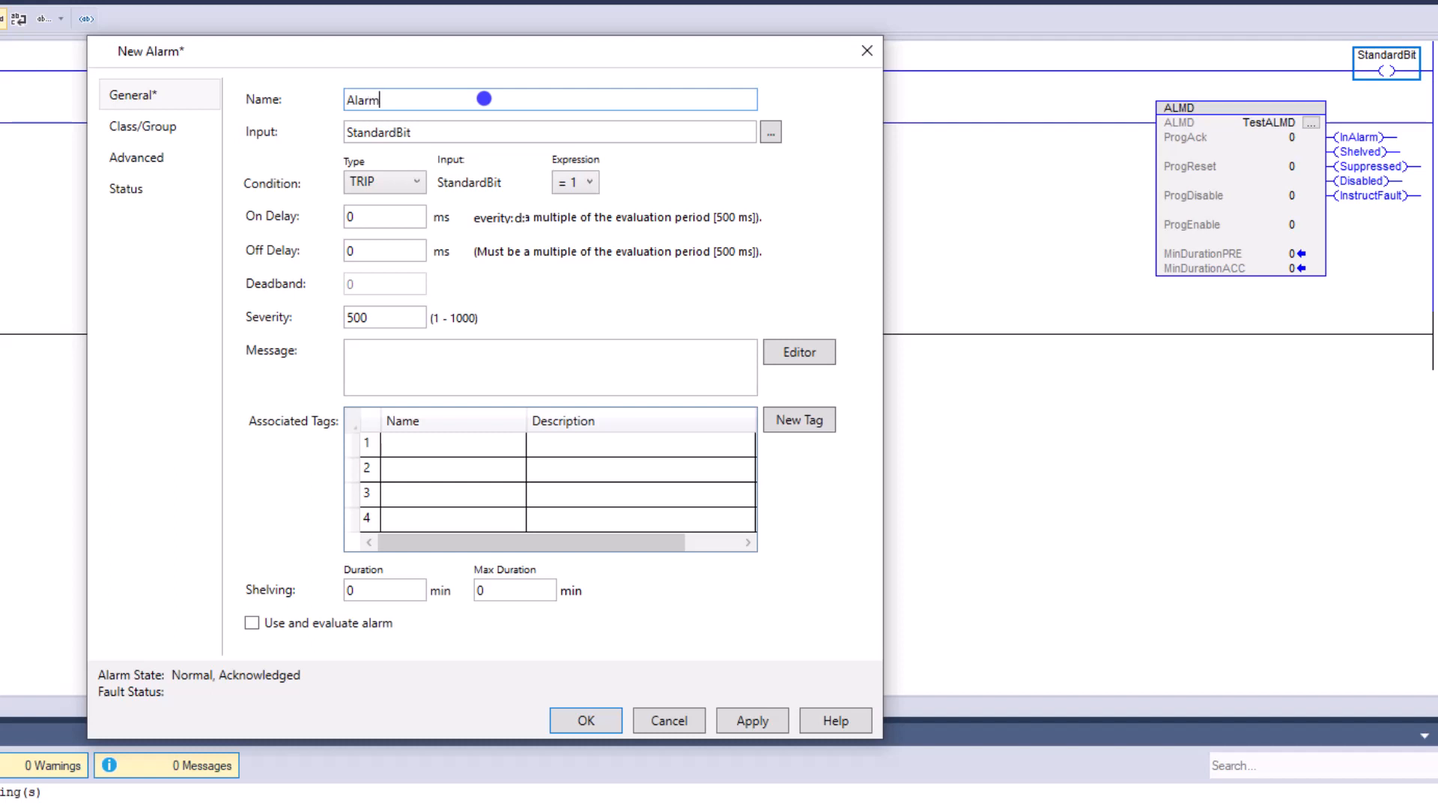
{"action": "type", "text": "Condit"}
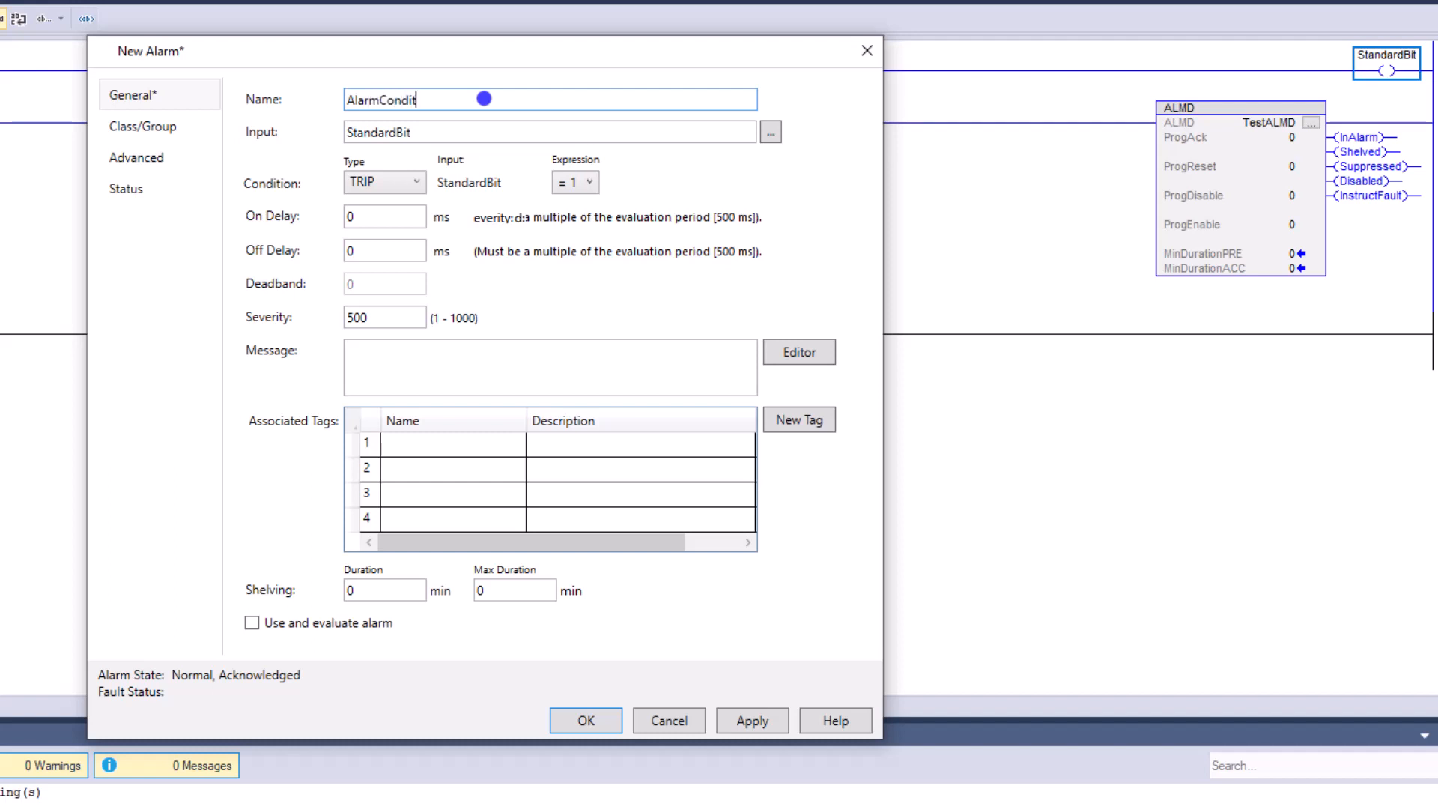
{"action": "type", "text": "ion1"}
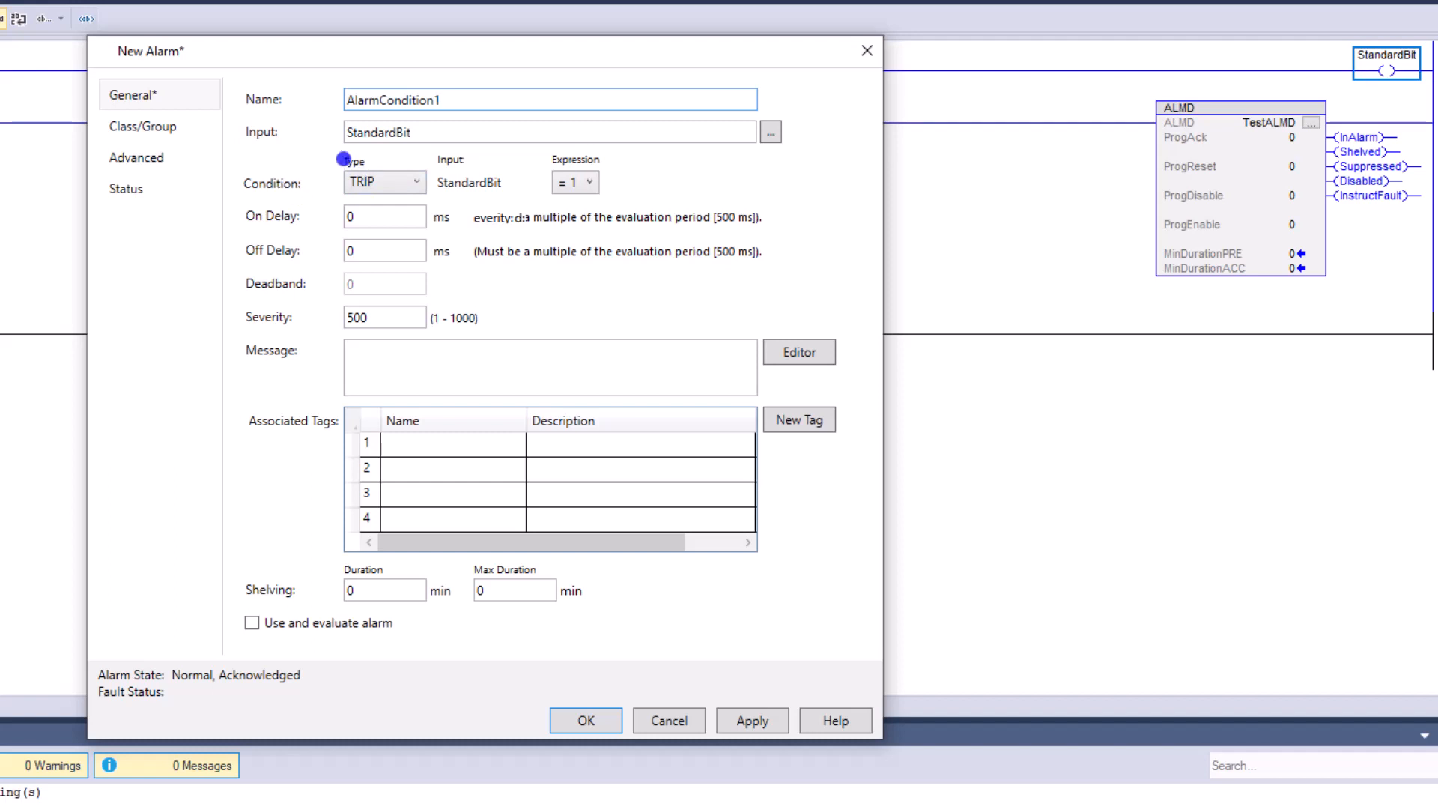
{"action": "mouse_move", "coordinate": [418, 199]}
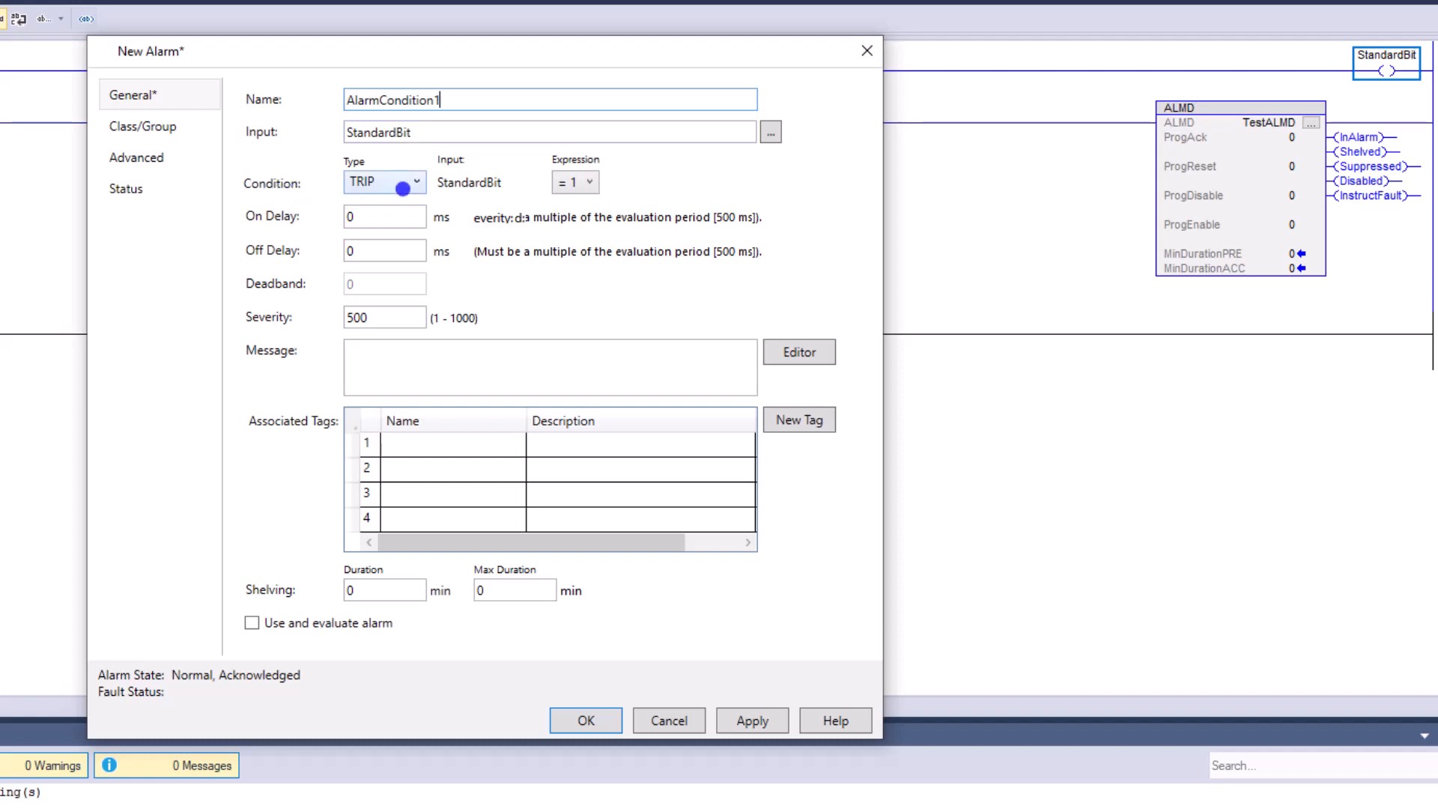
{"action": "left_click", "coordinate": [414, 181]}
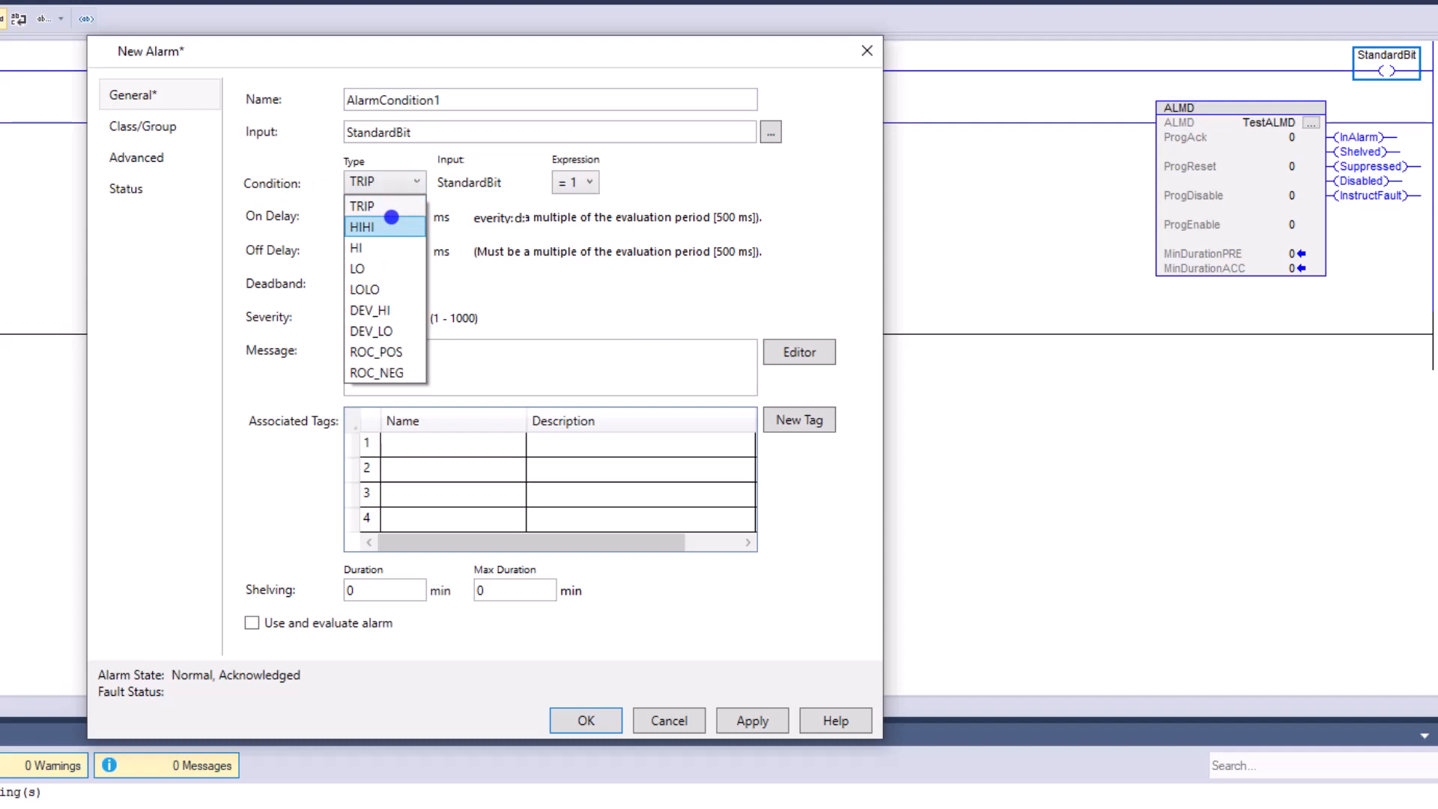
{"action": "mouse_move", "coordinate": [367, 268]}
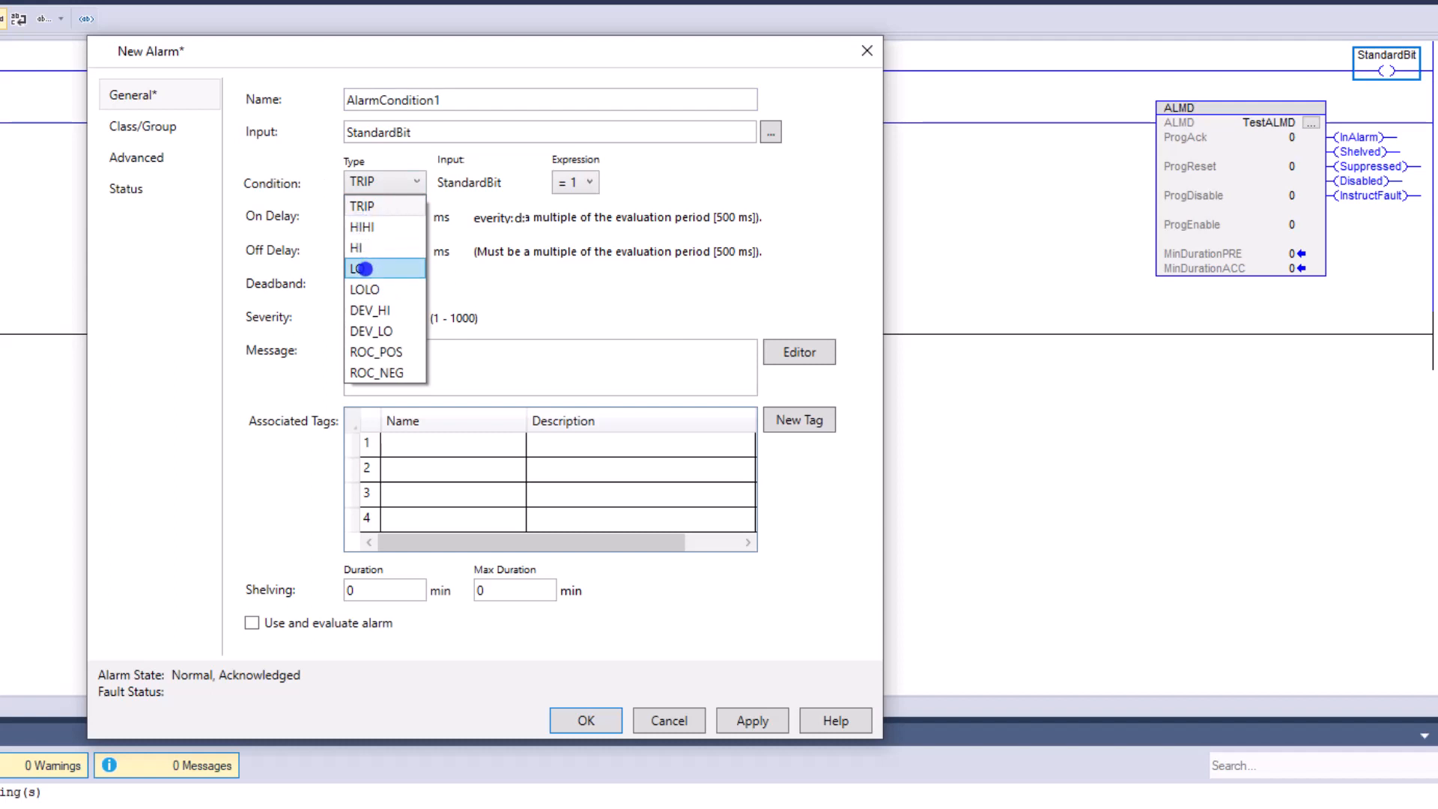
{"action": "mouse_move", "coordinate": [364, 289]}
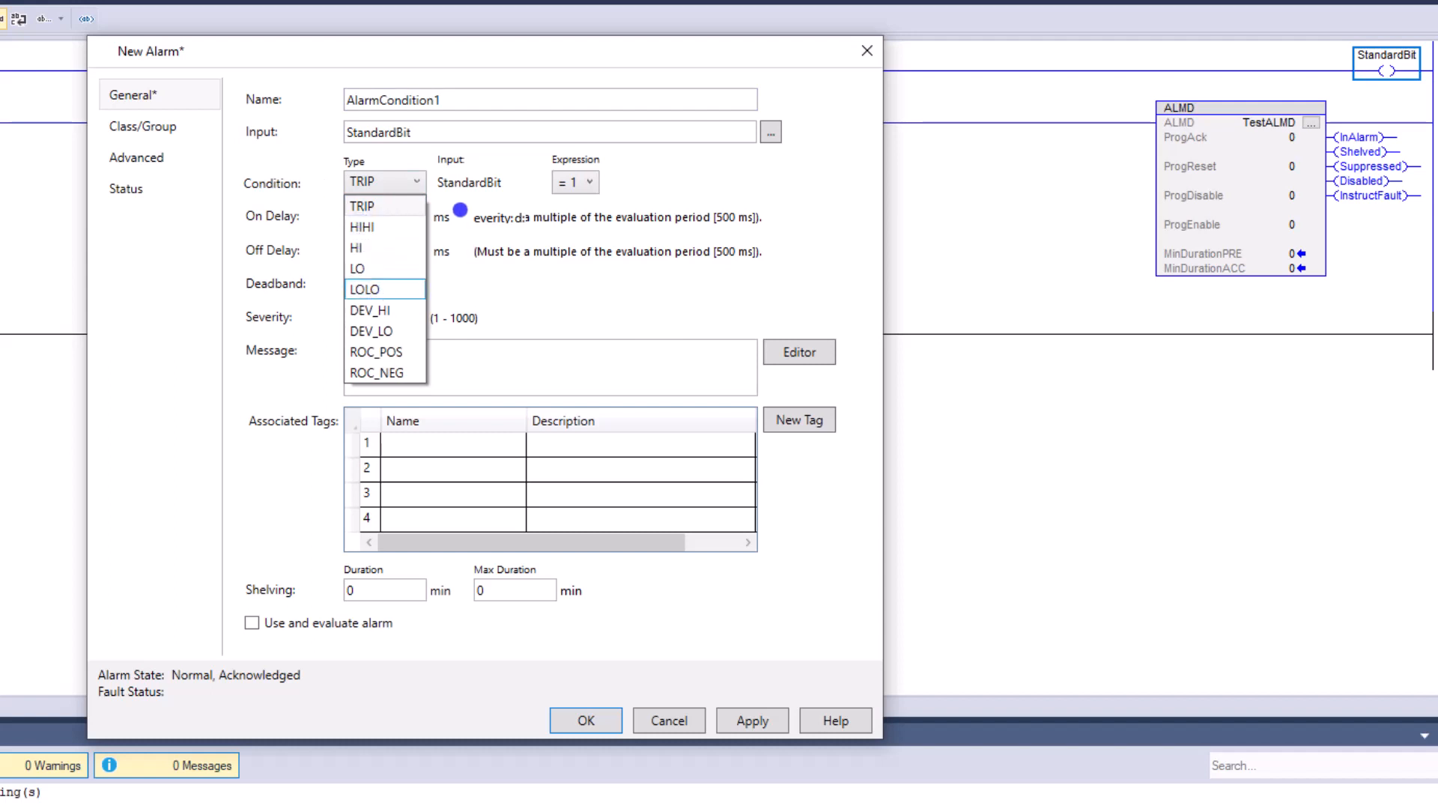
{"action": "left_click", "coordinate": [364, 205]}
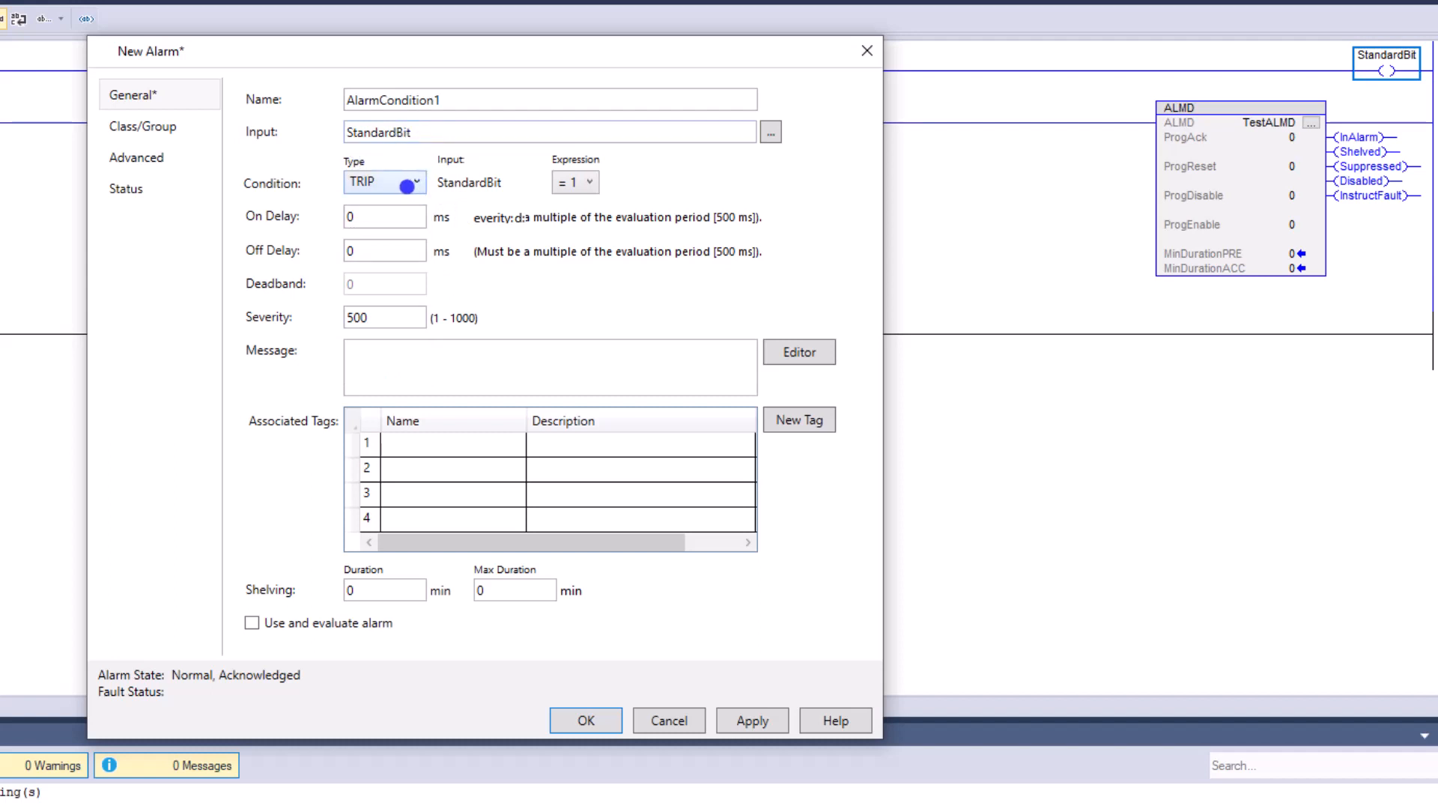
{"action": "left_click", "coordinate": [590, 181]}
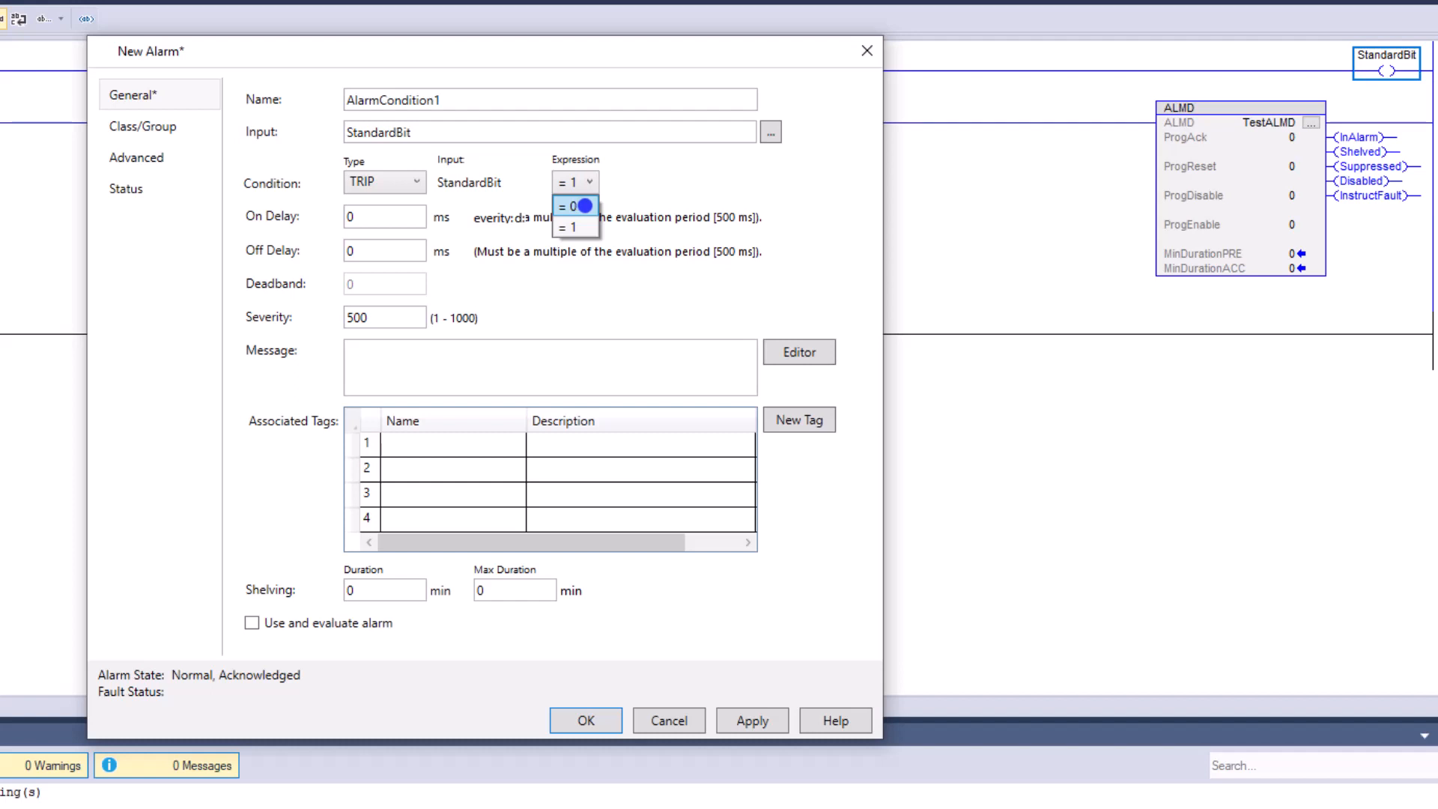
{"action": "left_click", "coordinate": [566, 205]}
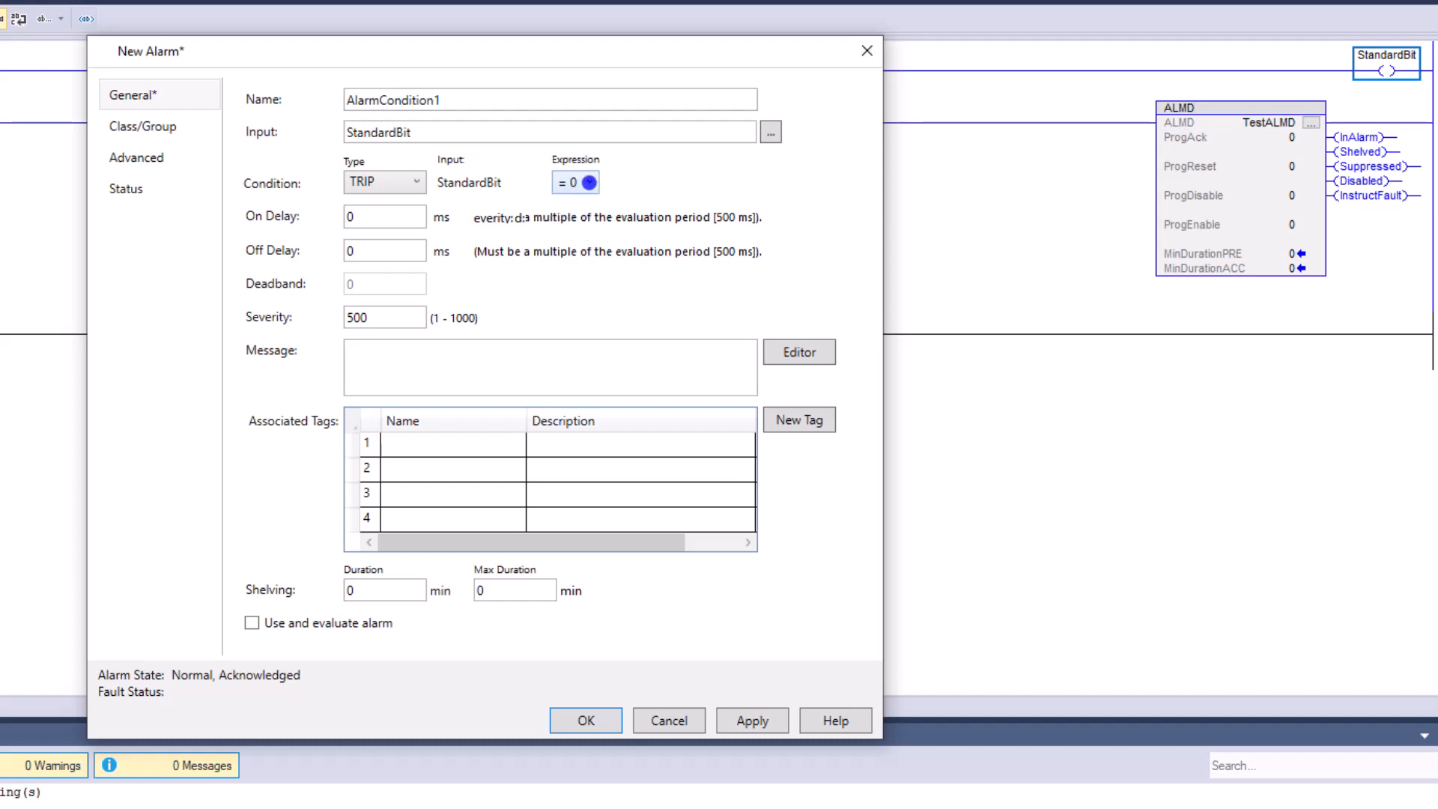
{"action": "left_click", "coordinate": [572, 182]}
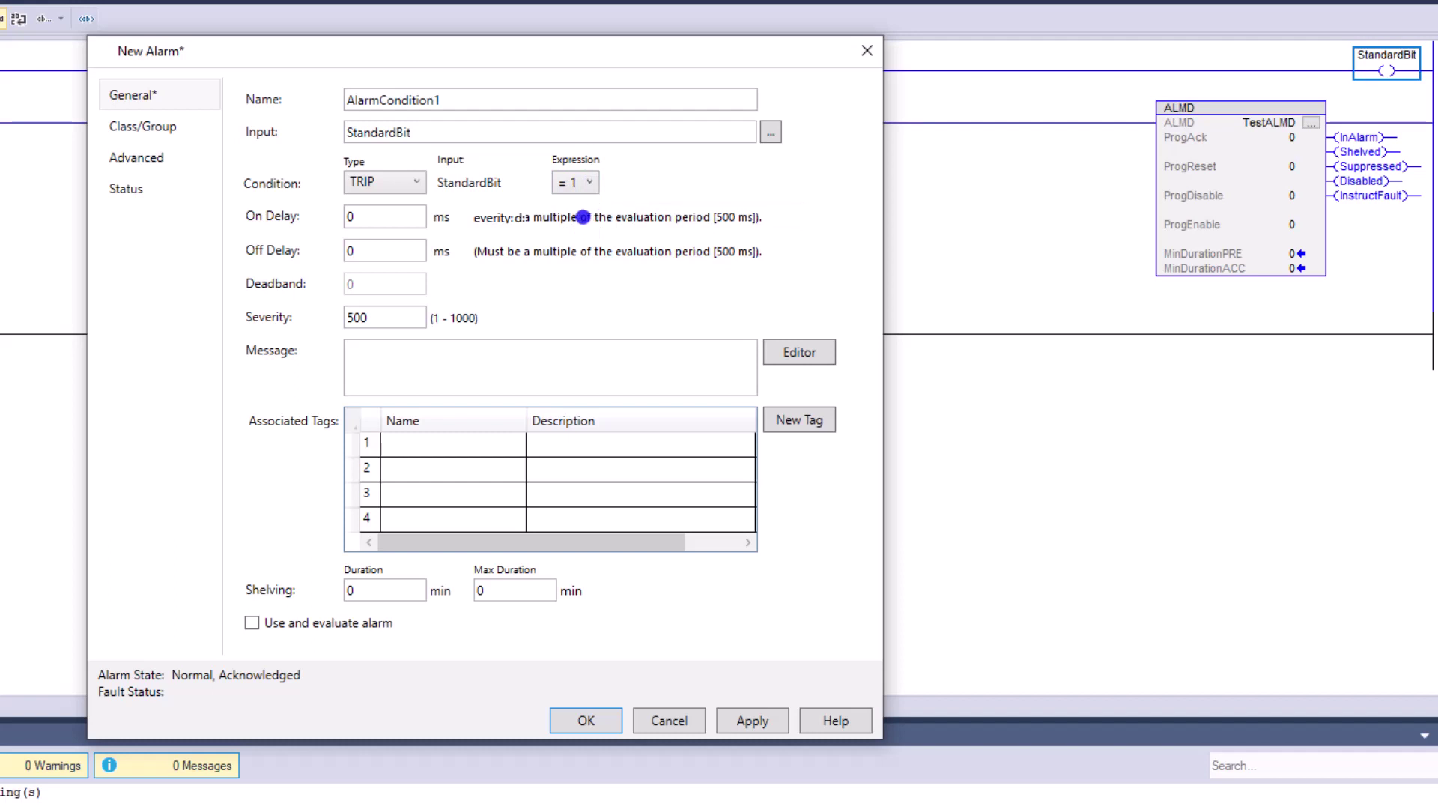
Select the On Delay time and Severity 500 values
{"action": "left_click", "coordinate": [383, 216]}
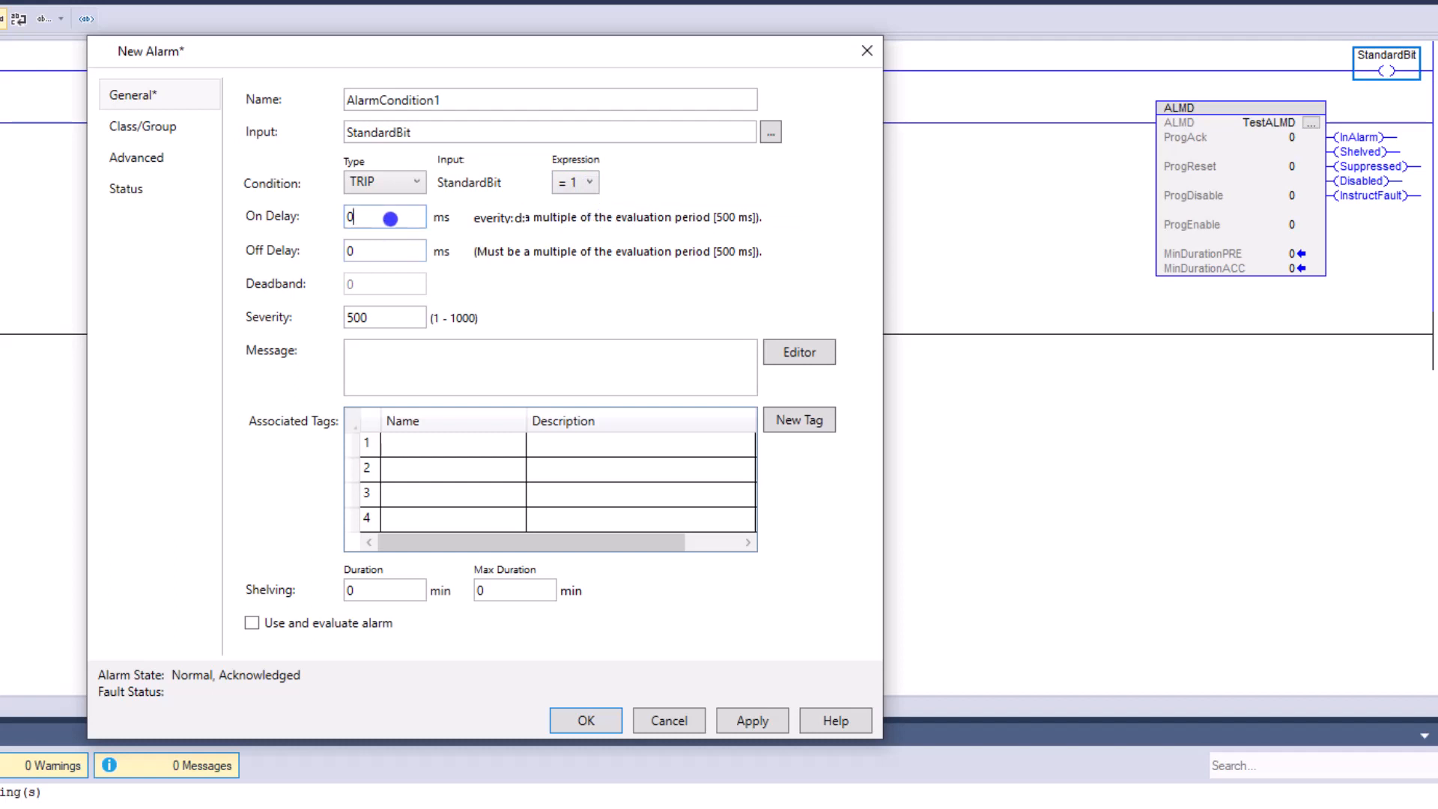
{"action": "left_click", "coordinate": [384, 249]}
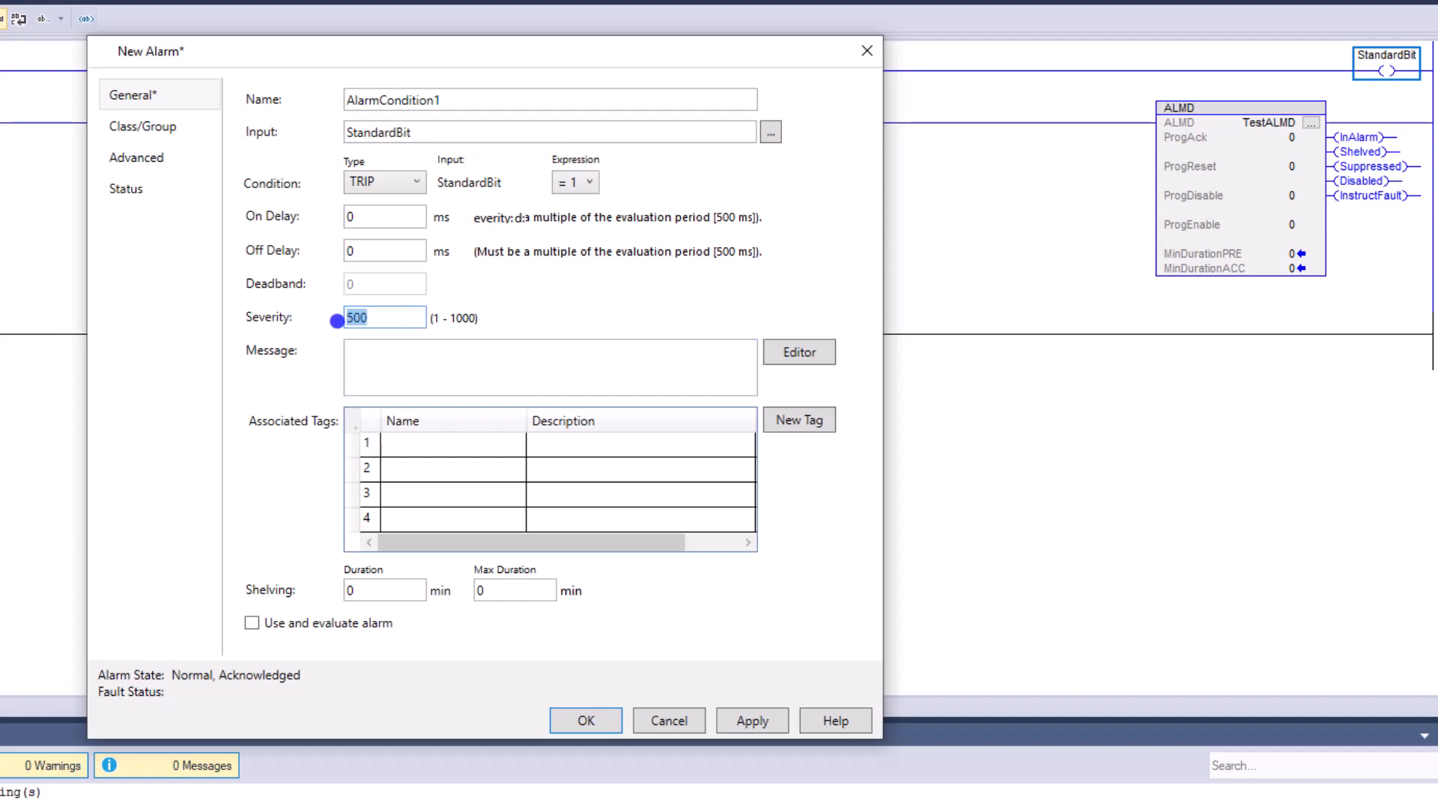
{"action": "left_click", "coordinate": [550, 367]}
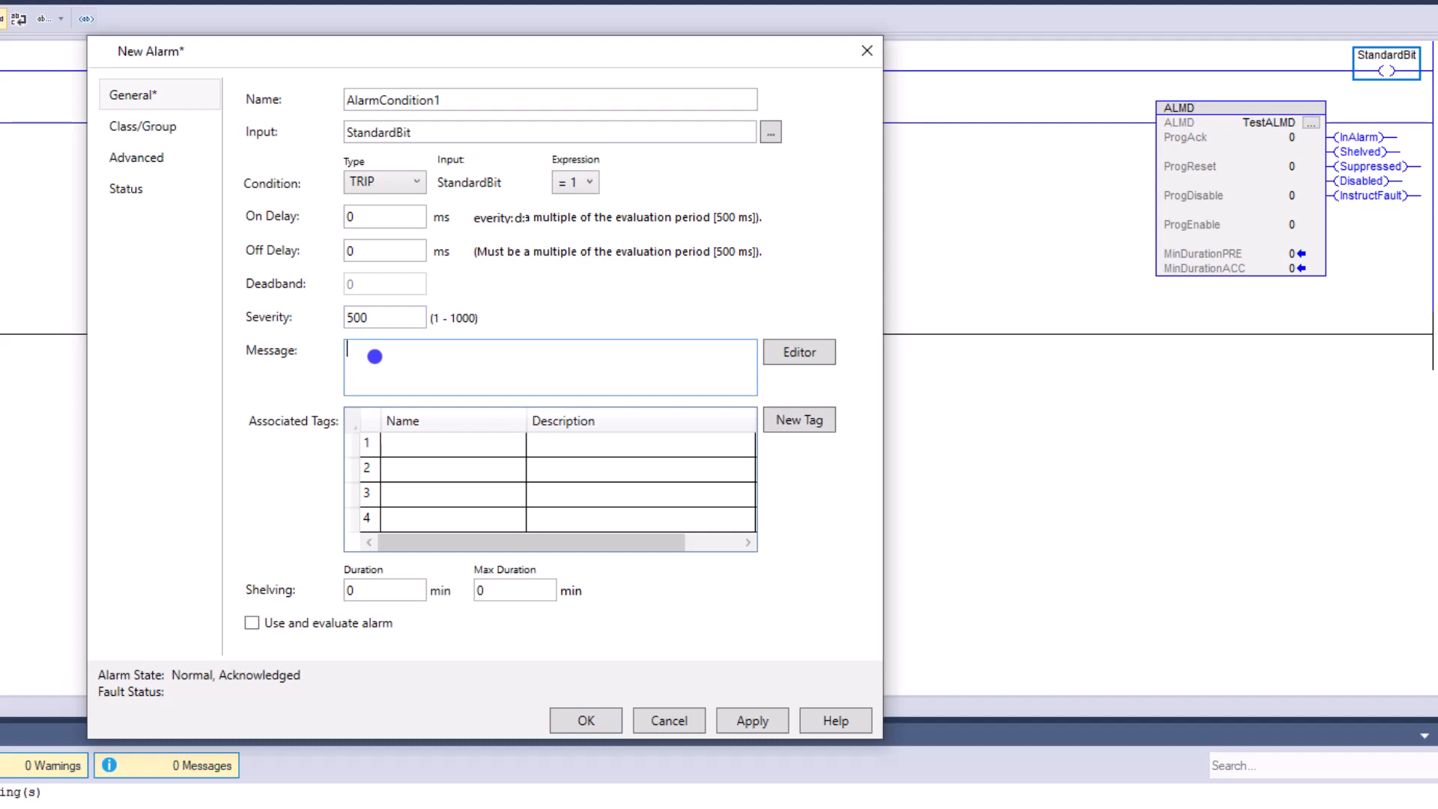
Enter 'Alarm Message' as the alarm message and bring up the message editor
{"action": "type", "text": "Alarm Me"}
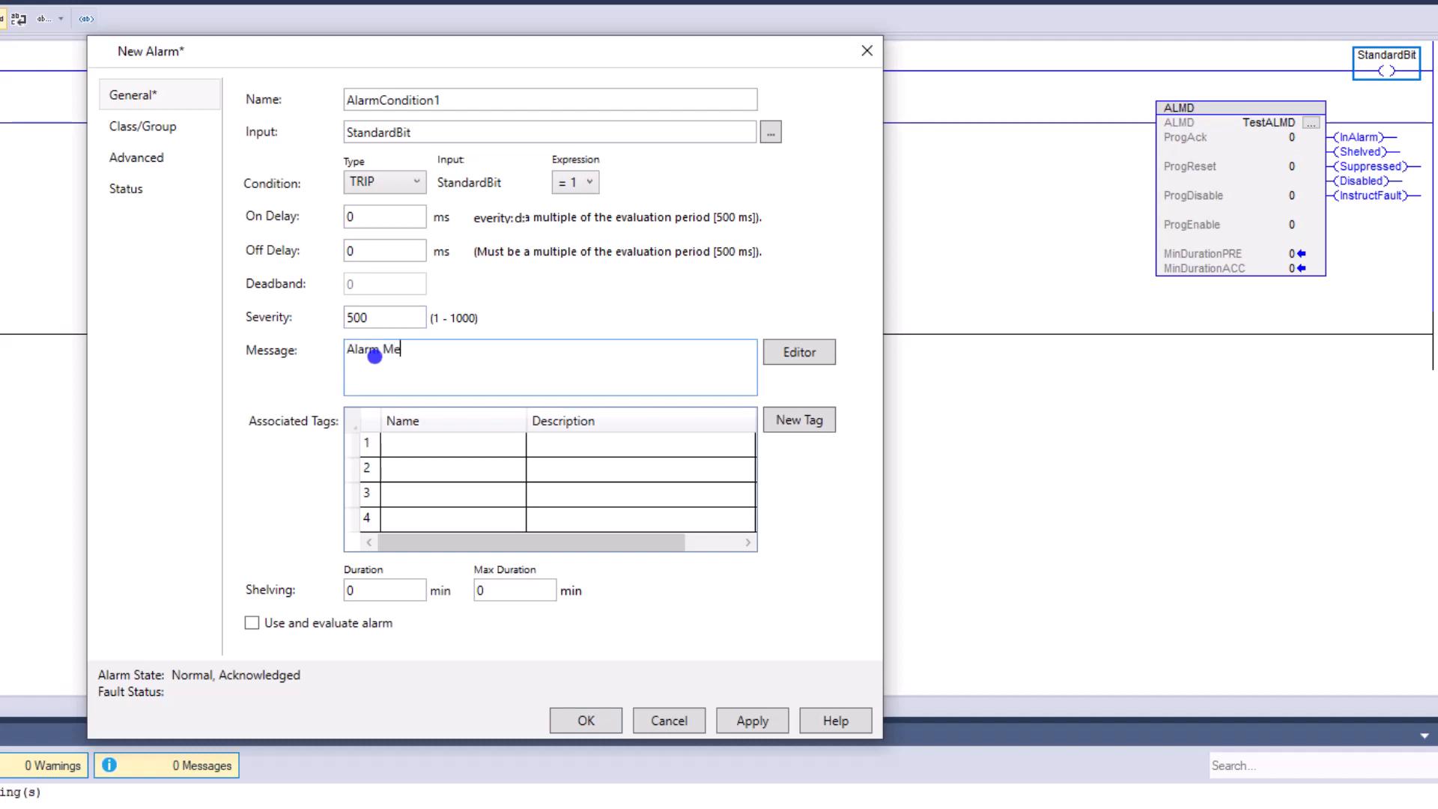
{"action": "type", "text": "ssage"}
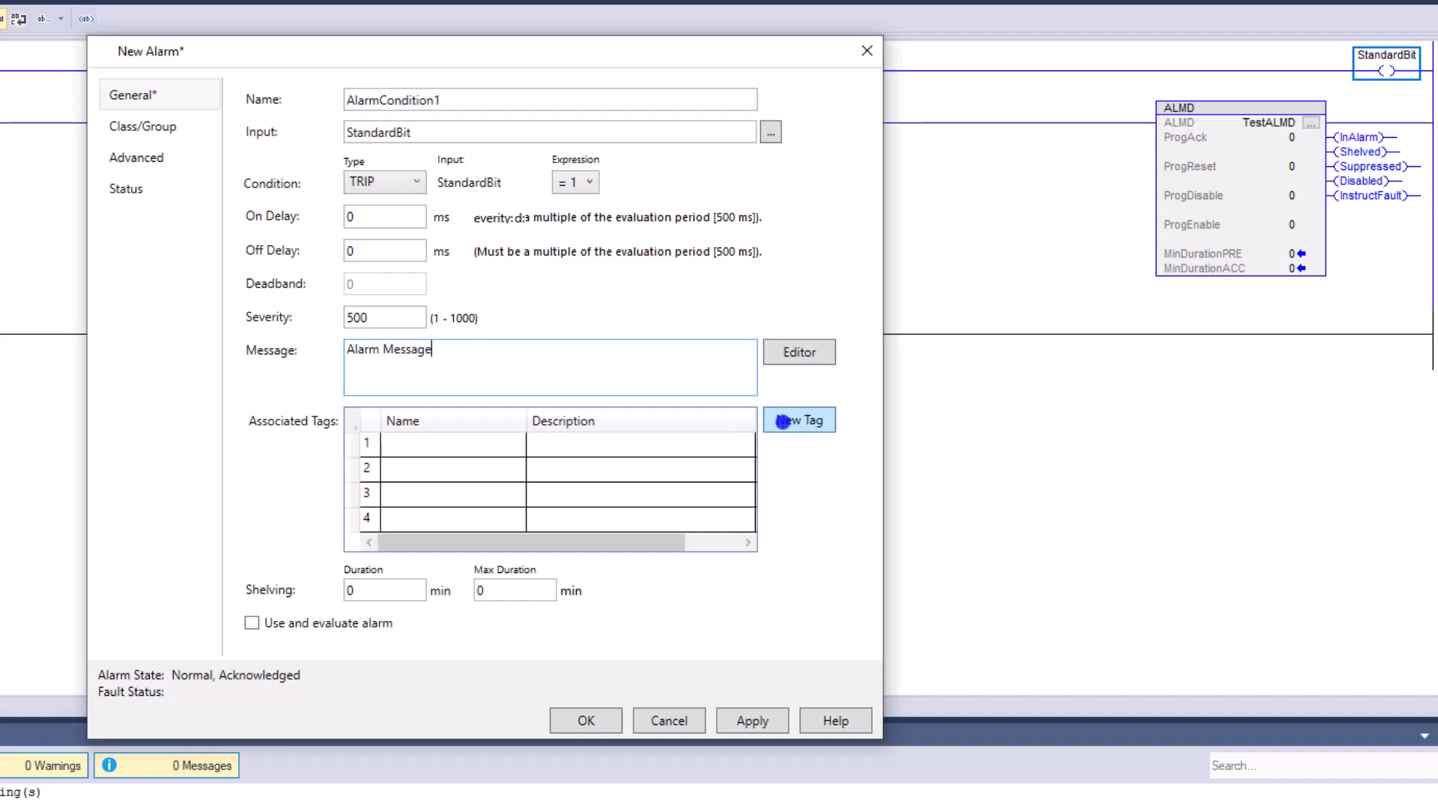
{"action": "left_click", "coordinate": [797, 419]}
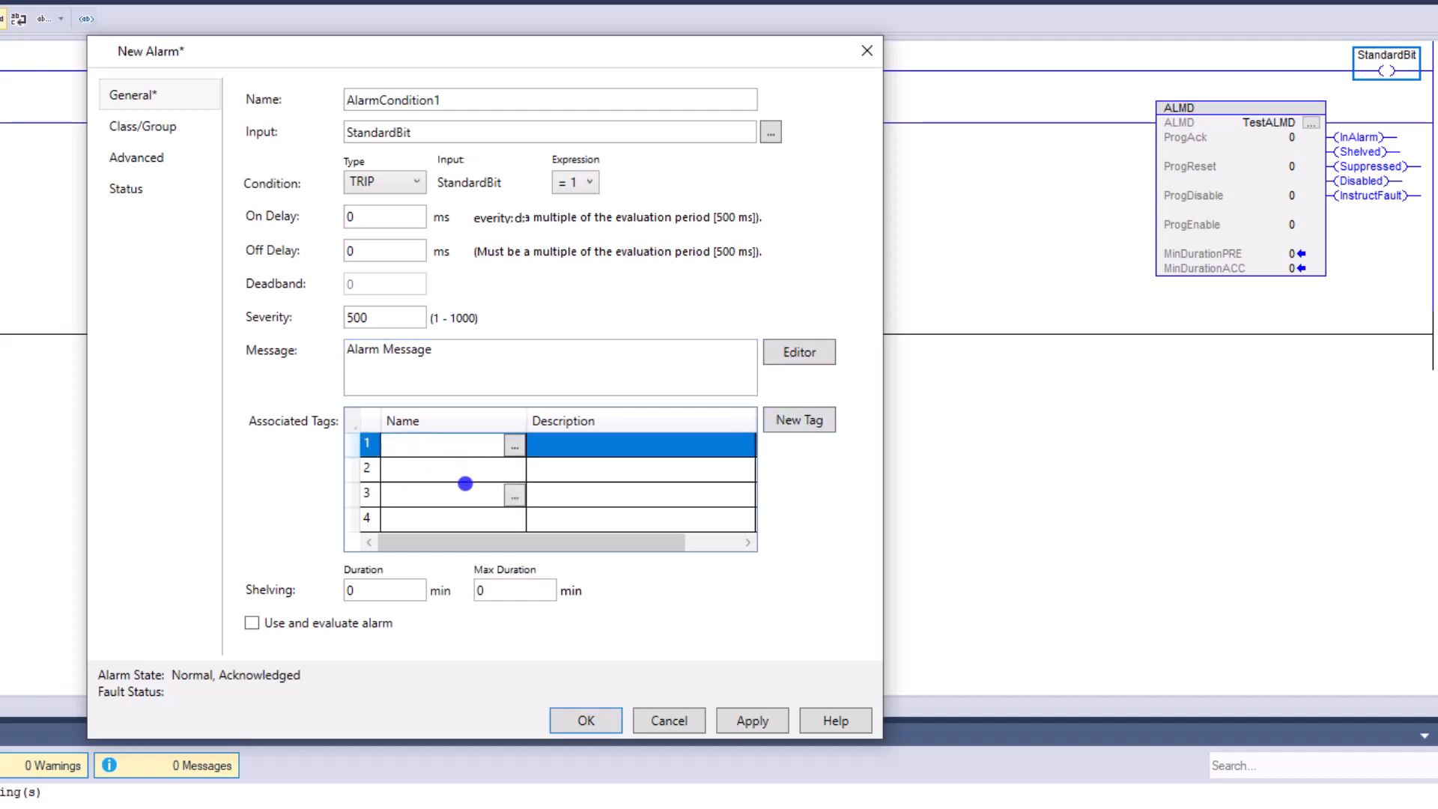
{"action": "left_click", "coordinate": [797, 351]}
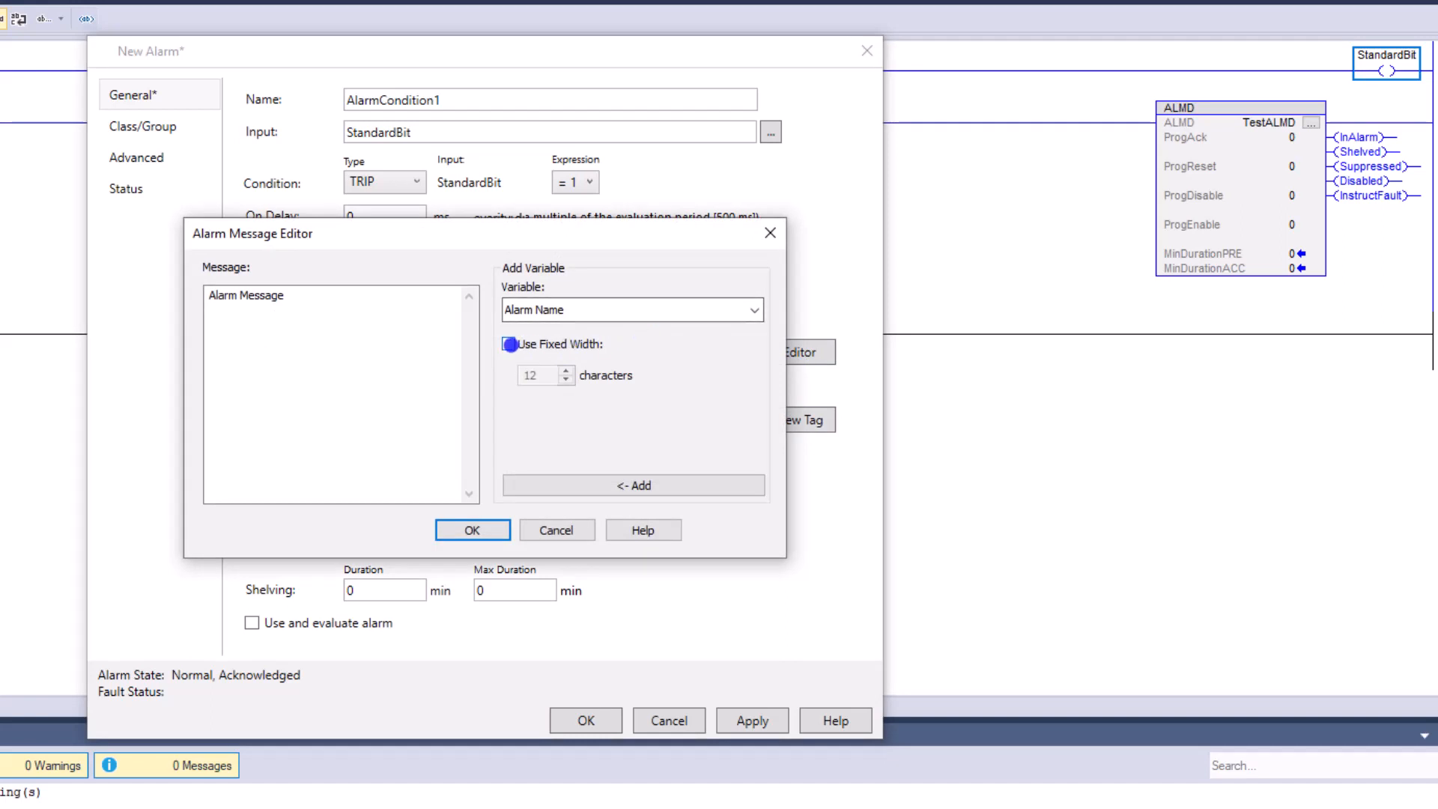
Cancel the message editor, then toggle 'Use and evaluate alarm' on and back off
{"action": "left_click", "coordinate": [507, 344]}
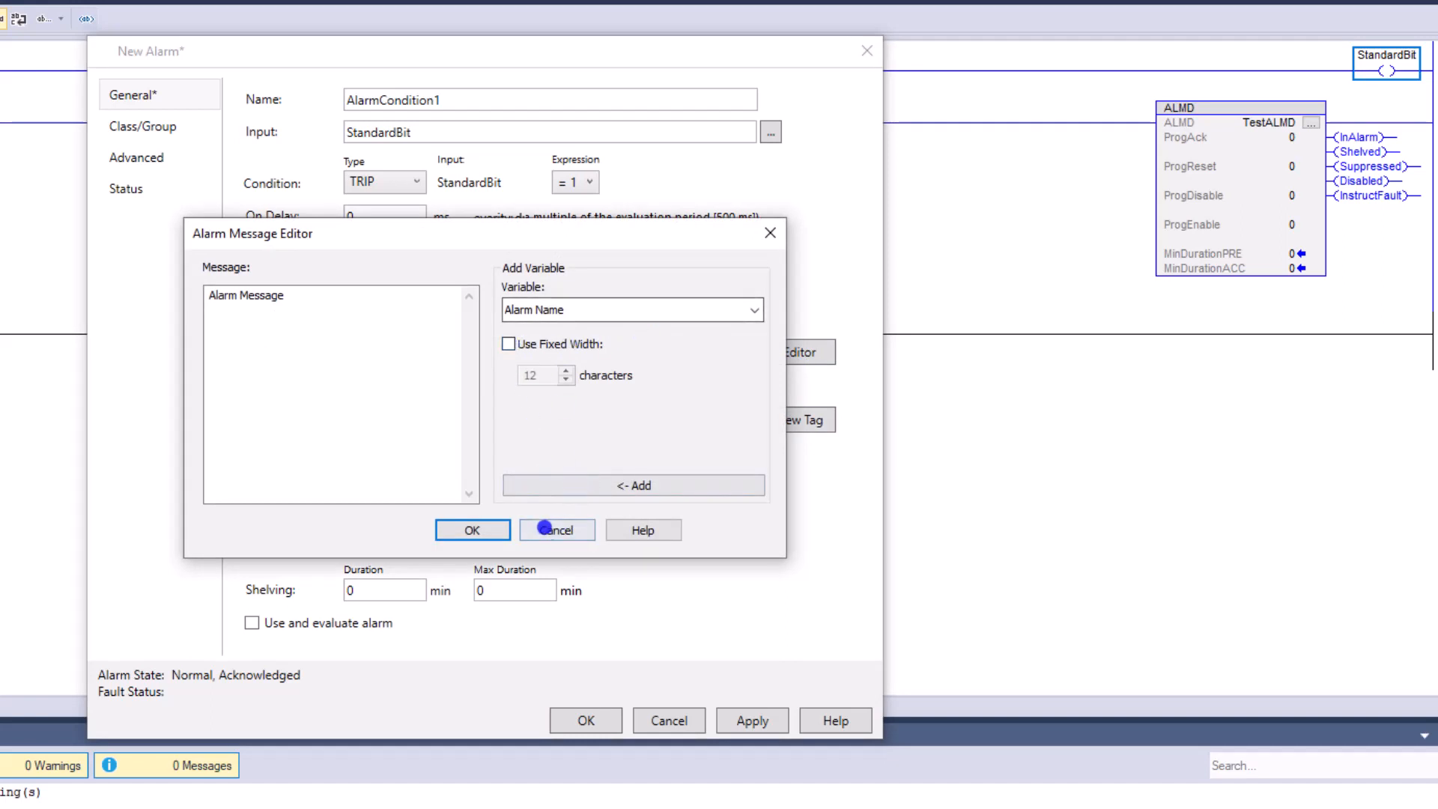
{"action": "left_click", "coordinate": [556, 530]}
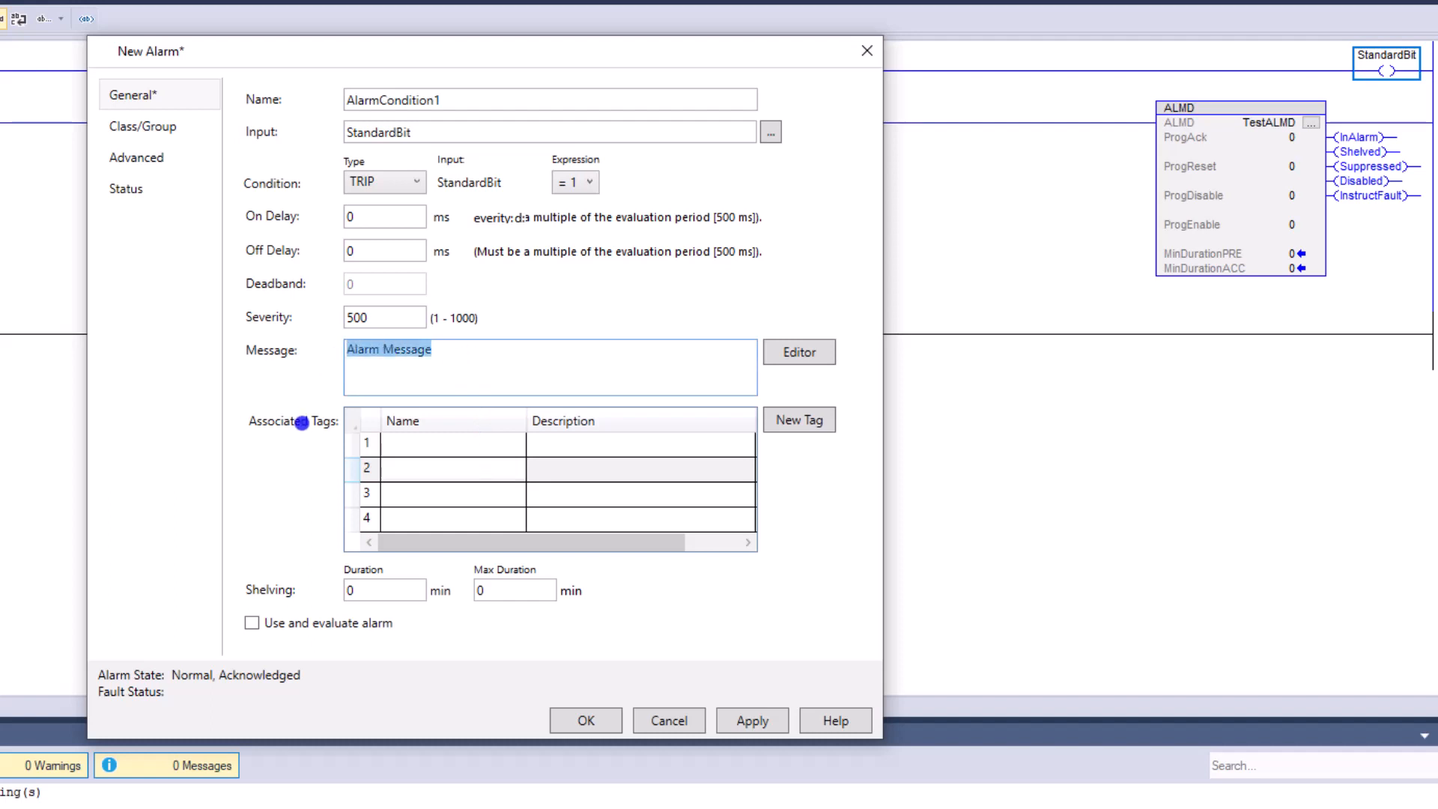
{"action": "mouse_move", "coordinate": [392, 636]}
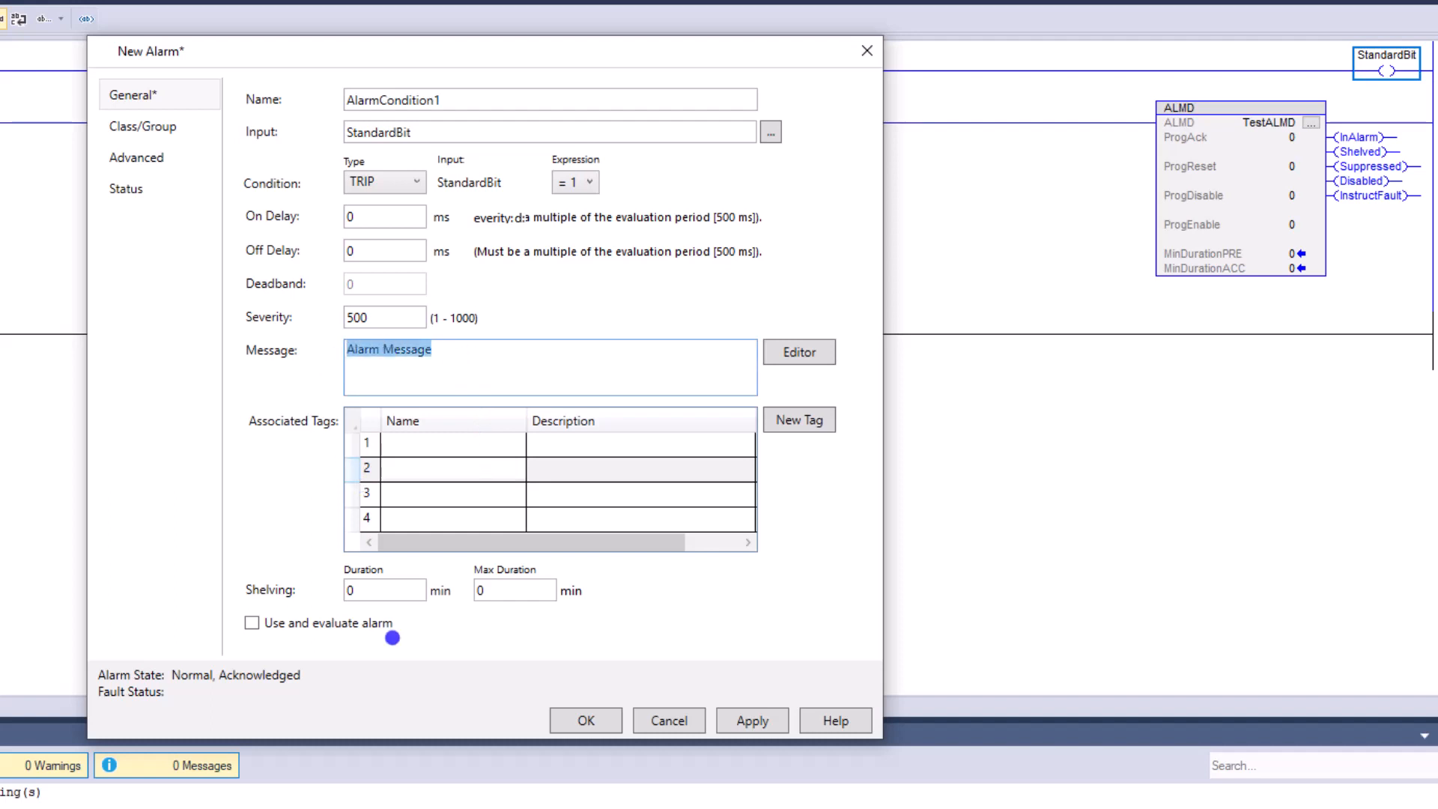
{"action": "left_click", "coordinate": [252, 622]}
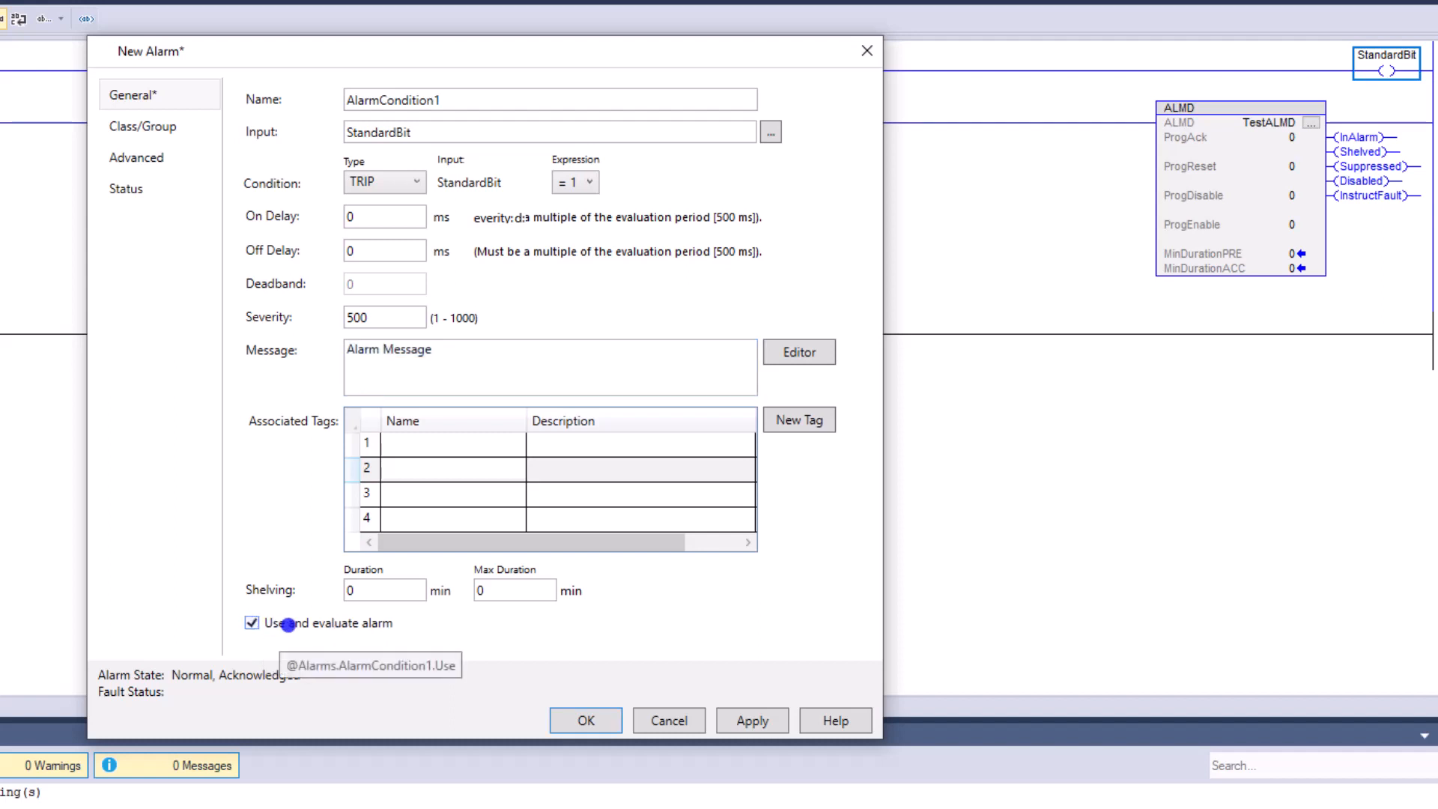
{"action": "left_click", "coordinate": [252, 622]}
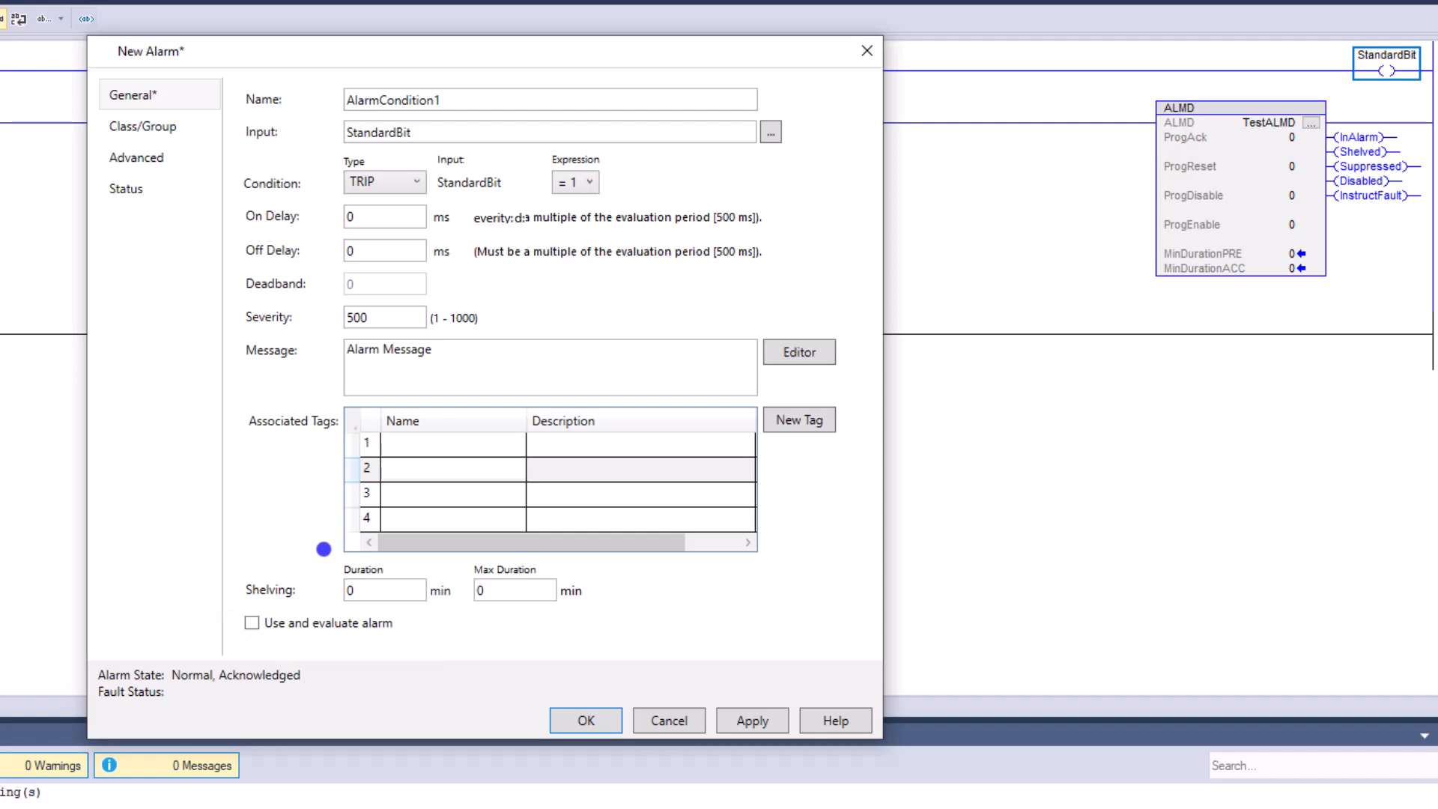
{"action": "mouse_move", "coordinate": [151, 126]}
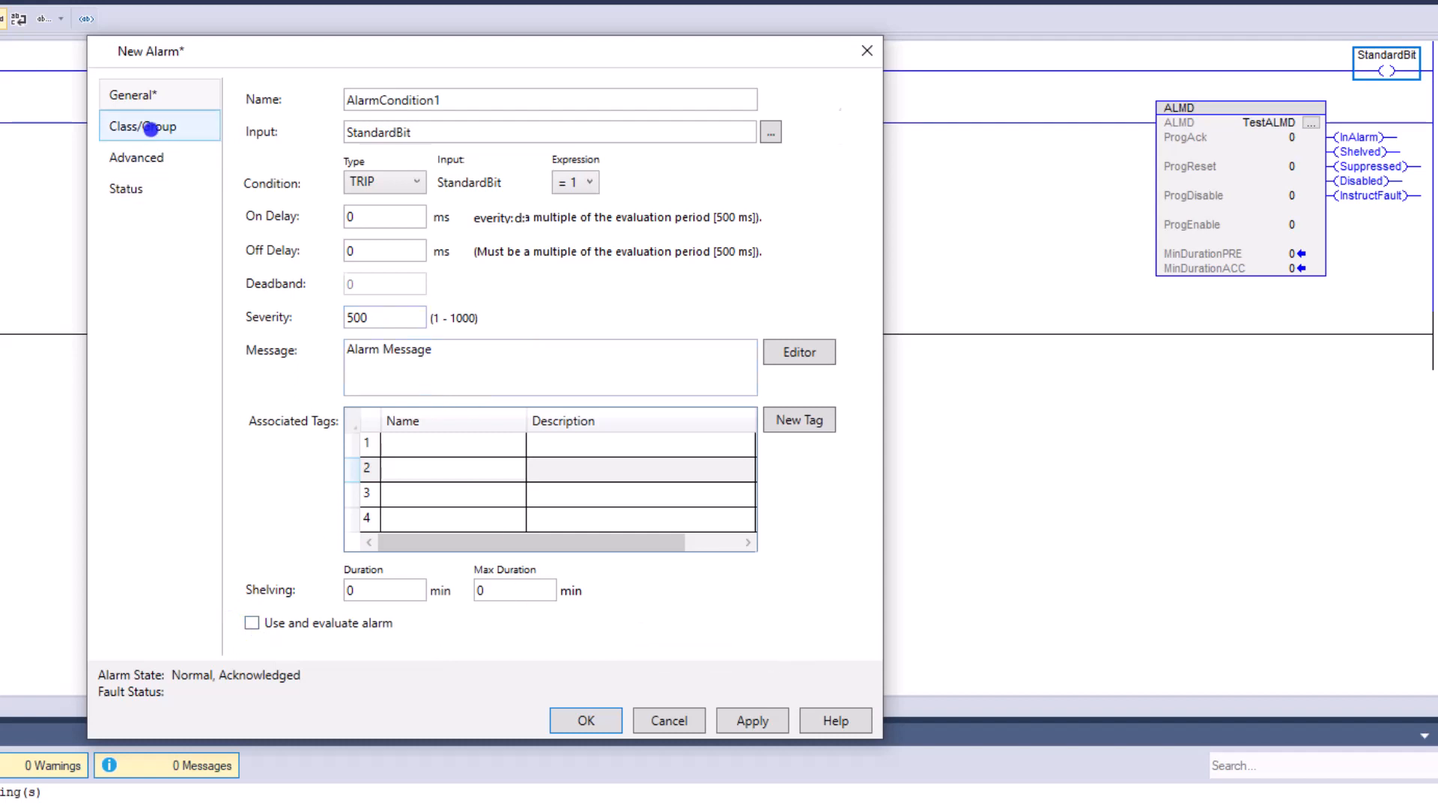
Set the alarm class to 'Alarm' on the Class/Group page, then view Advanced settings
{"action": "left_click", "coordinate": [142, 126]}
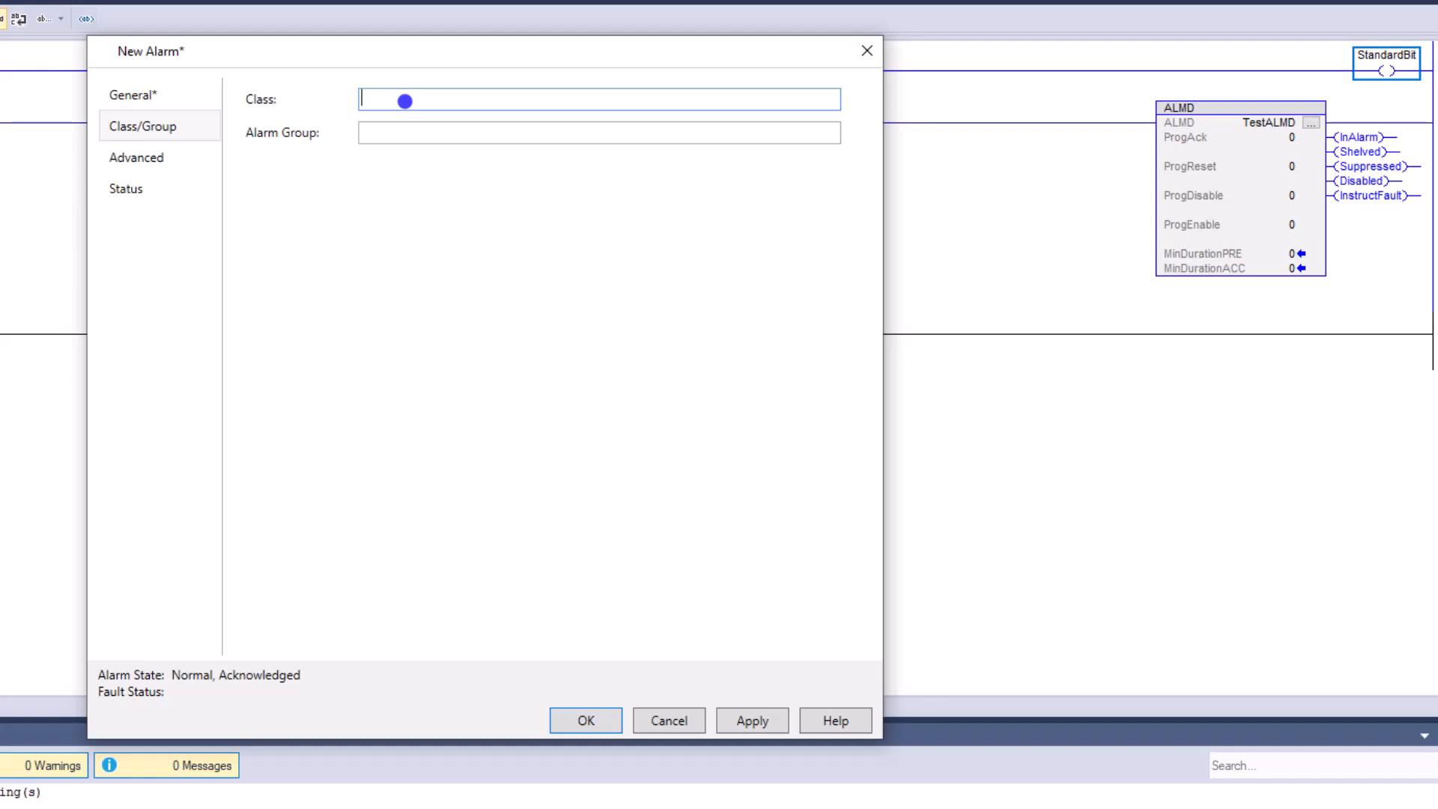
{"action": "type", "text": "Alarm"}
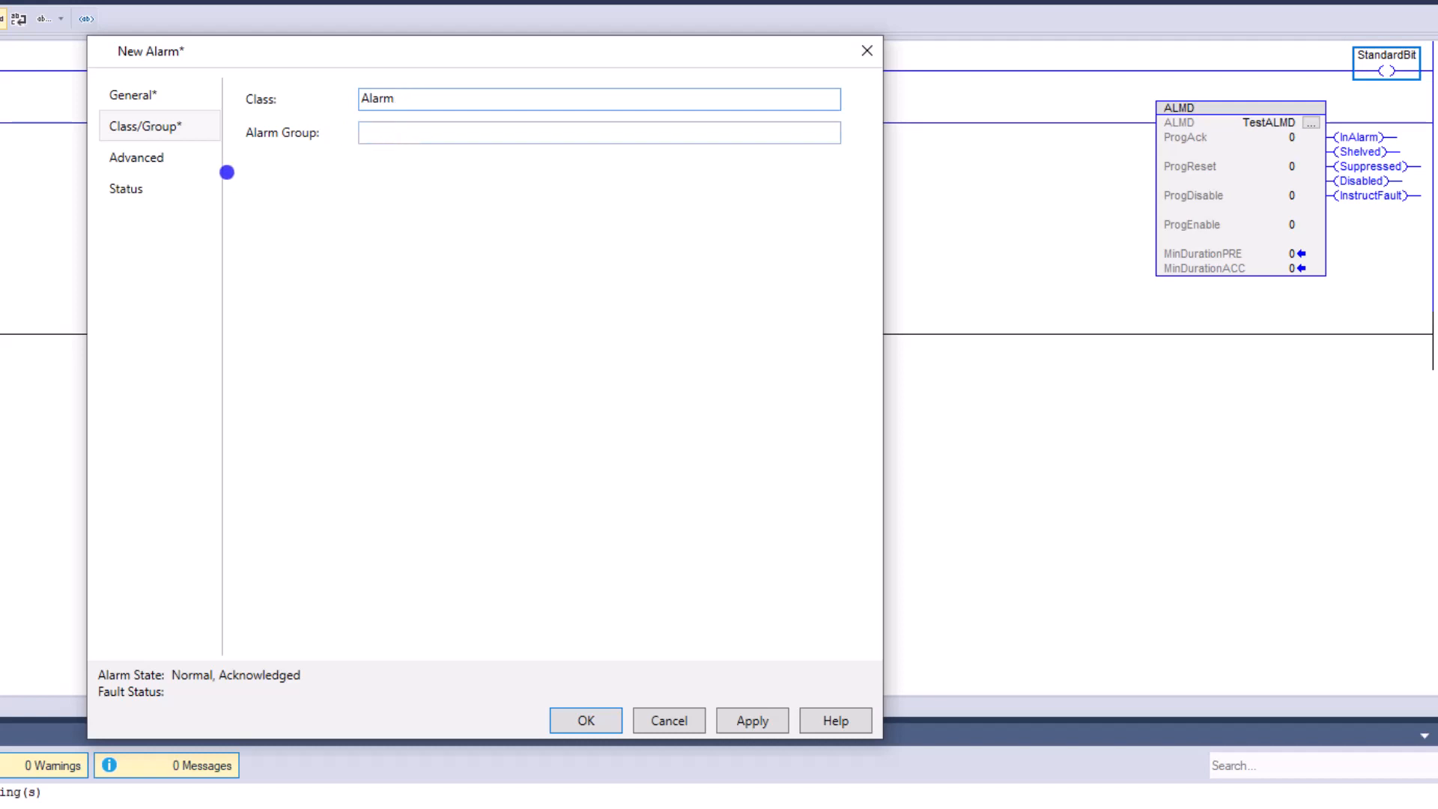
{"action": "left_click", "coordinate": [136, 156]}
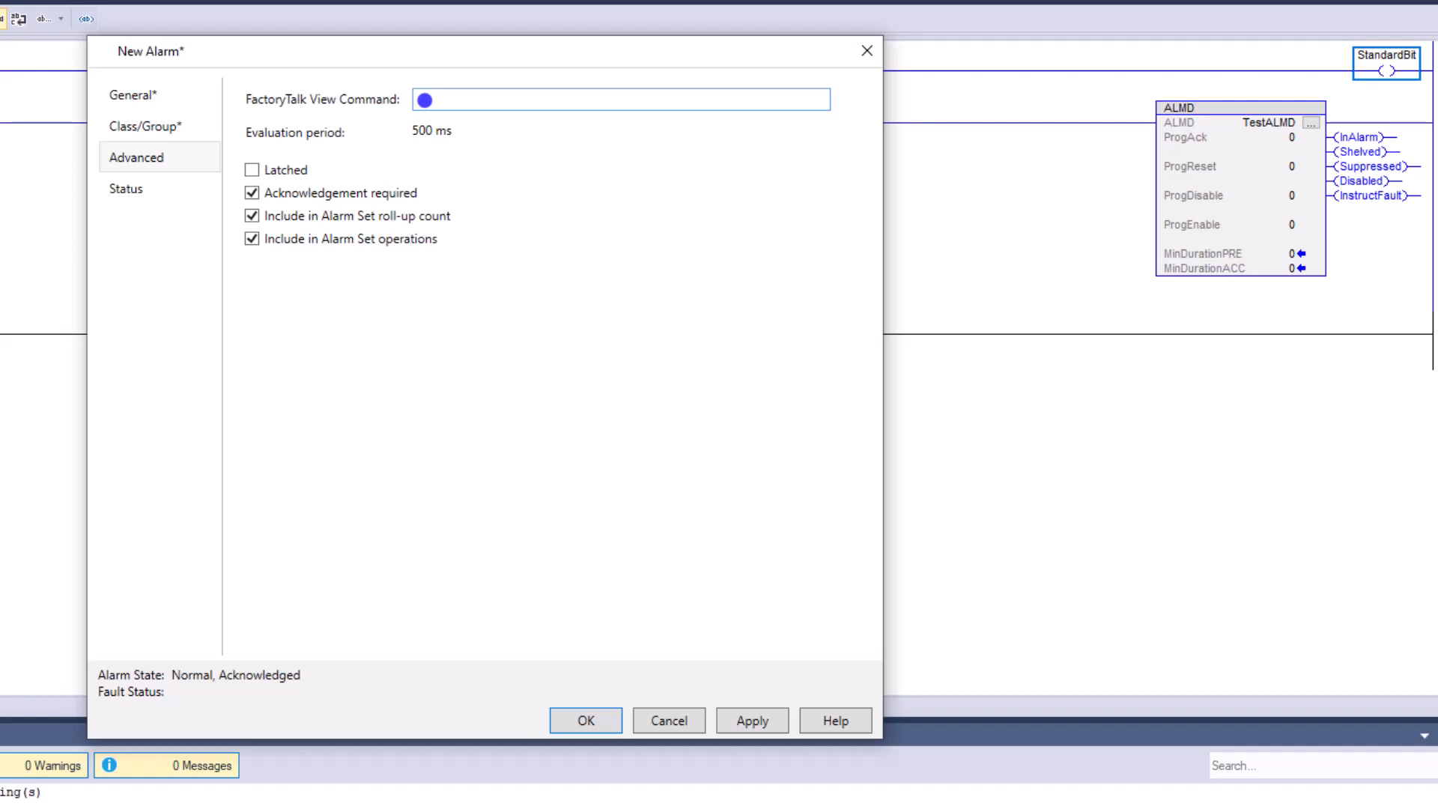
{"action": "mouse_move", "coordinate": [425, 139]}
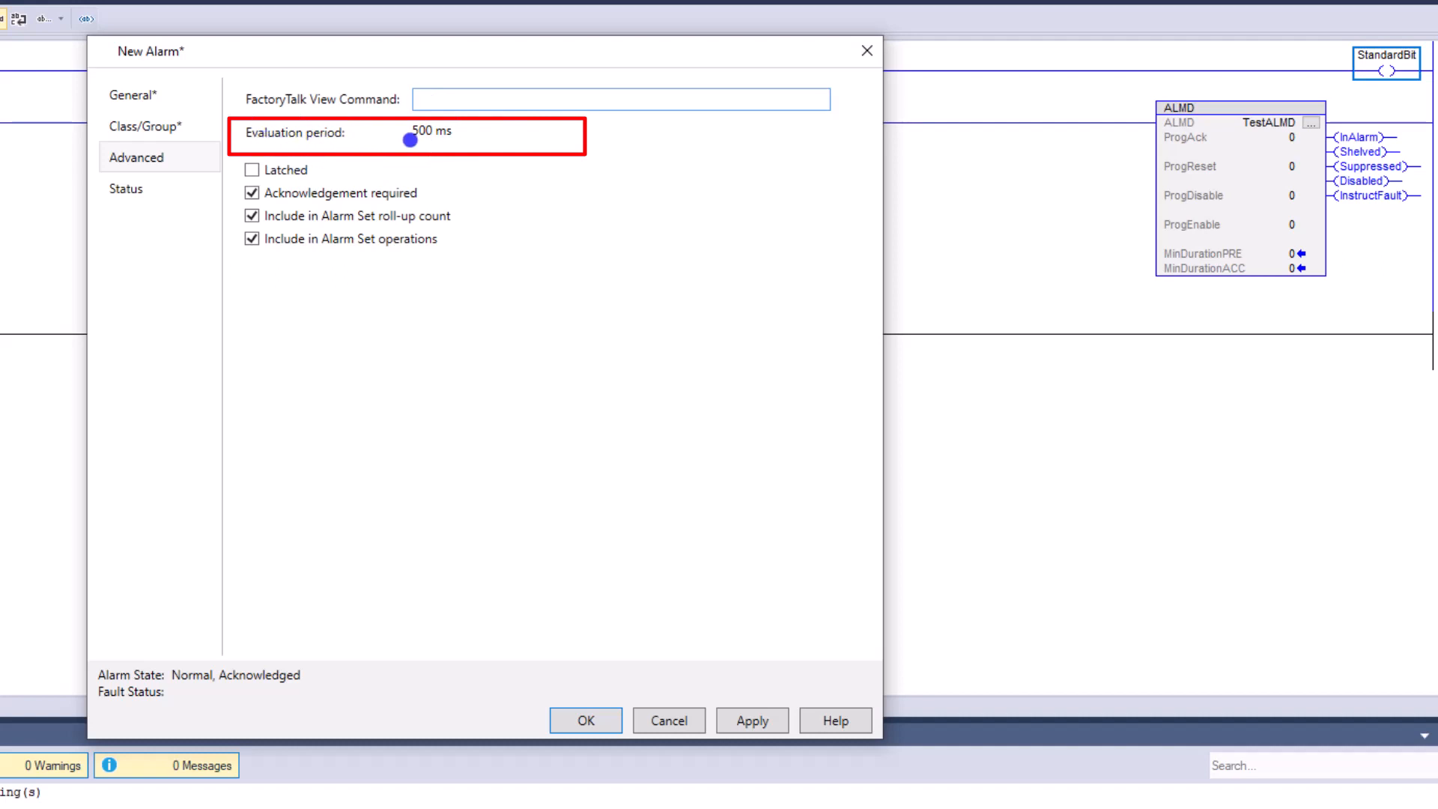
Select the FactoryTalk View Command entry on the Advanced page
{"action": "left_click", "coordinate": [620, 99]}
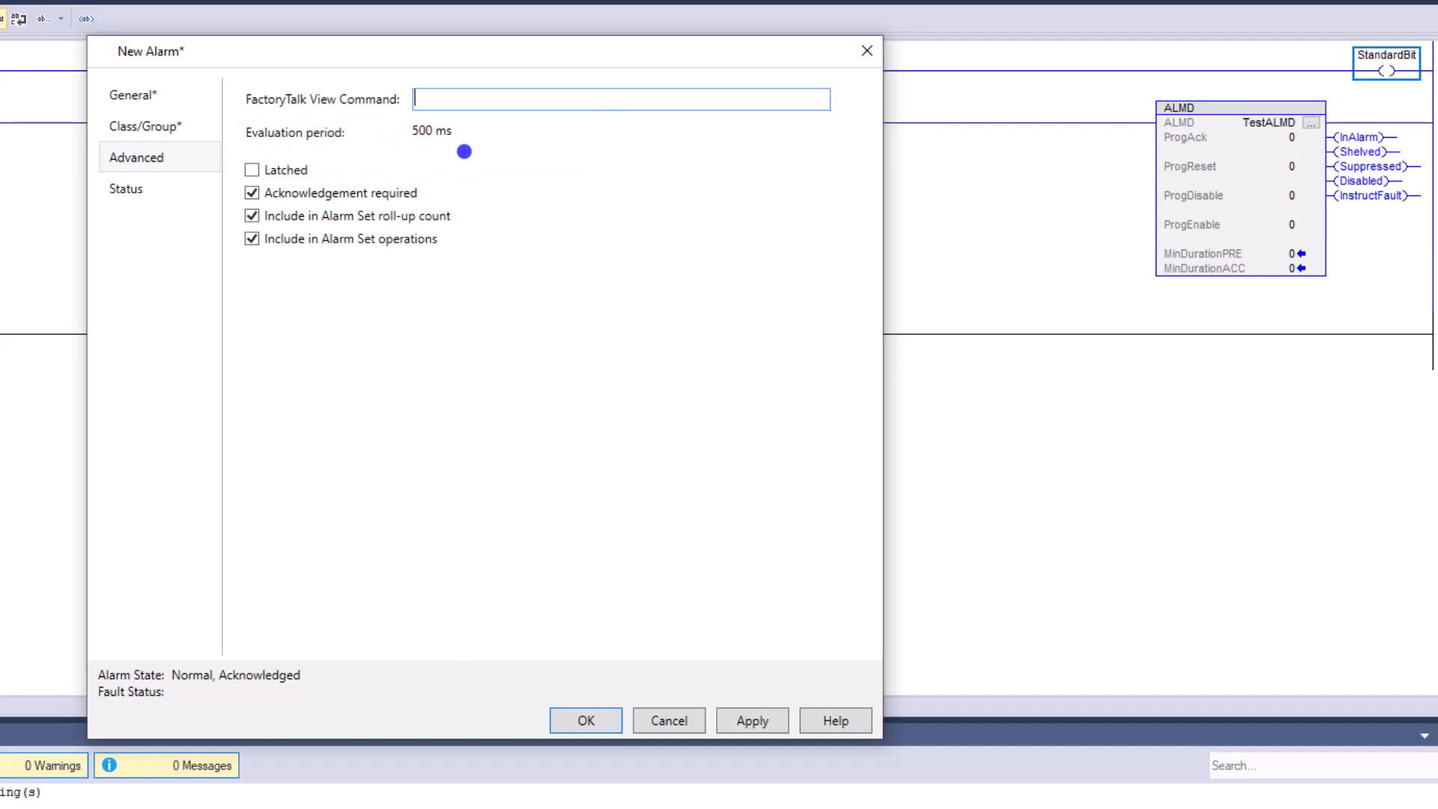
{"action": "mouse_move", "coordinate": [449, 156]}
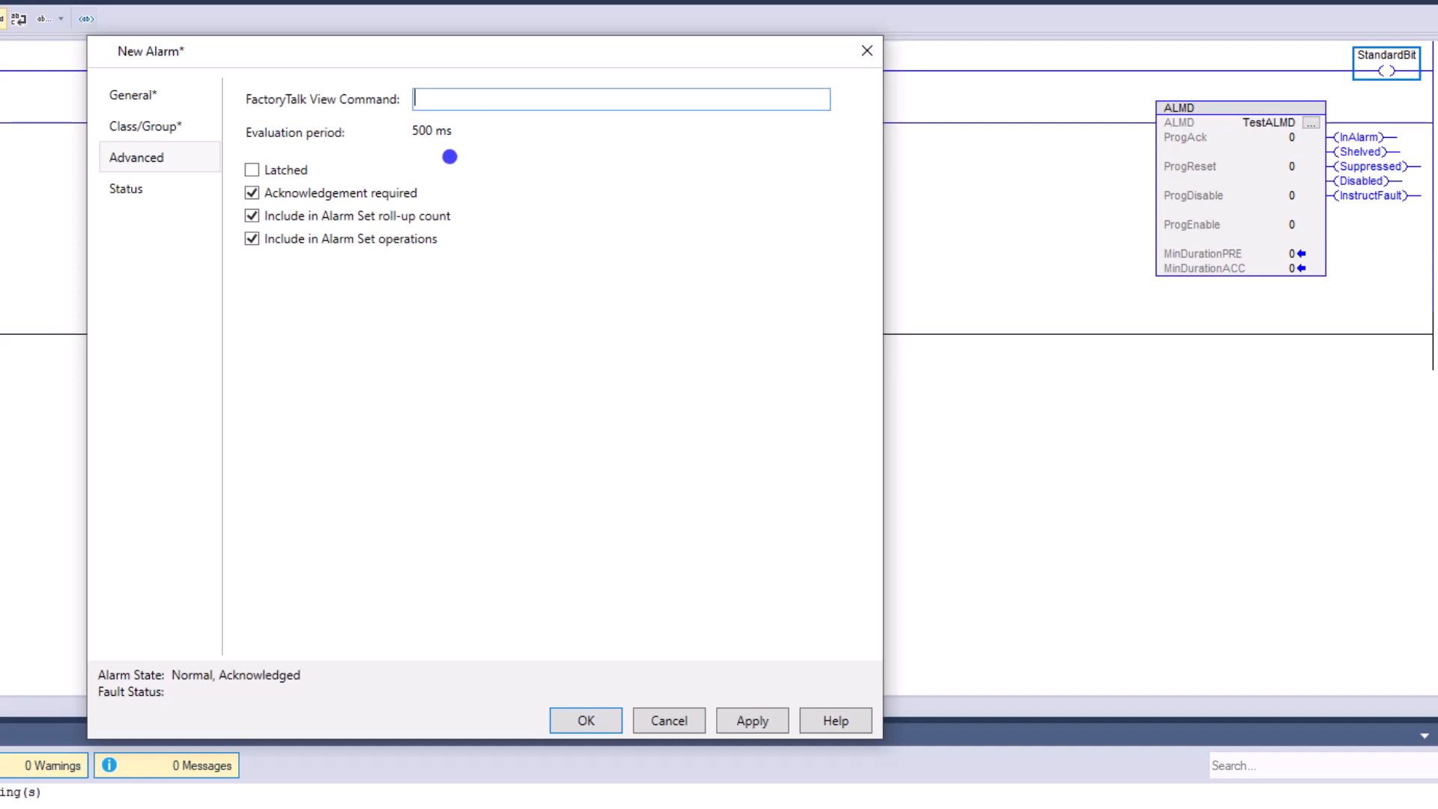
{"action": "mouse_move", "coordinate": [428, 152]}
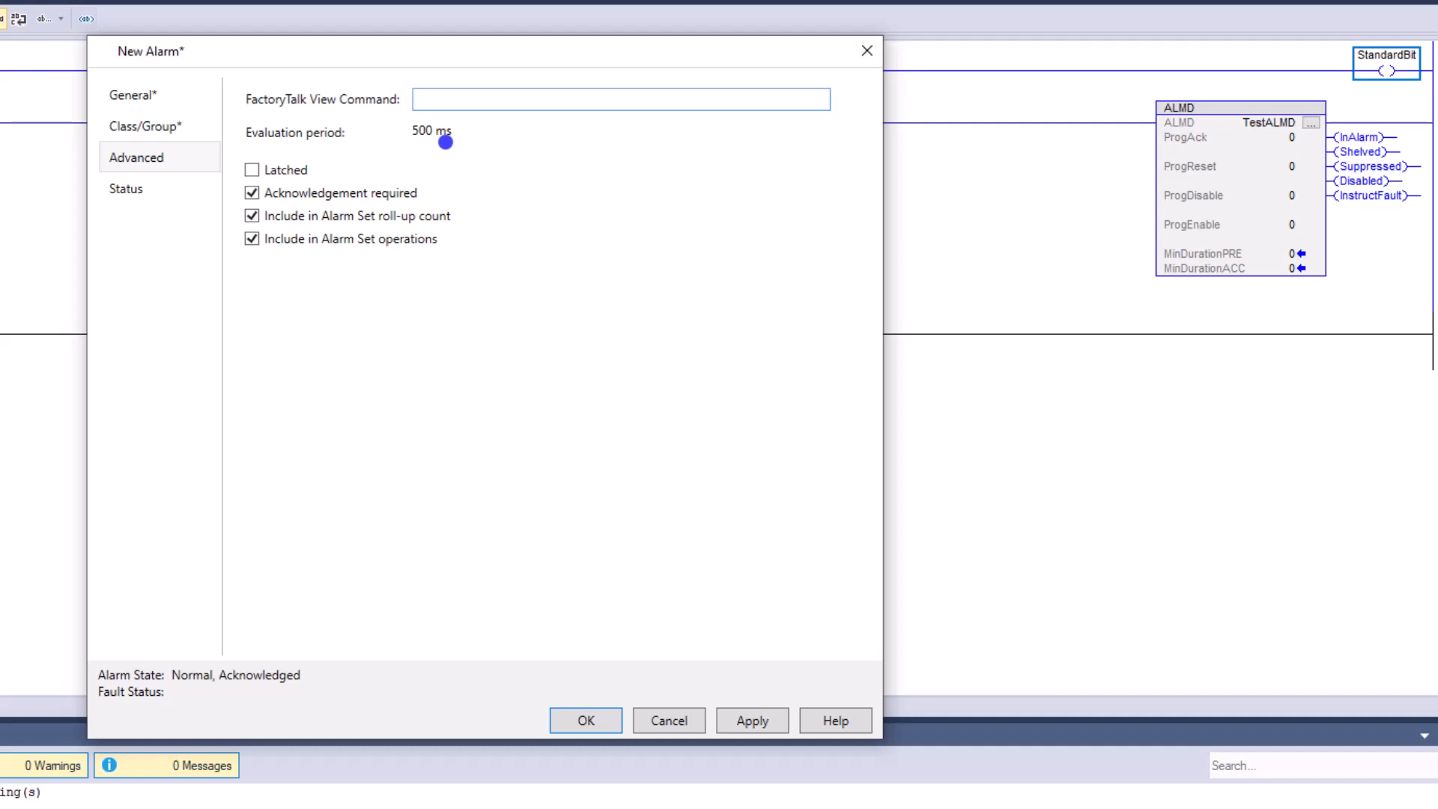
{"action": "mouse_move", "coordinate": [511, 180]}
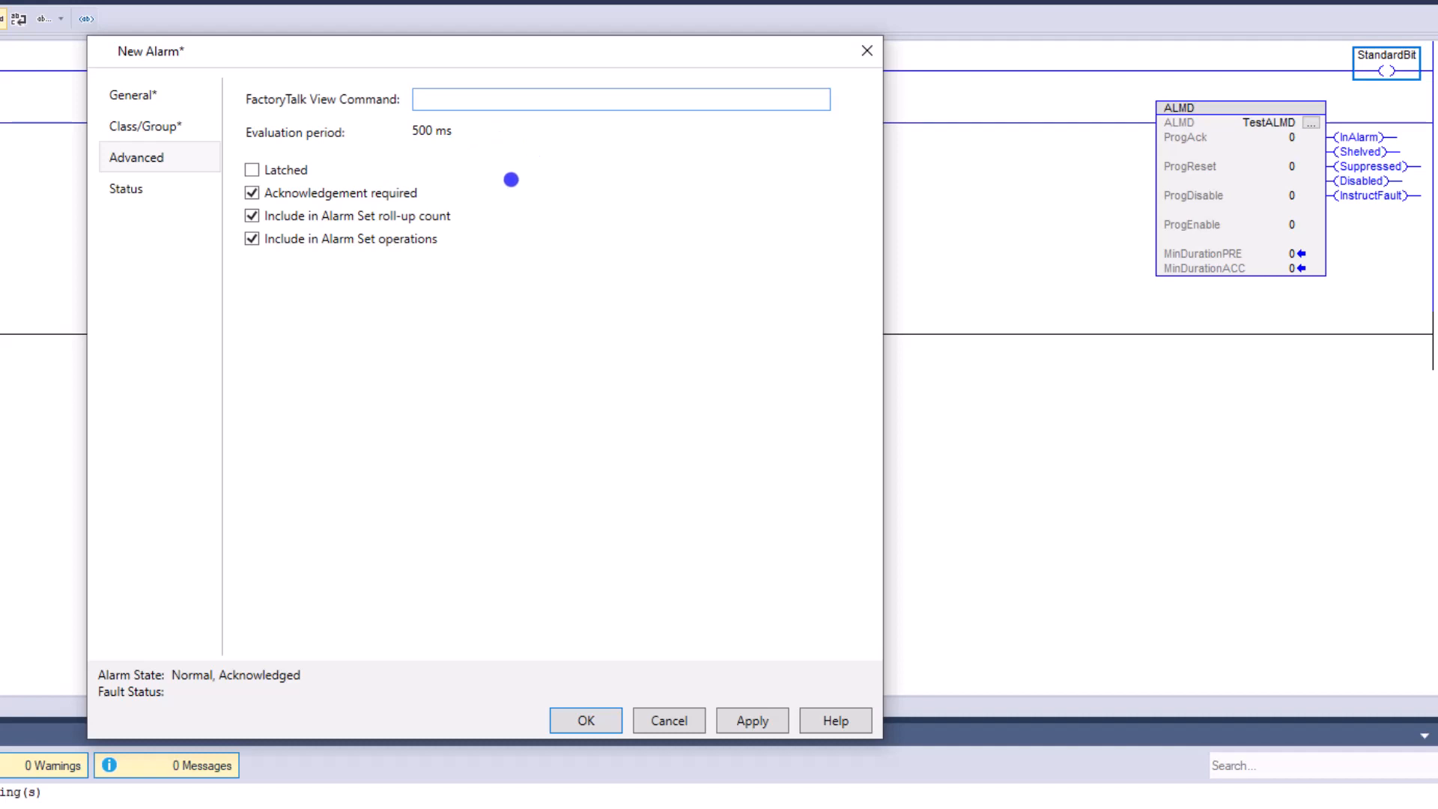
{"action": "mouse_move", "coordinate": [1256, 128]}
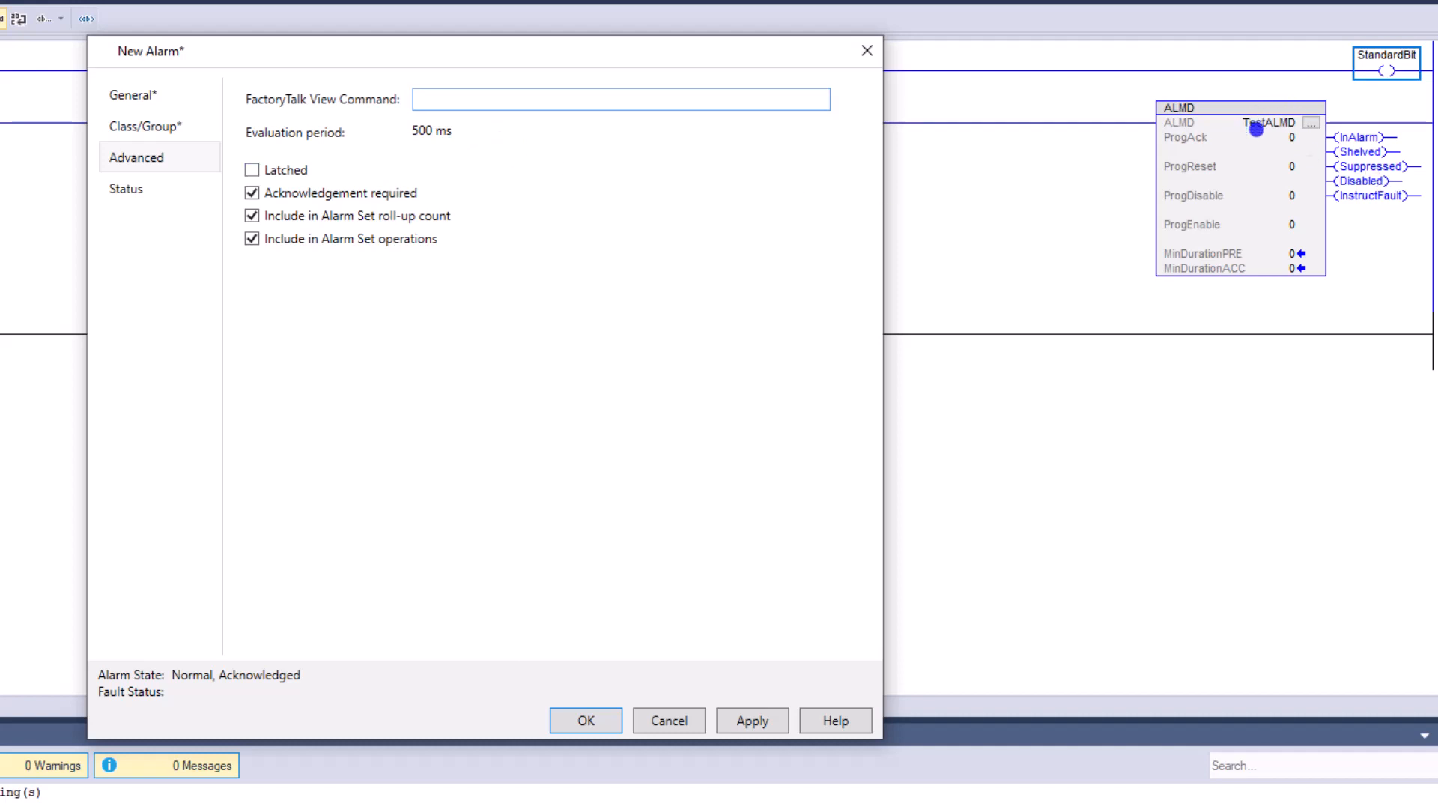
{"action": "mouse_move", "coordinate": [1102, 173]}
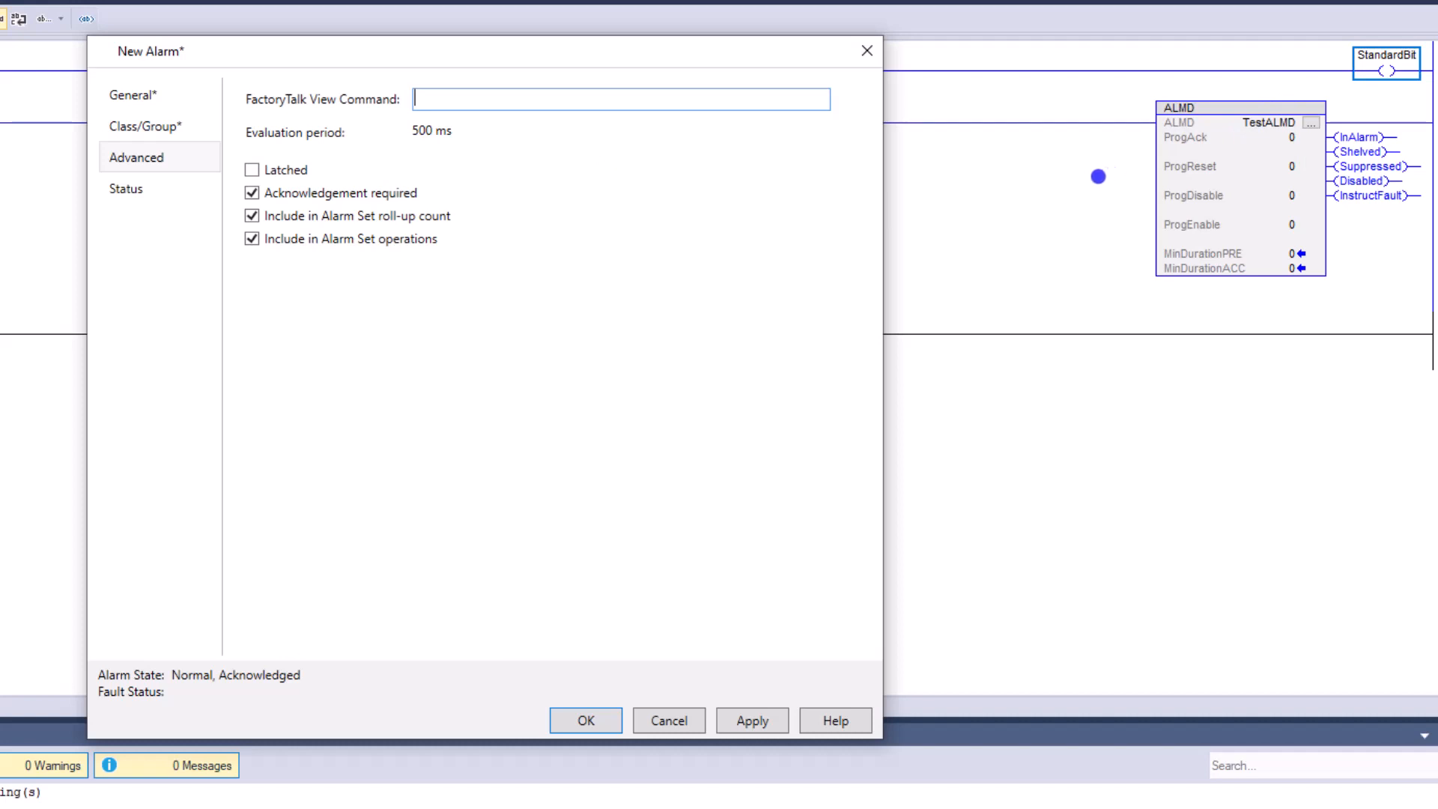
{"action": "mouse_move", "coordinate": [398, 241]}
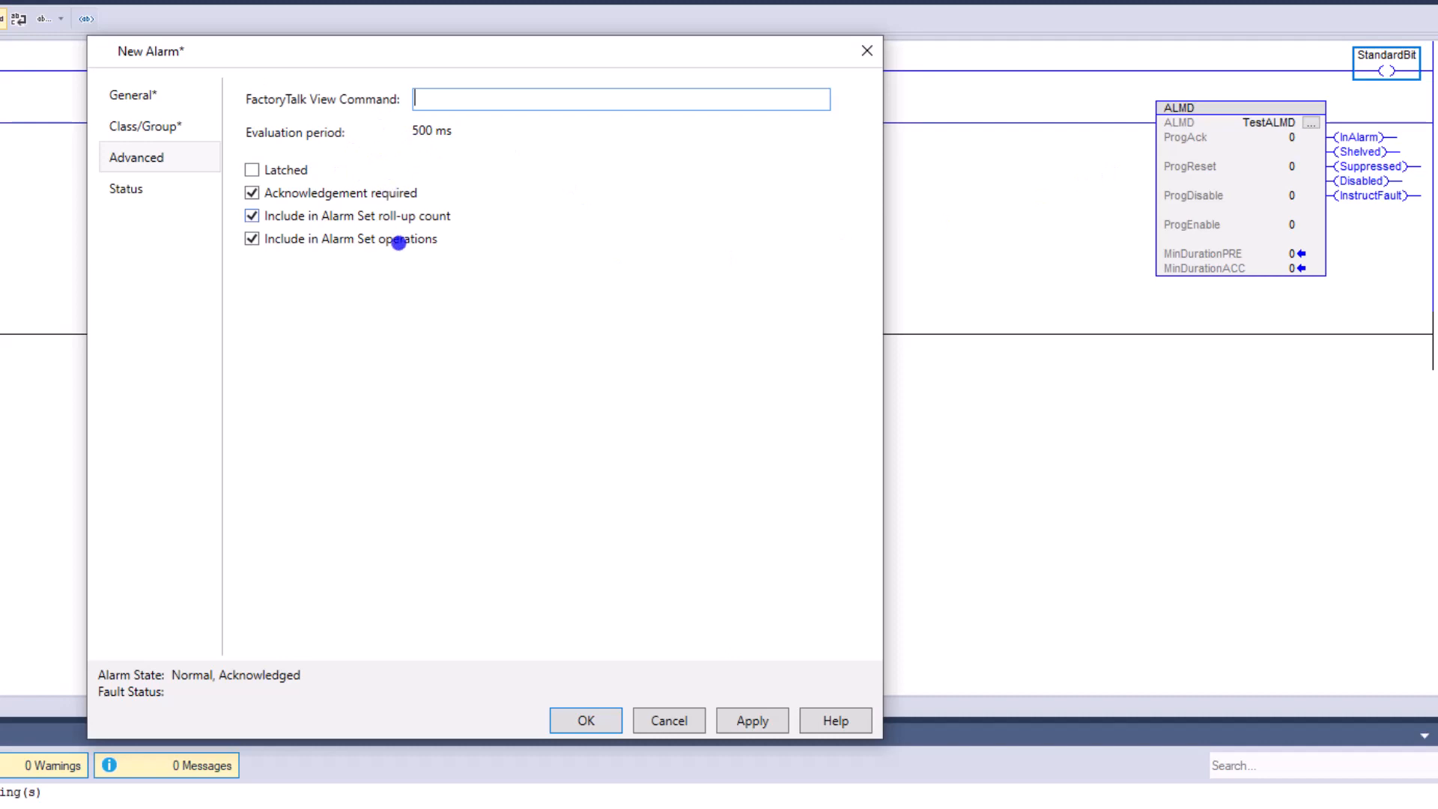
Apply and close AlarmCondition1's properties, then select Alarms under Alarm Manager
{"action": "left_click", "coordinate": [751, 719]}
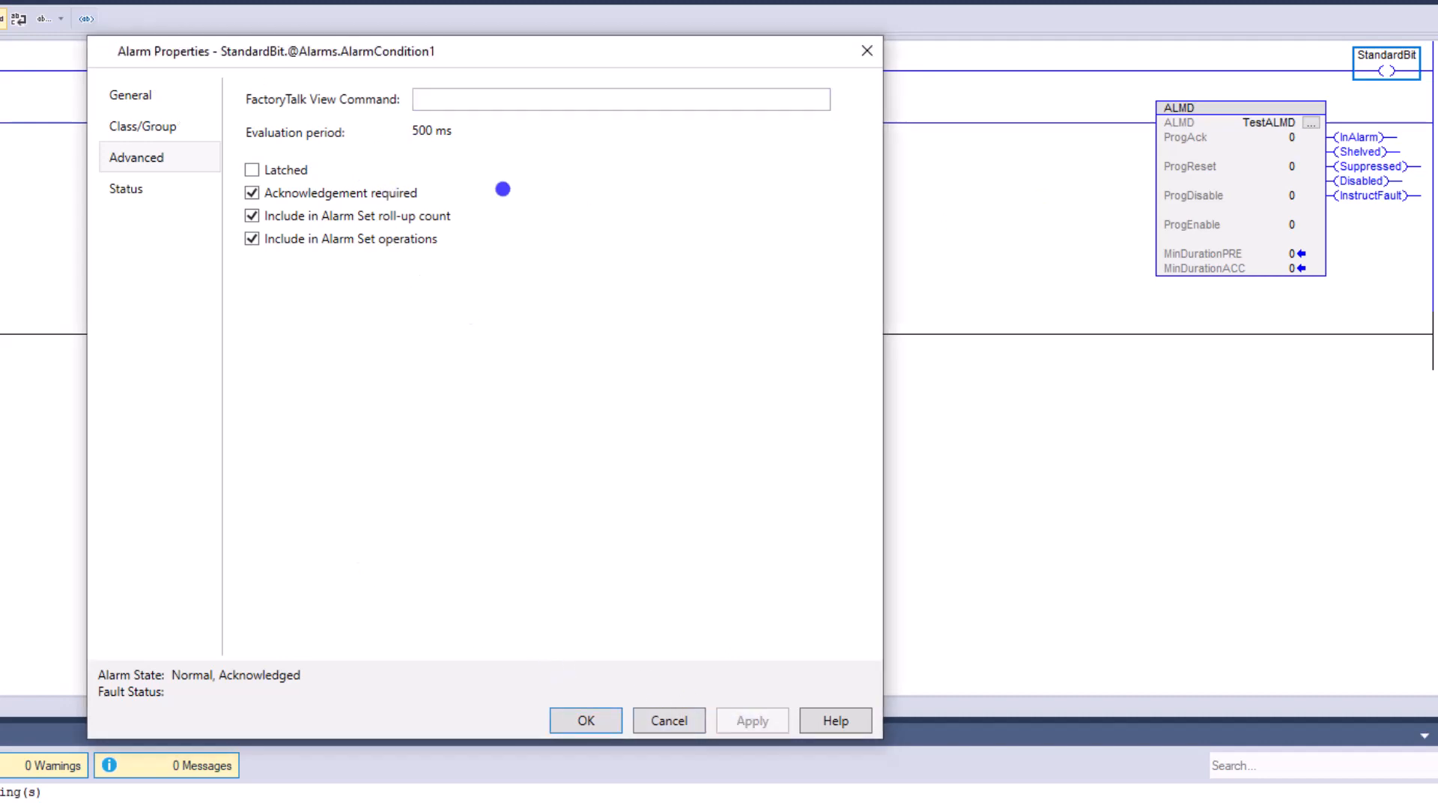
{"action": "left_click", "coordinate": [585, 720]}
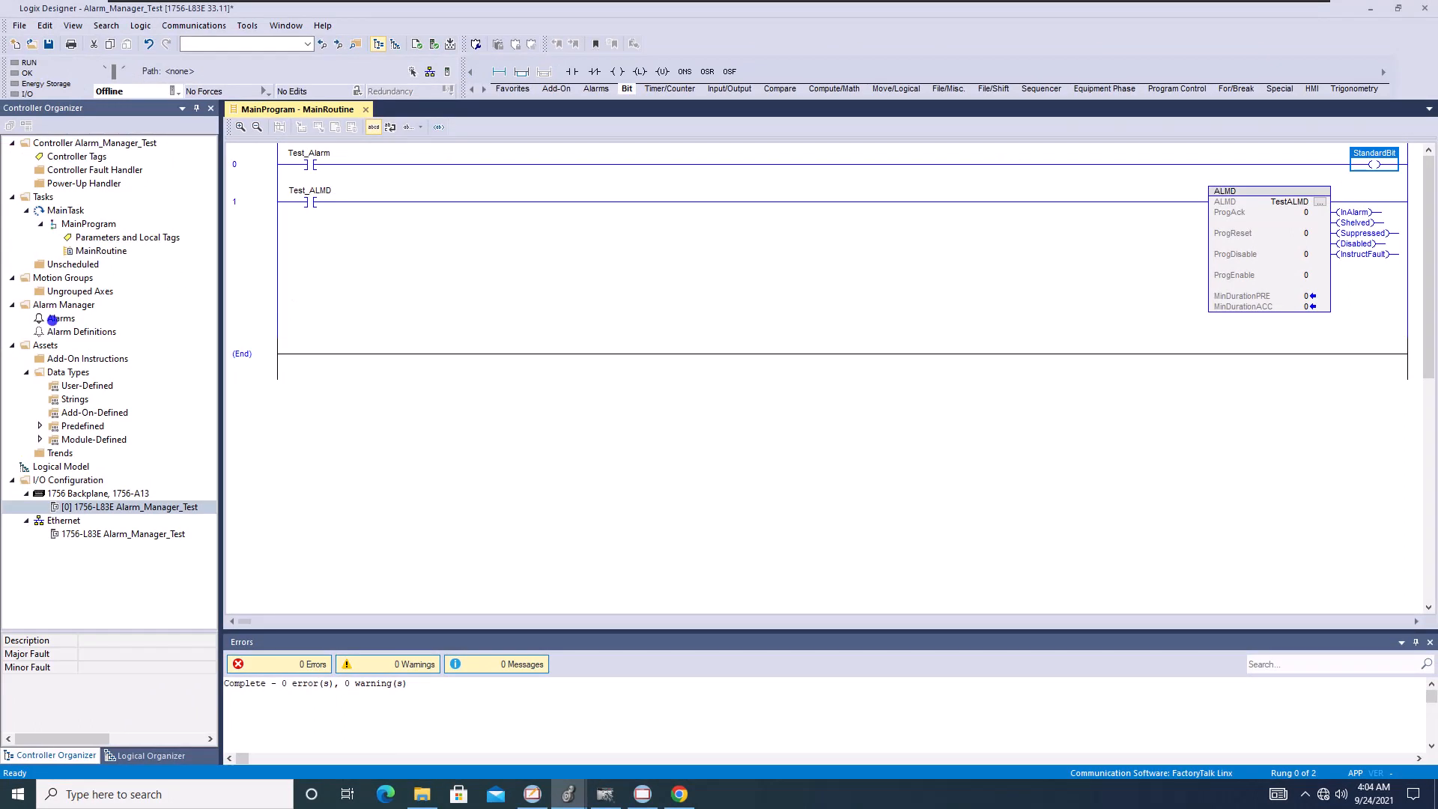
{"action": "left_click", "coordinate": [61, 317]}
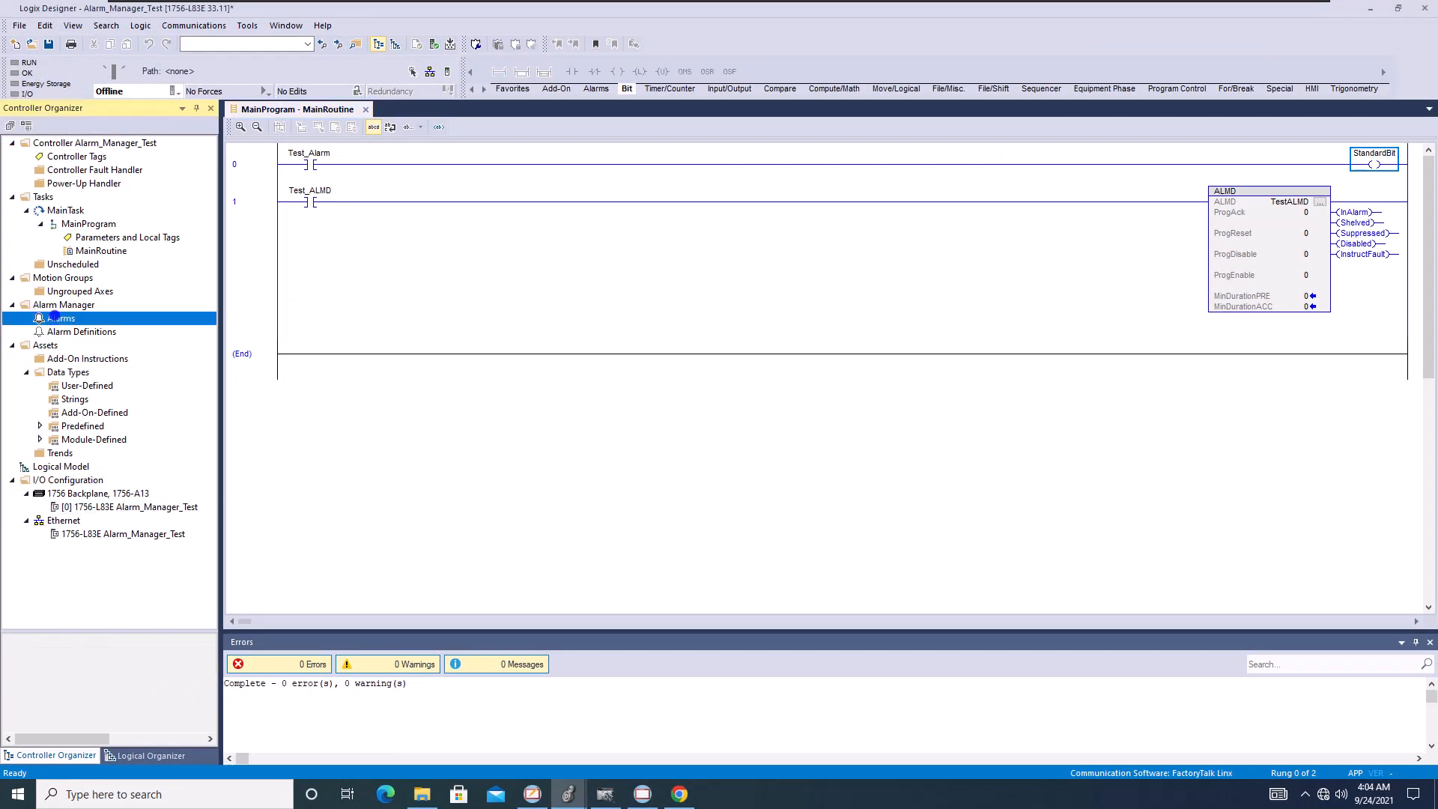
{"action": "double_click", "coordinate": [61, 317]}
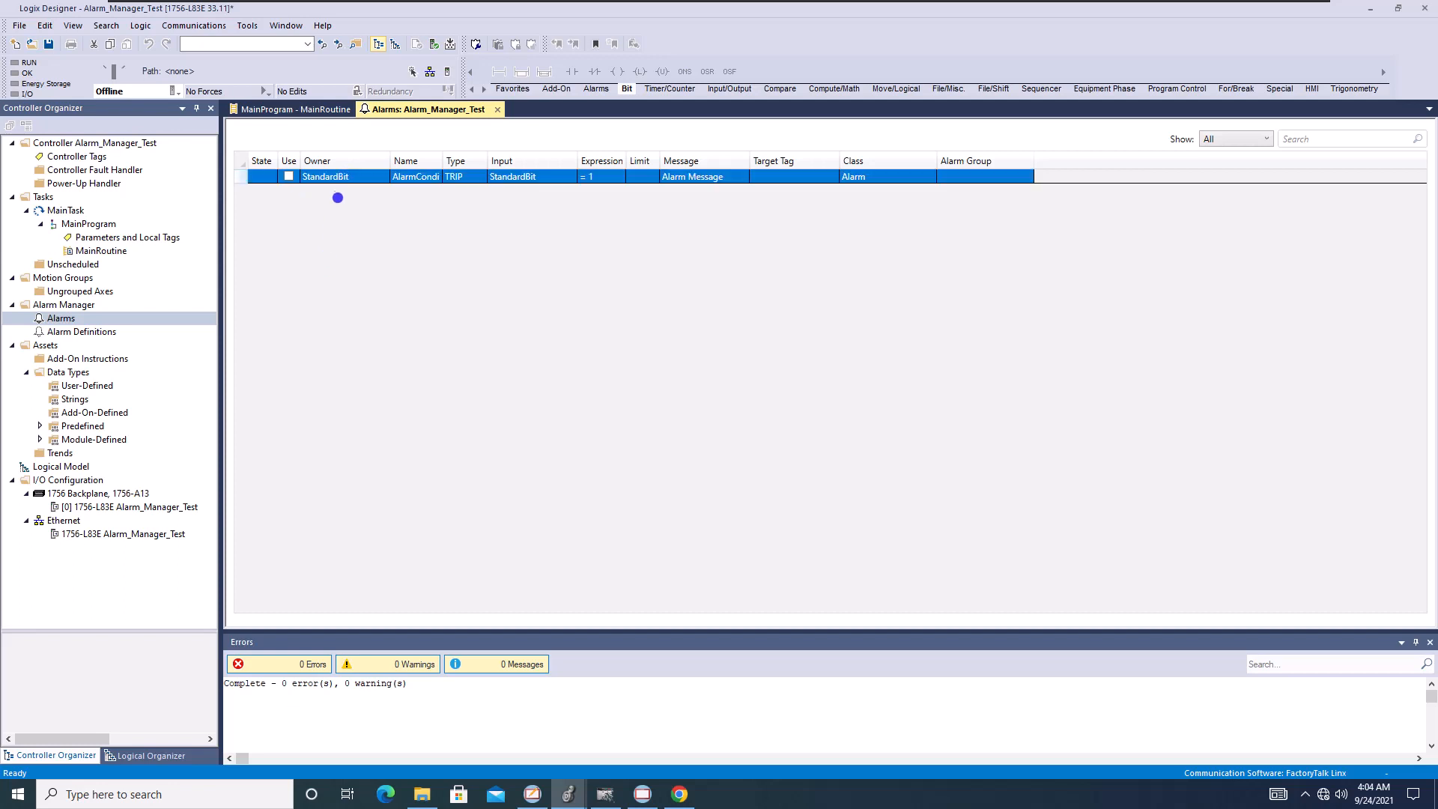
{"action": "right_click", "coordinate": [336, 175]}
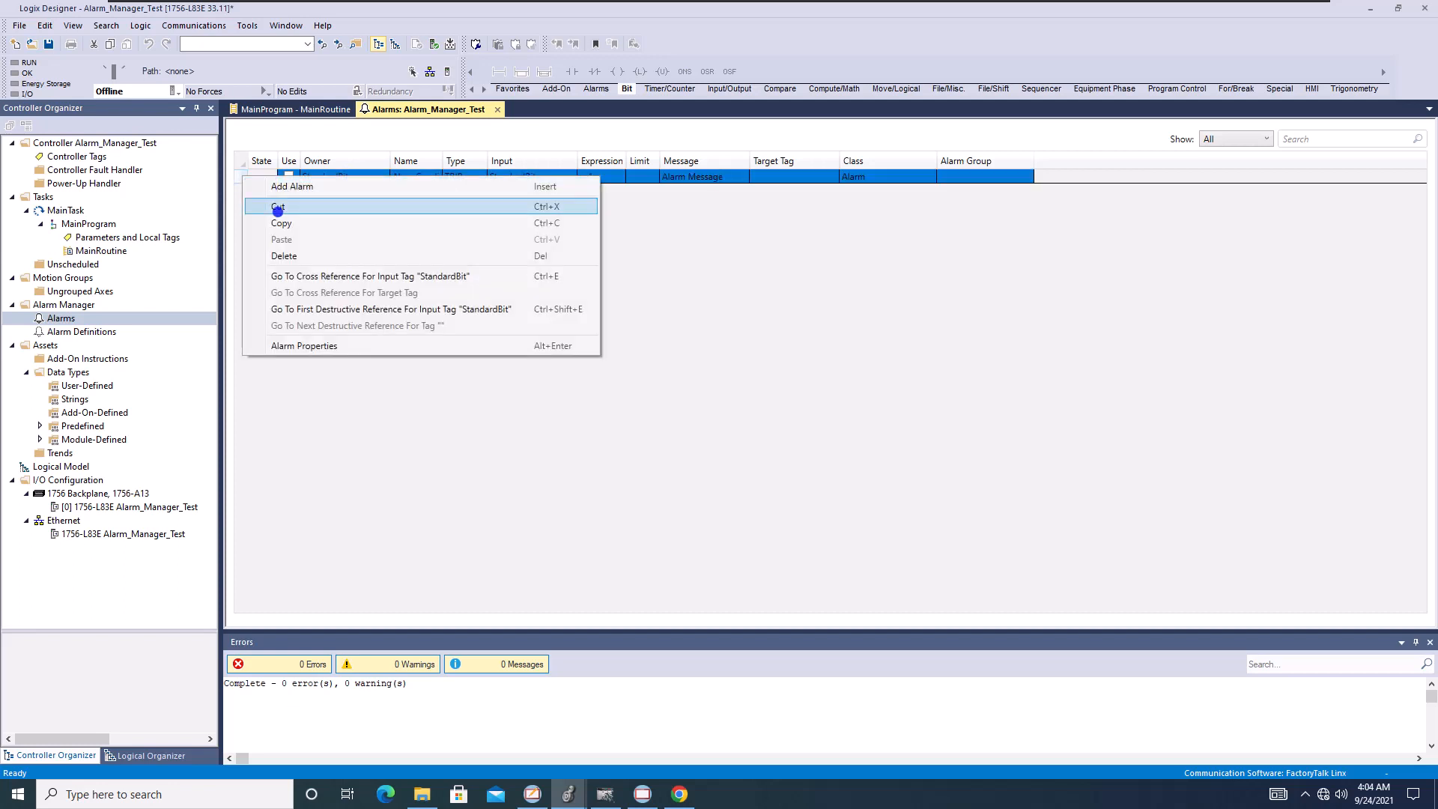
{"action": "left_click", "coordinate": [303, 346]}
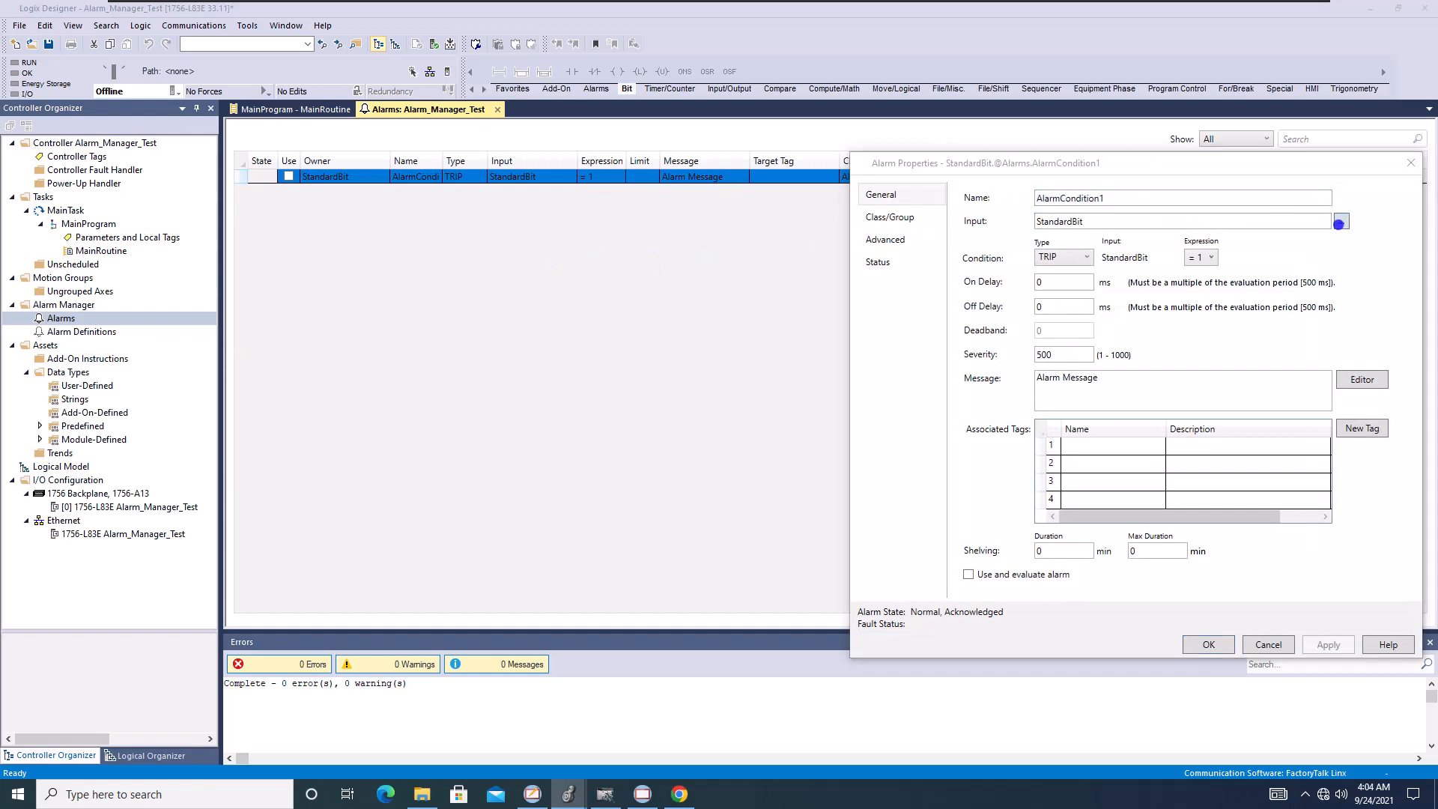
{"action": "left_click", "coordinate": [1339, 220]}
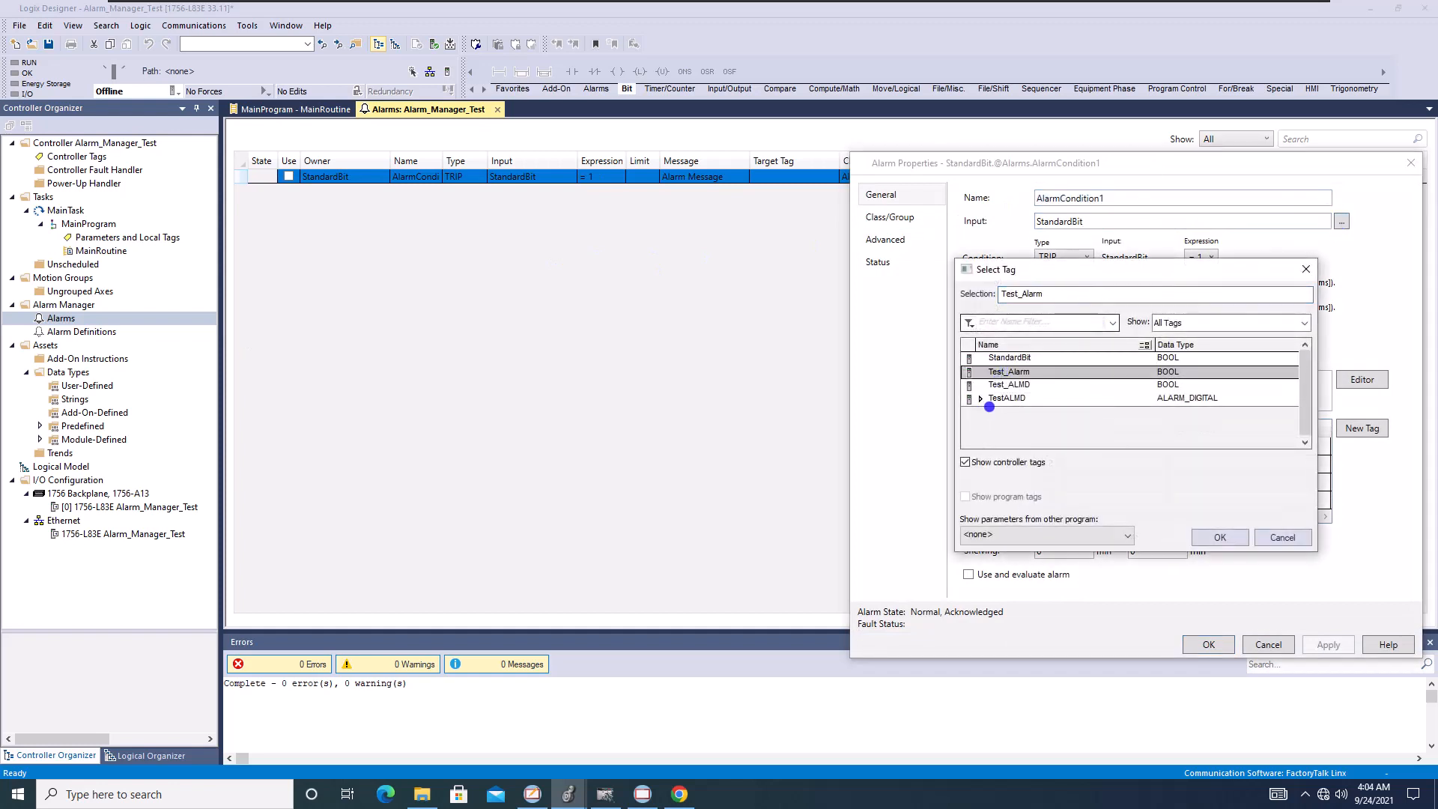
{"action": "left_click", "coordinate": [1008, 358]}
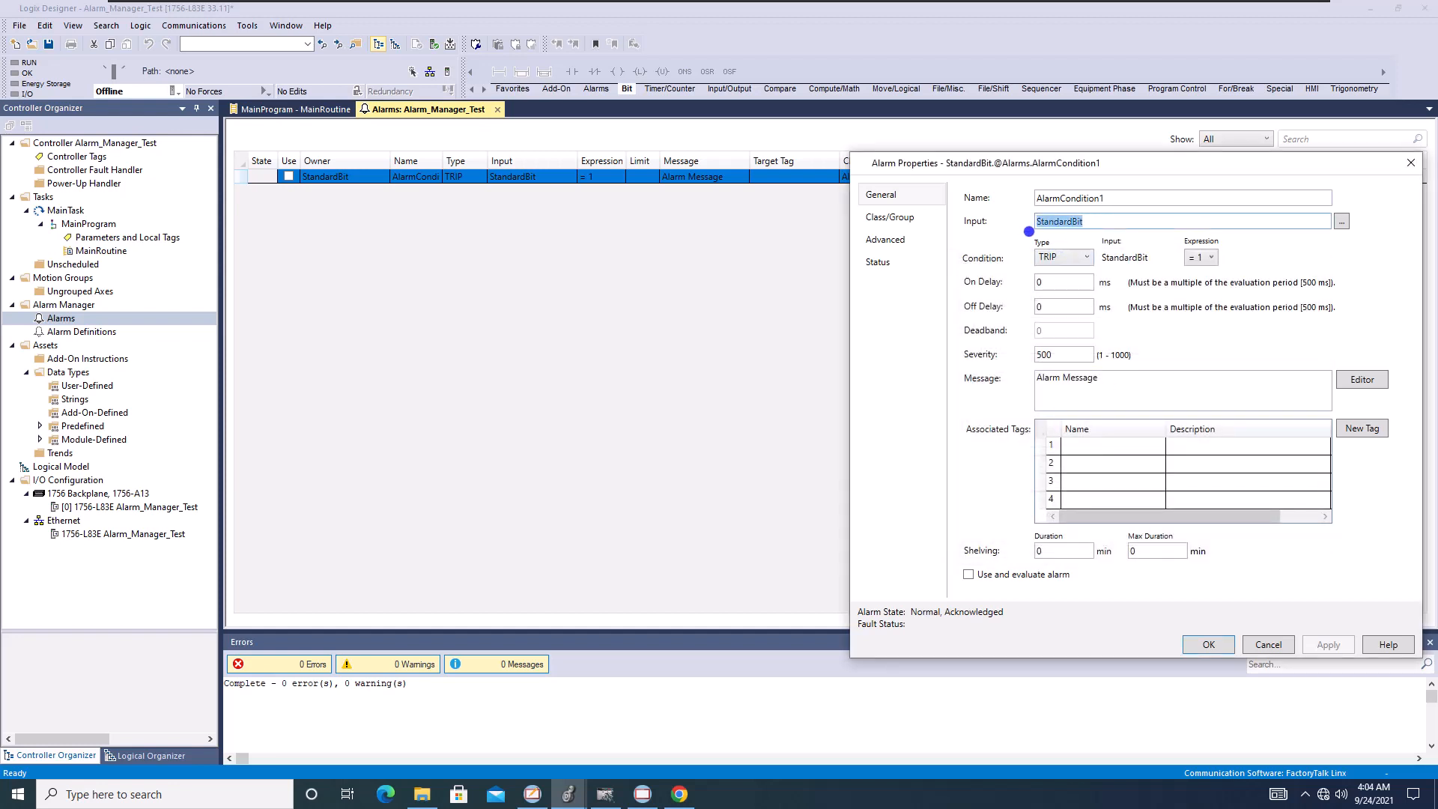
{"action": "left_click", "coordinate": [1206, 644]}
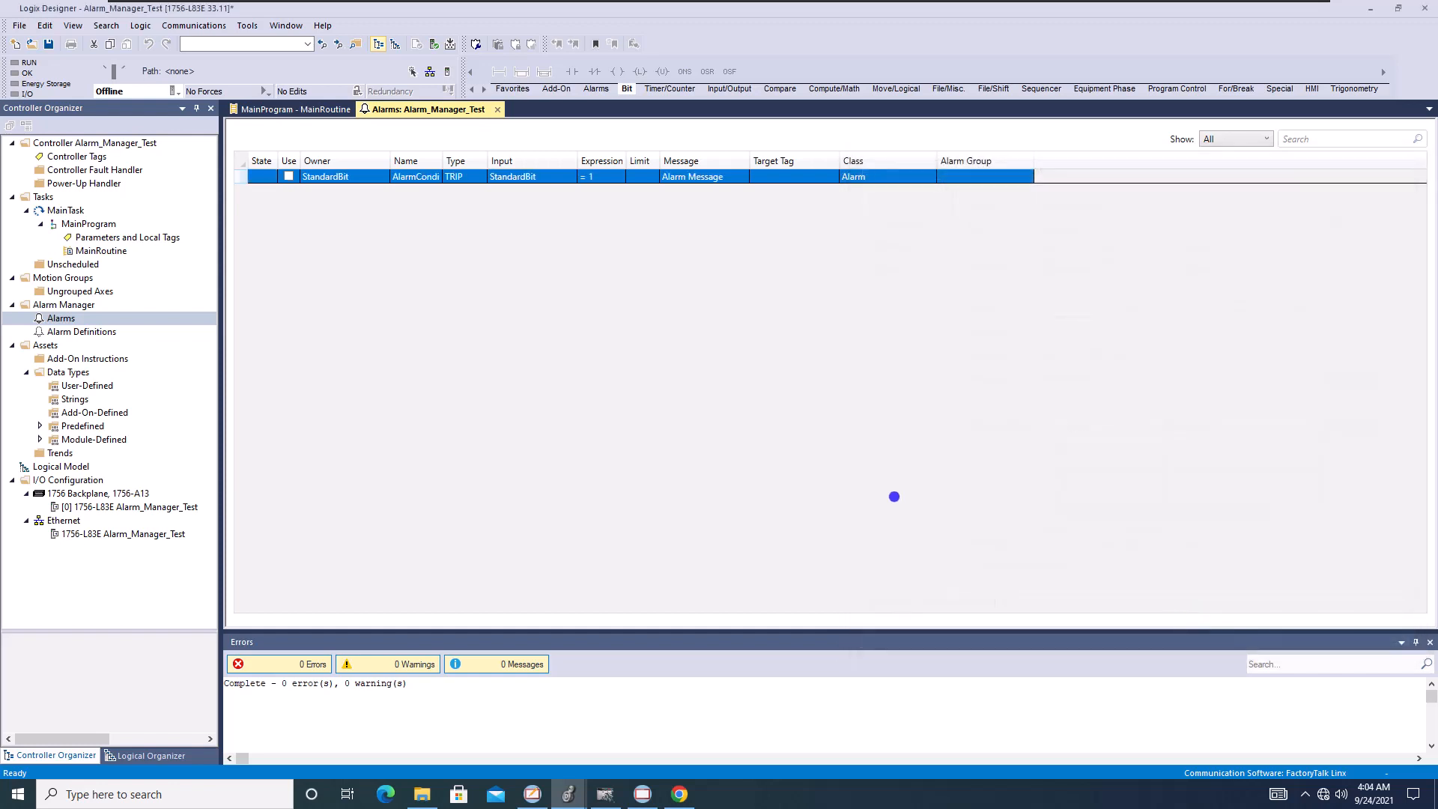
{"action": "mouse_move", "coordinate": [720, 334]}
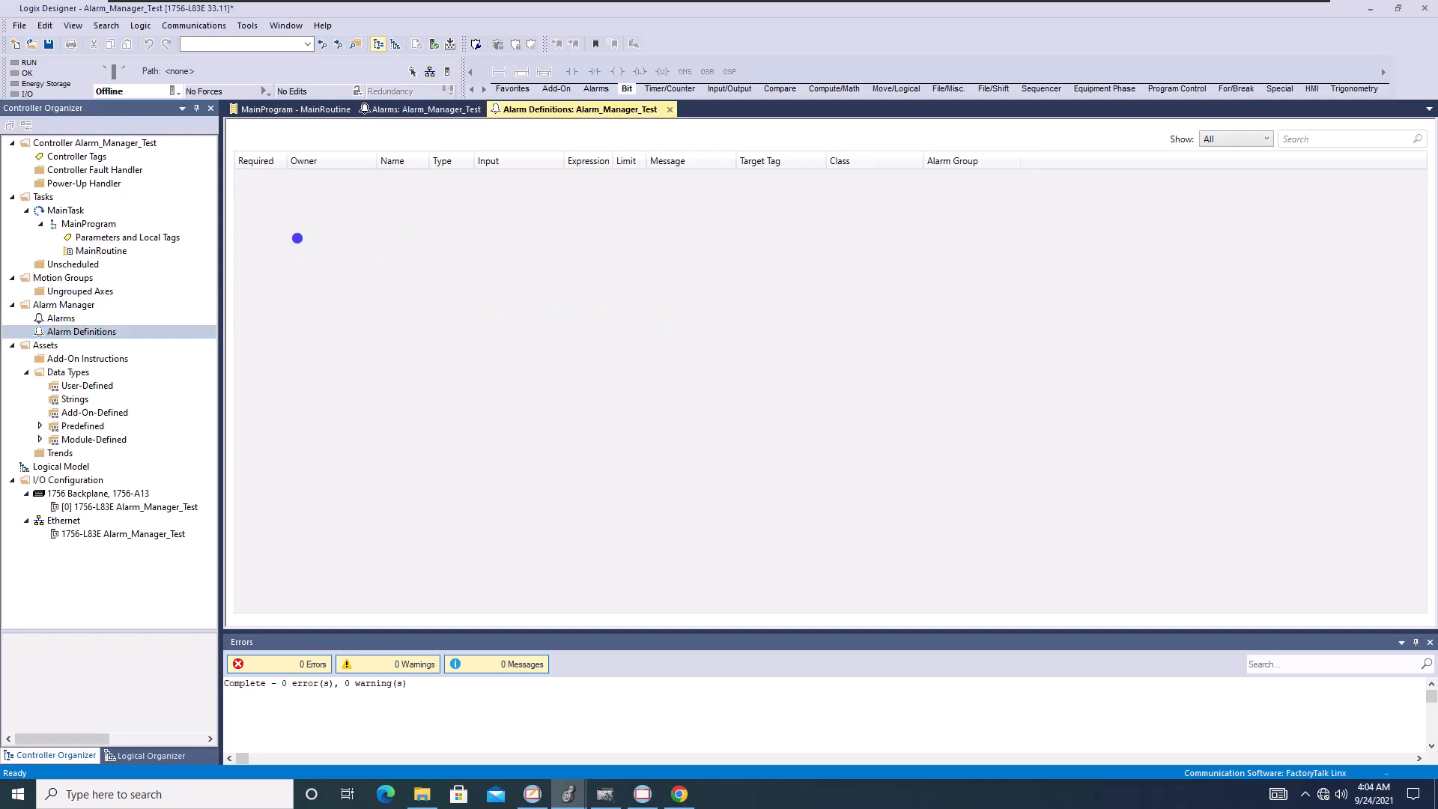
{"action": "left_click", "coordinate": [421, 109]}
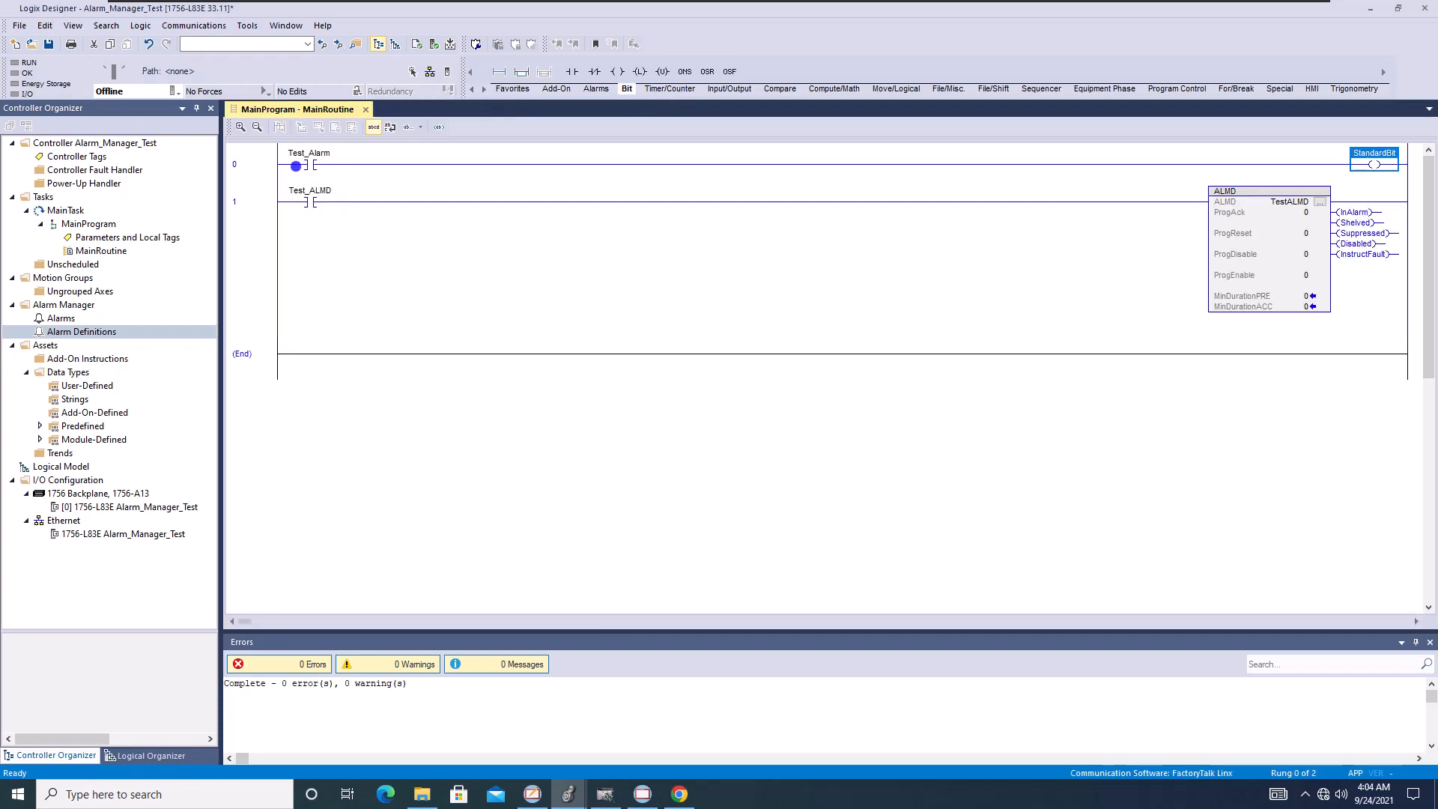
{"action": "left_click", "coordinate": [233, 164]}
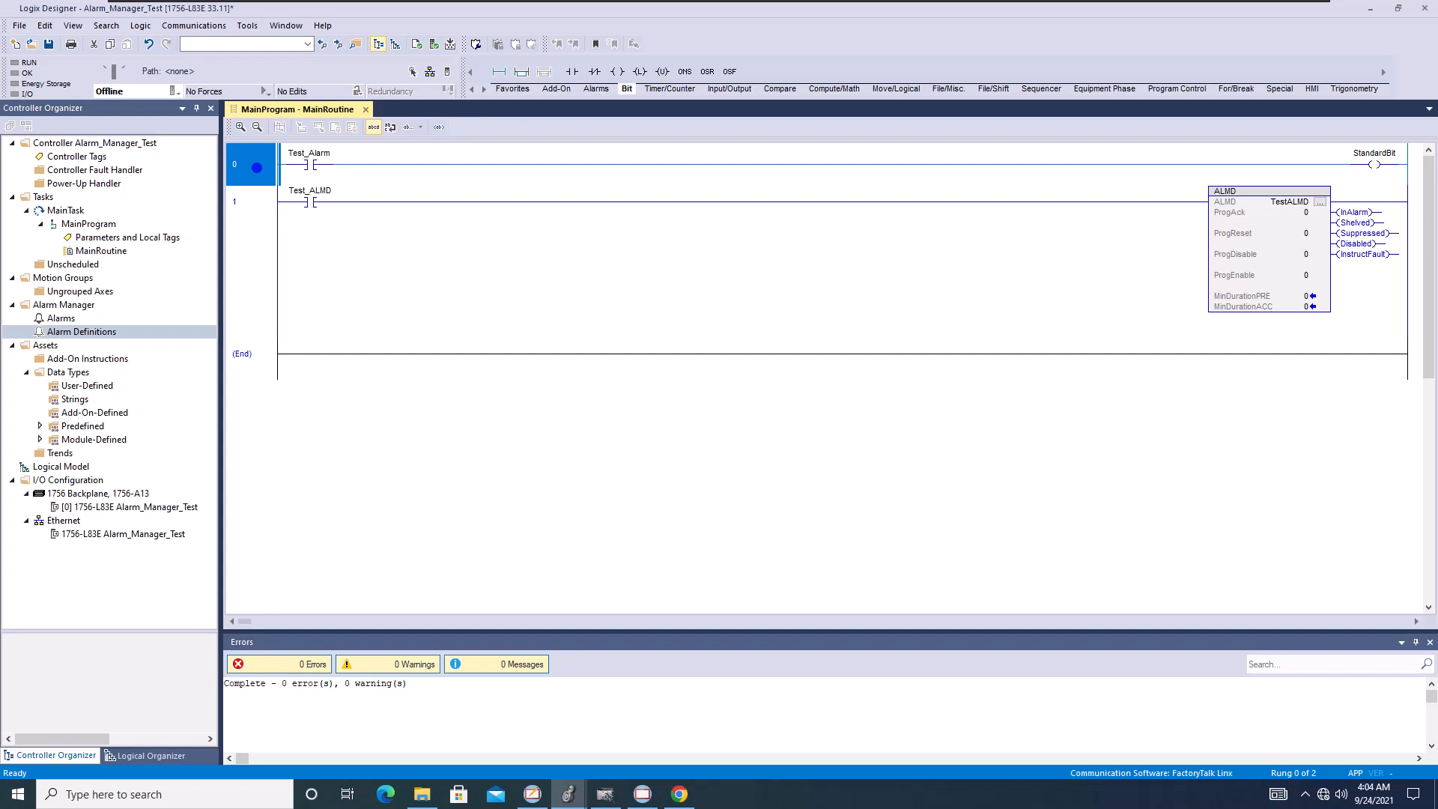
{"action": "left_click", "coordinate": [252, 202]}
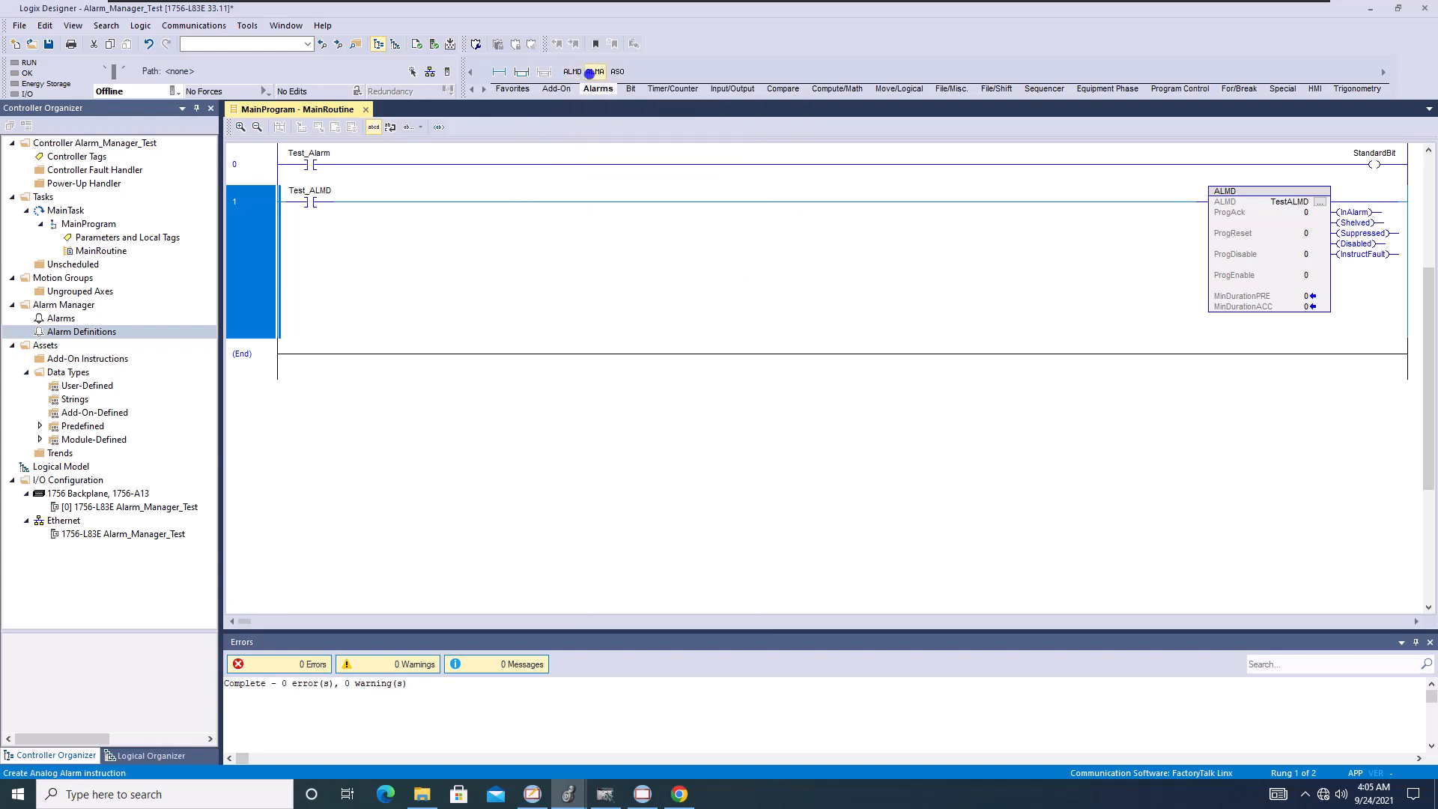
{"action": "left_click", "coordinate": [597, 72]}
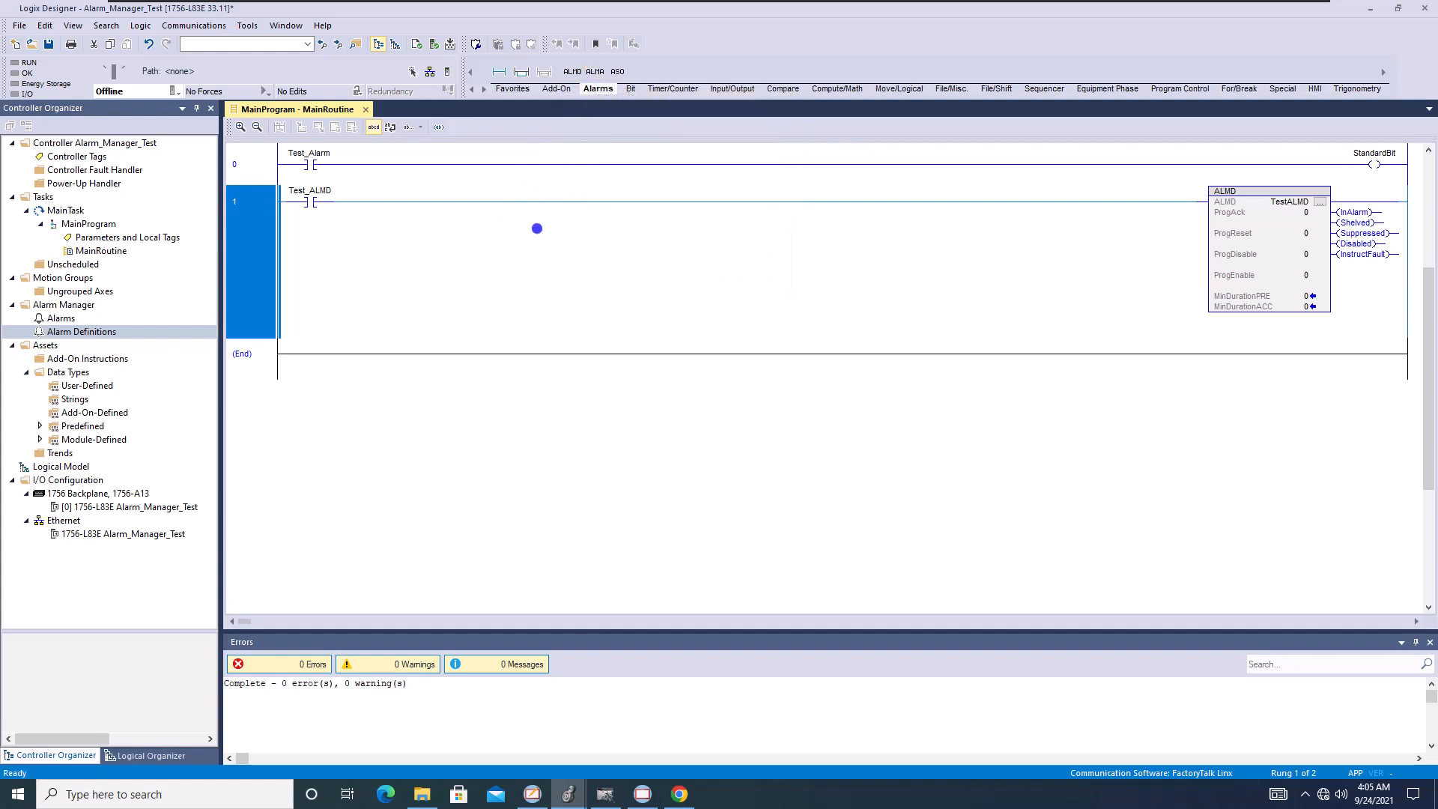
{"action": "mouse_move", "coordinate": [563, 228]}
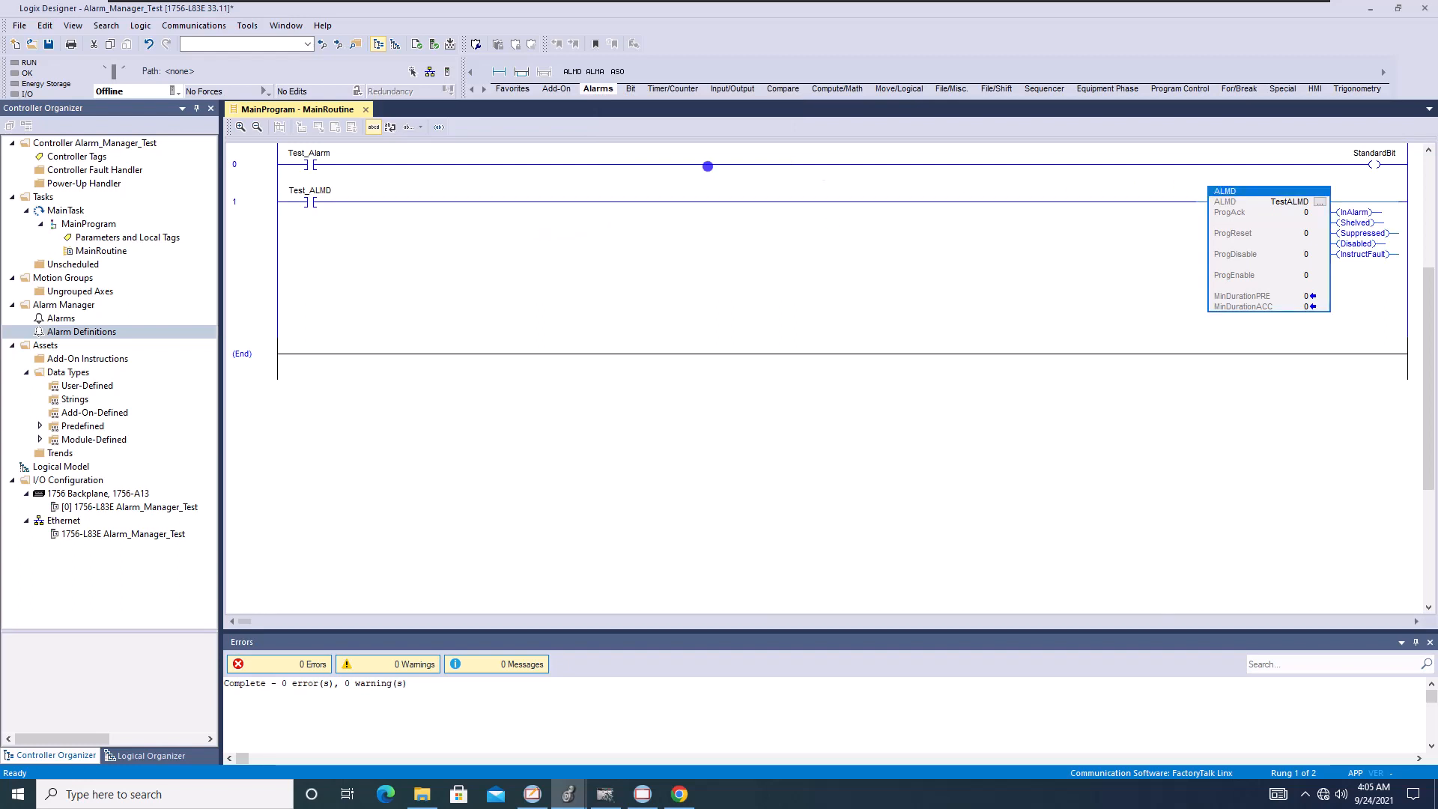
{"action": "left_click", "coordinate": [95, 142]}
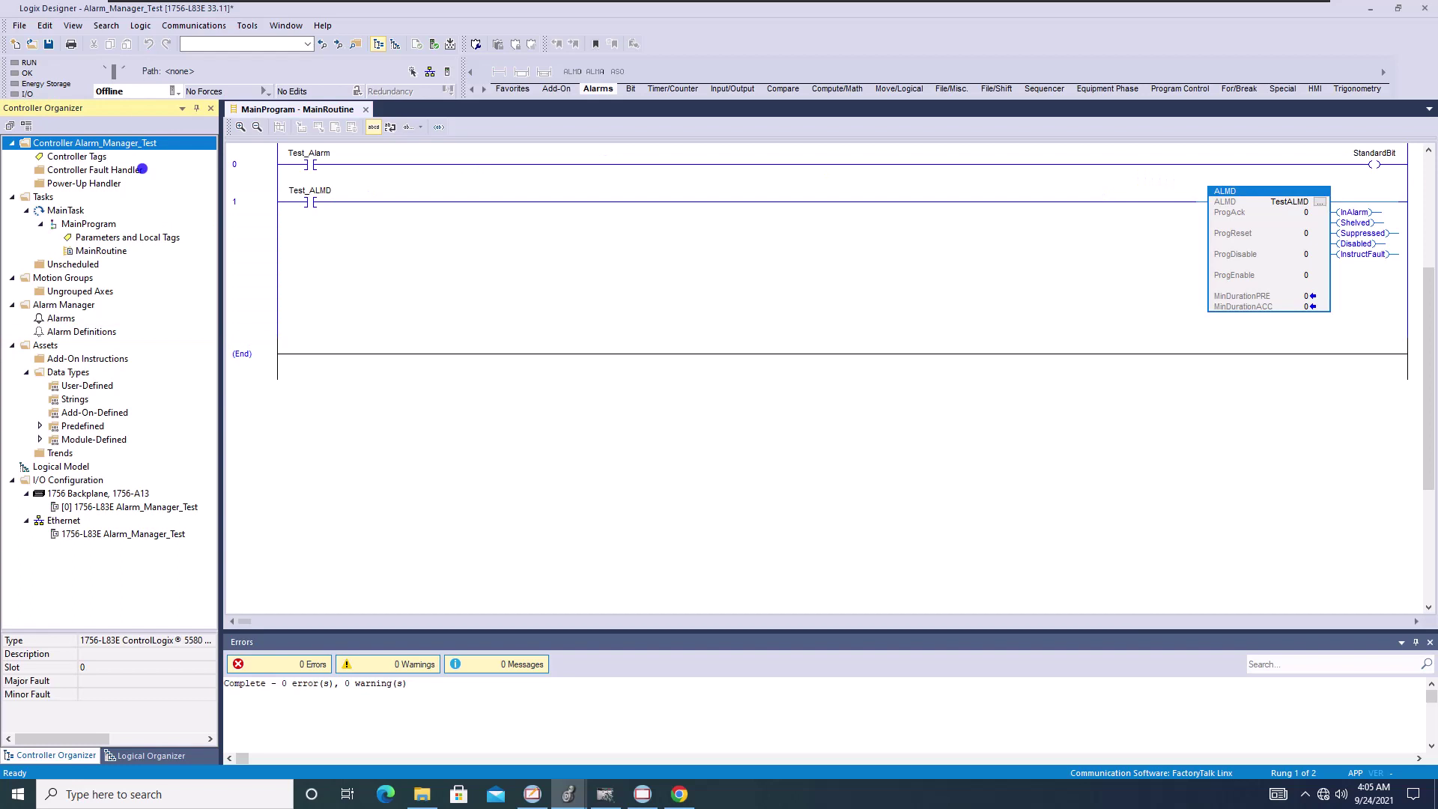
{"action": "right_click", "coordinate": [96, 143]}
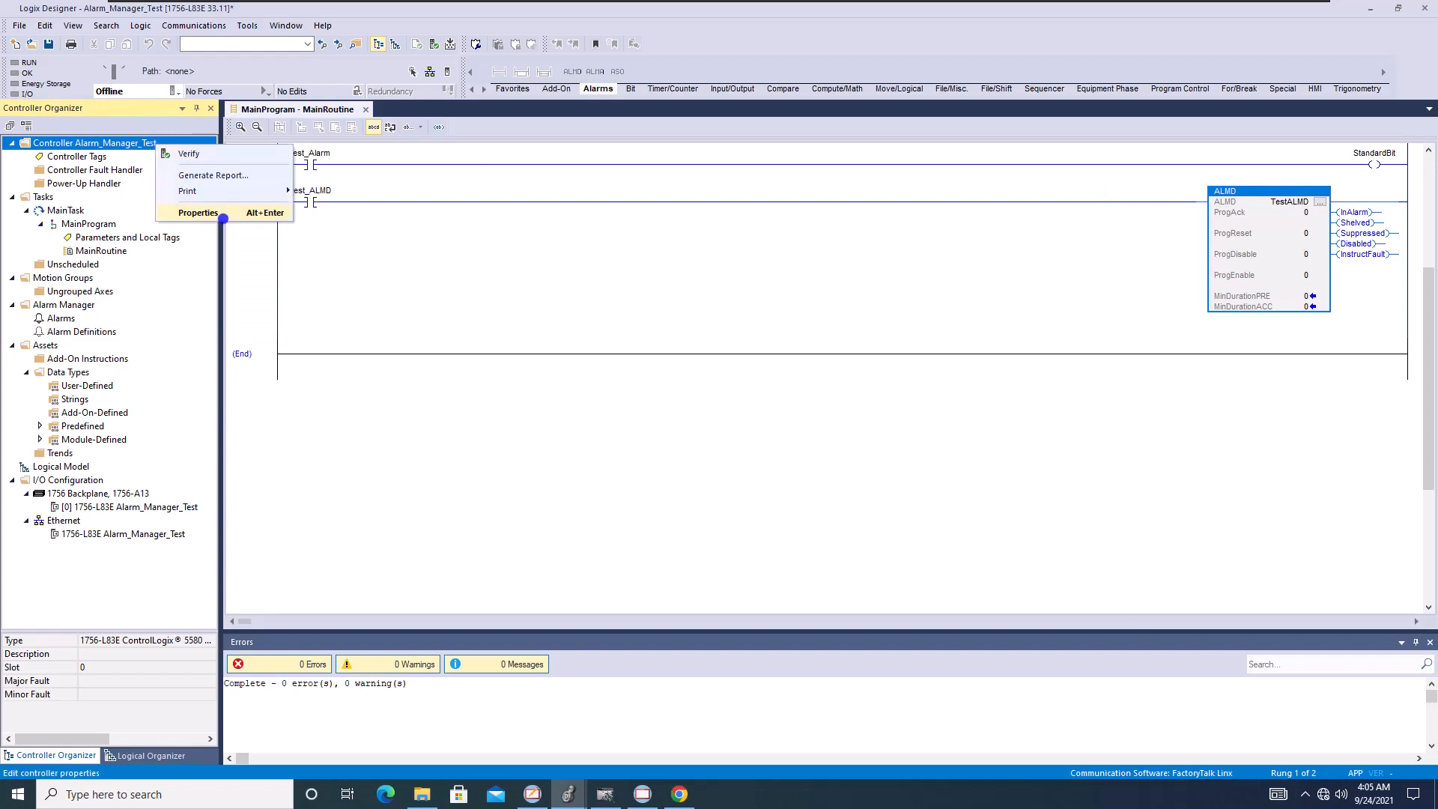
{"action": "left_click", "coordinate": [197, 212]}
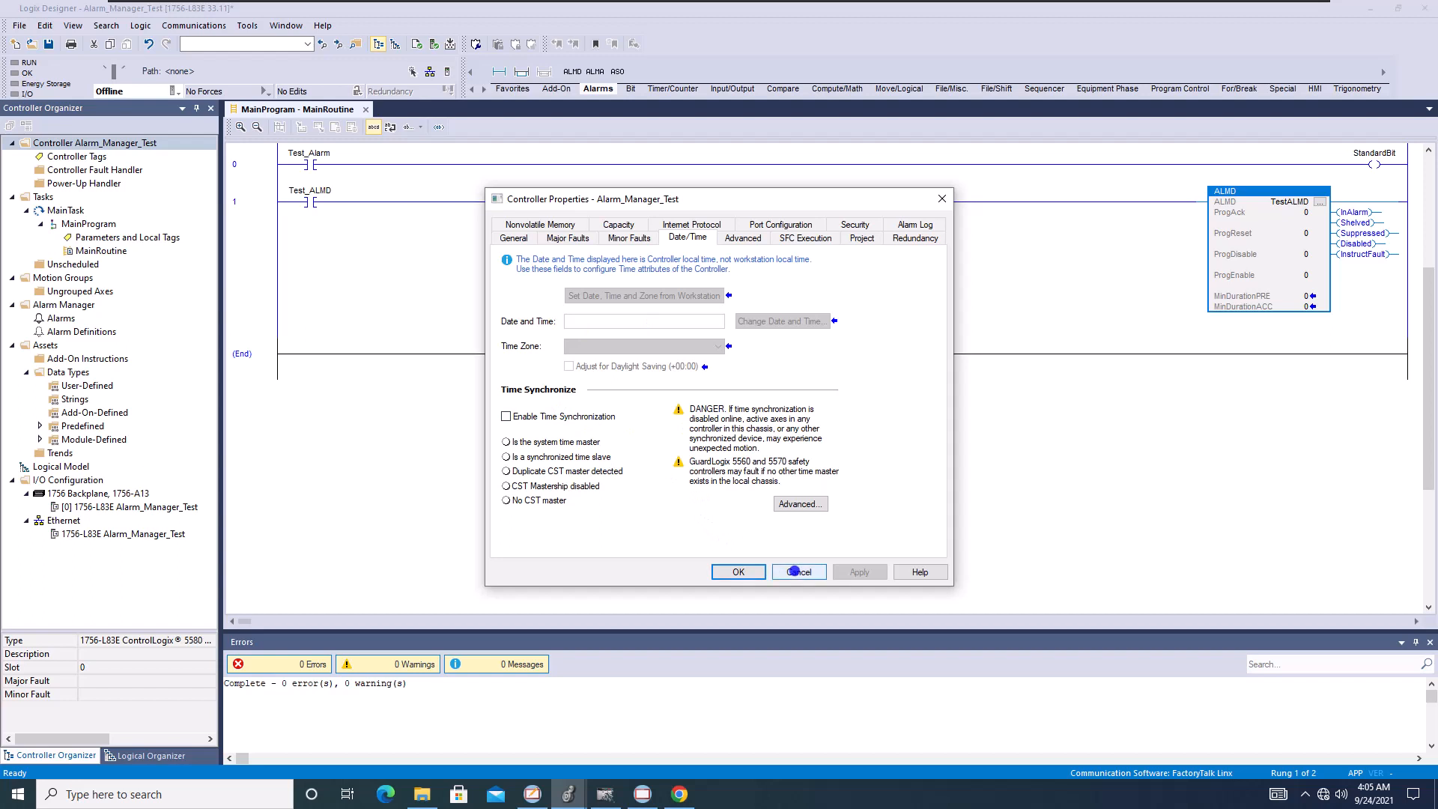
{"action": "left_click", "coordinate": [797, 571]}
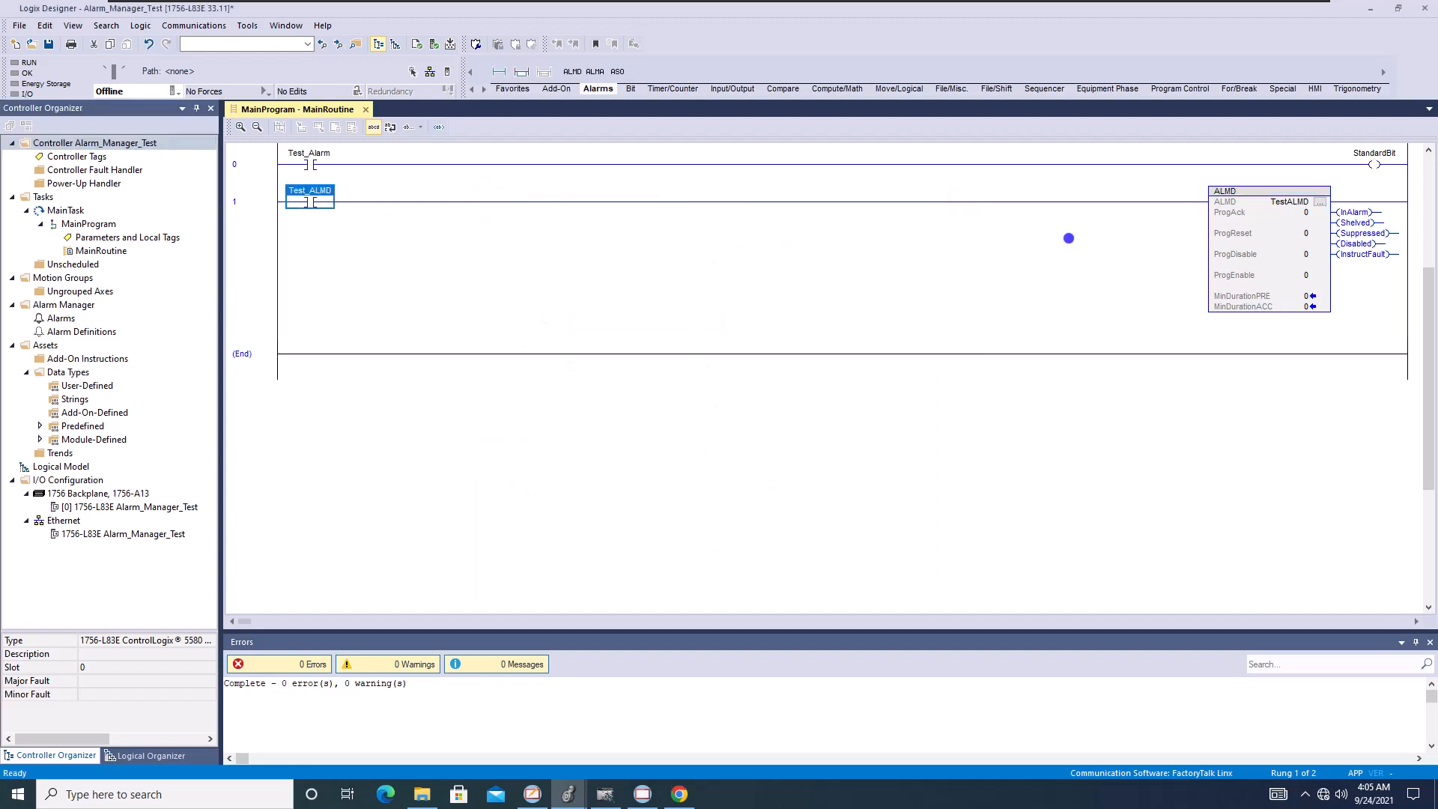
{"action": "left_click", "coordinate": [1288, 201]}
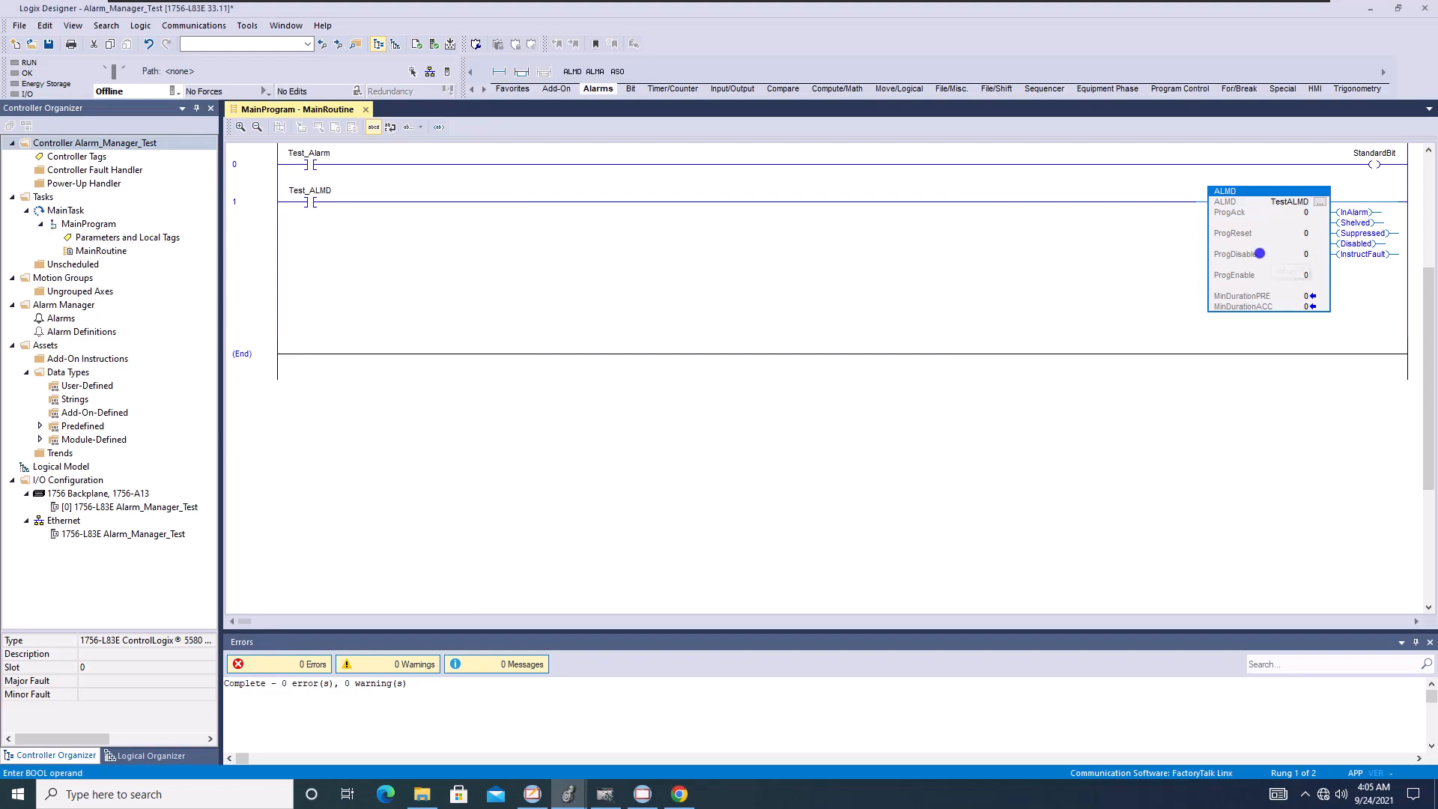
{"action": "mouse_move", "coordinate": [1111, 253]}
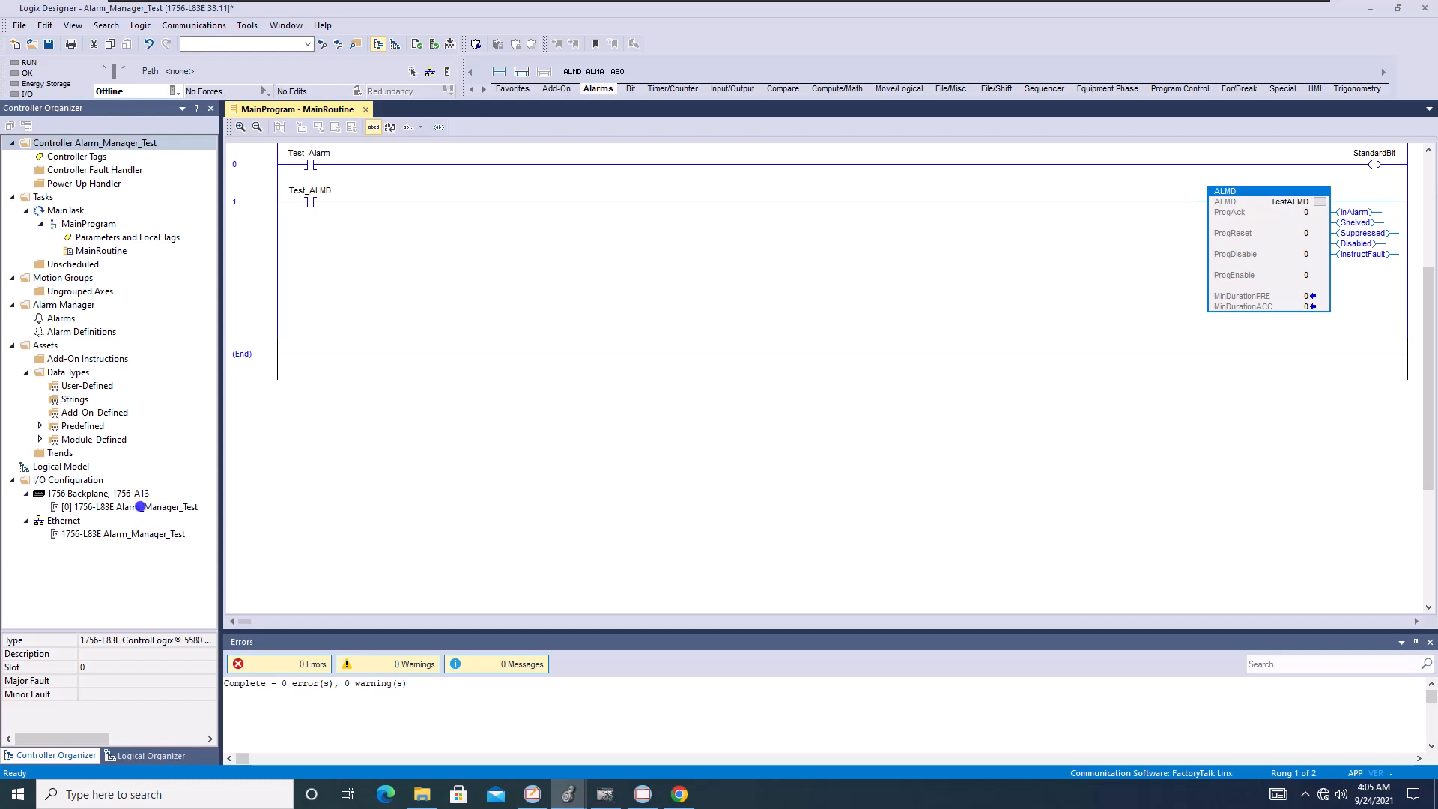
{"action": "left_click", "coordinate": [128, 506]}
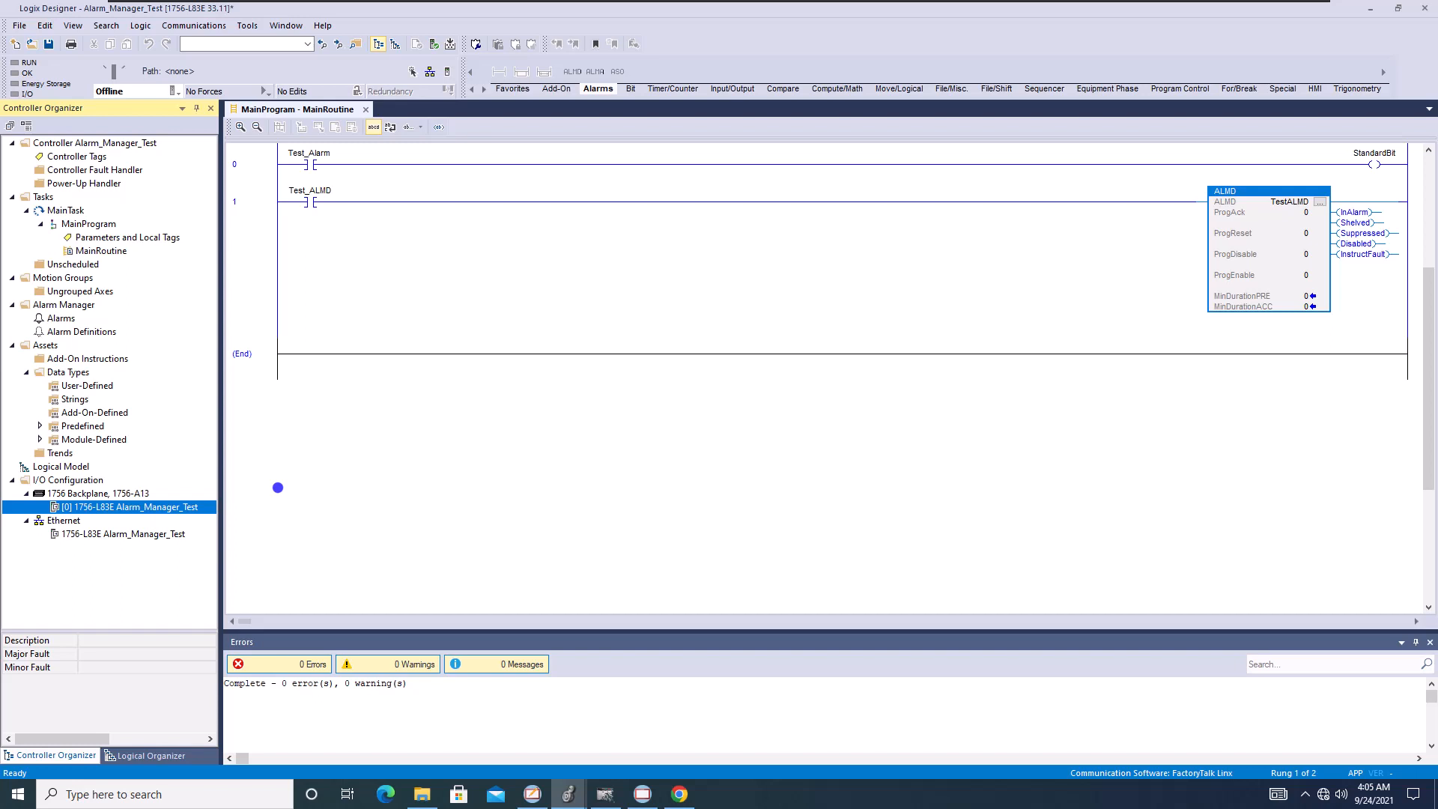
{"action": "mouse_move", "coordinate": [277, 171]}
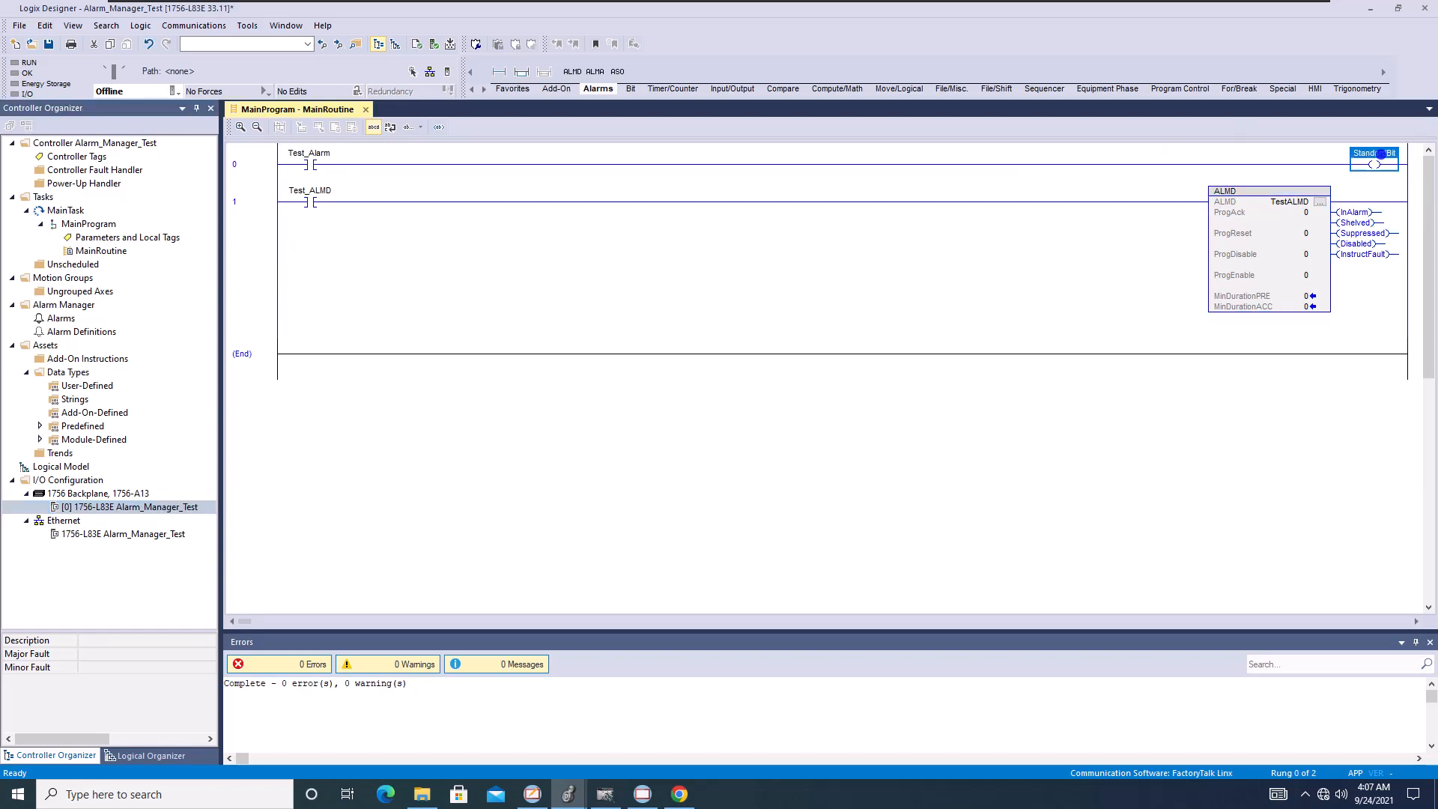
{"action": "mouse_move", "coordinate": [1074, 187]}
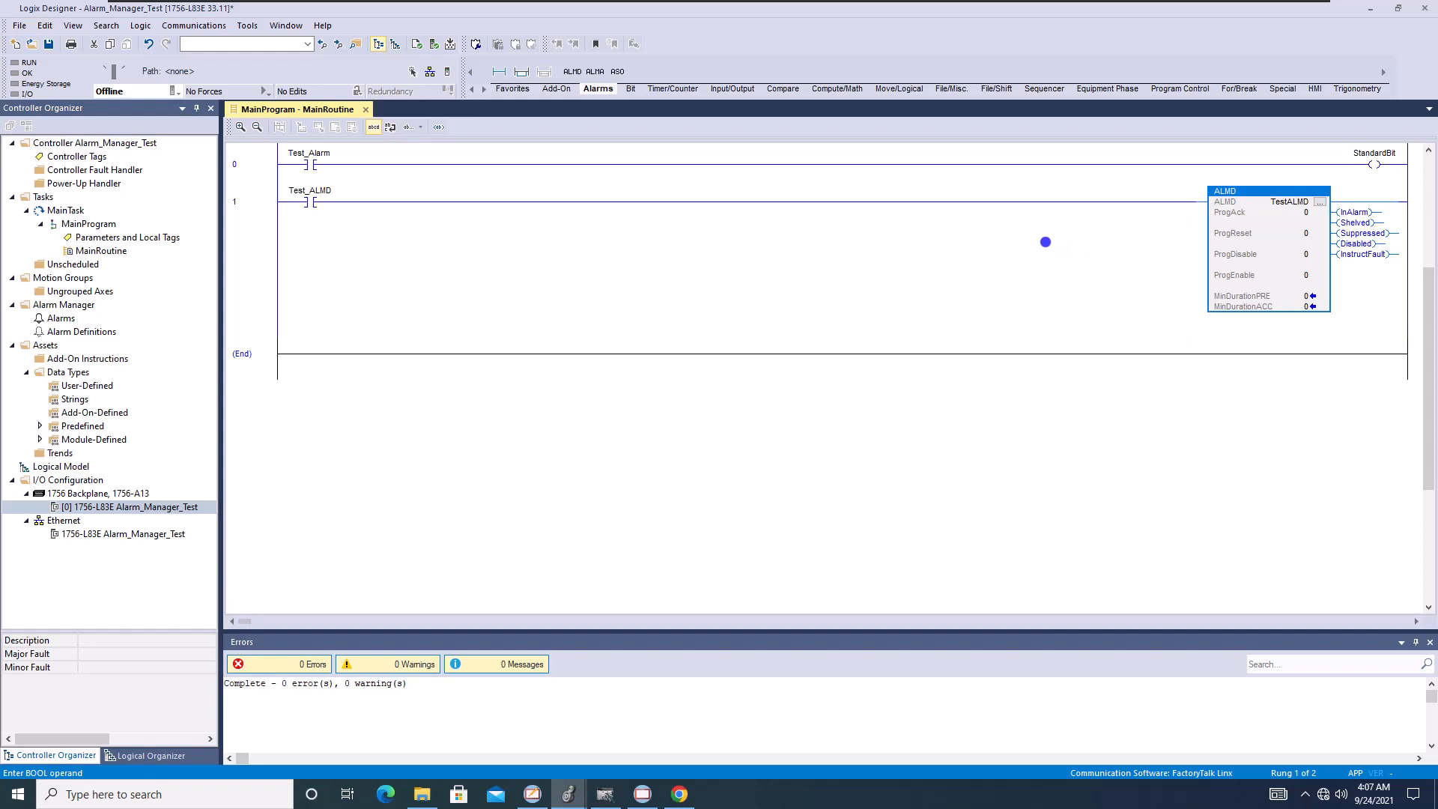
{"action": "mouse_move", "coordinate": [905, 229]}
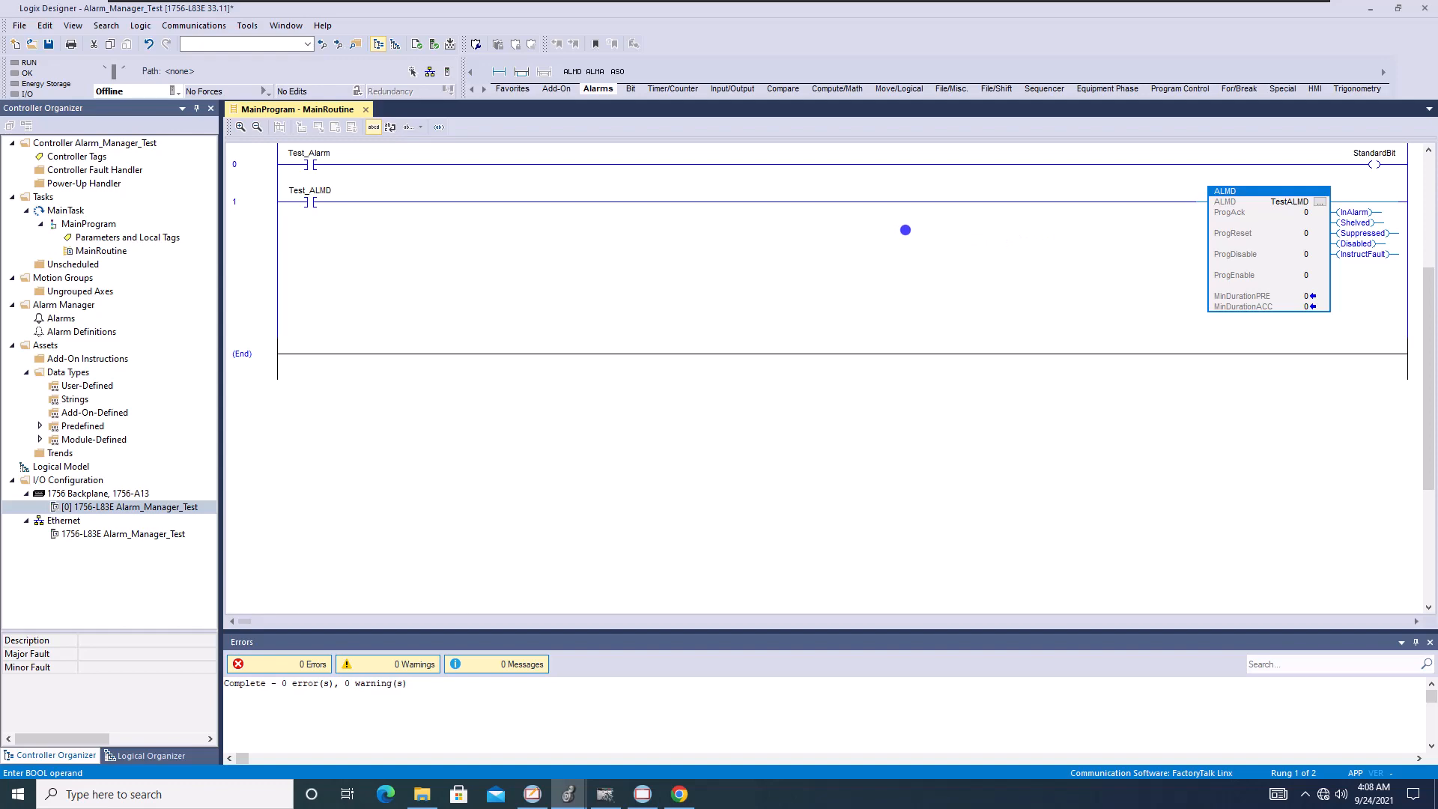